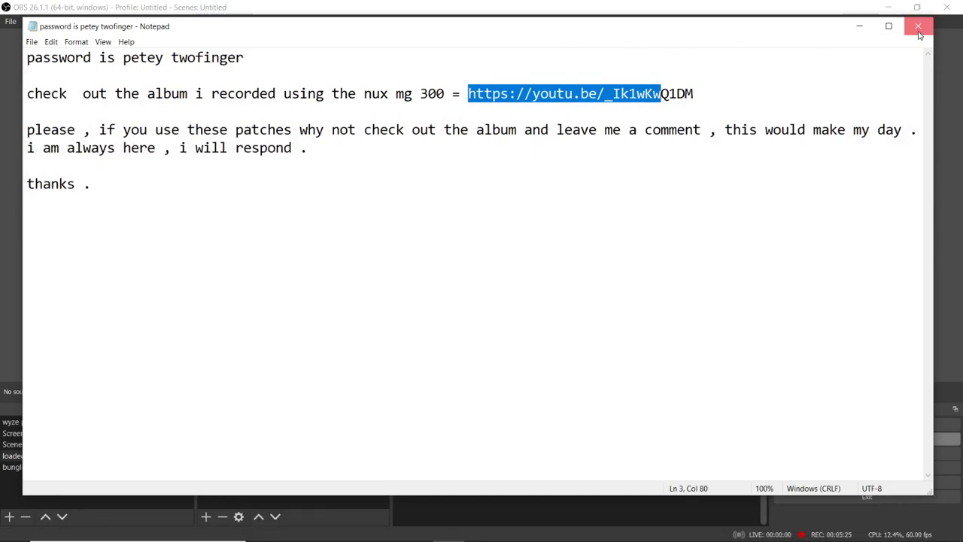
# Step: Review the Drive download page and the patches note, picking out the two password words
pyautogui.click(917, 27)
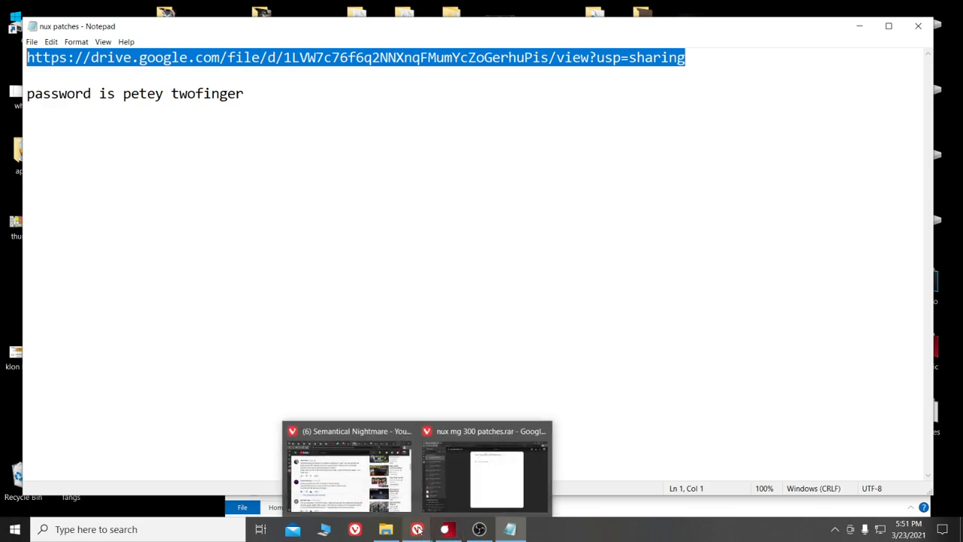
pyautogui.click(484, 466)
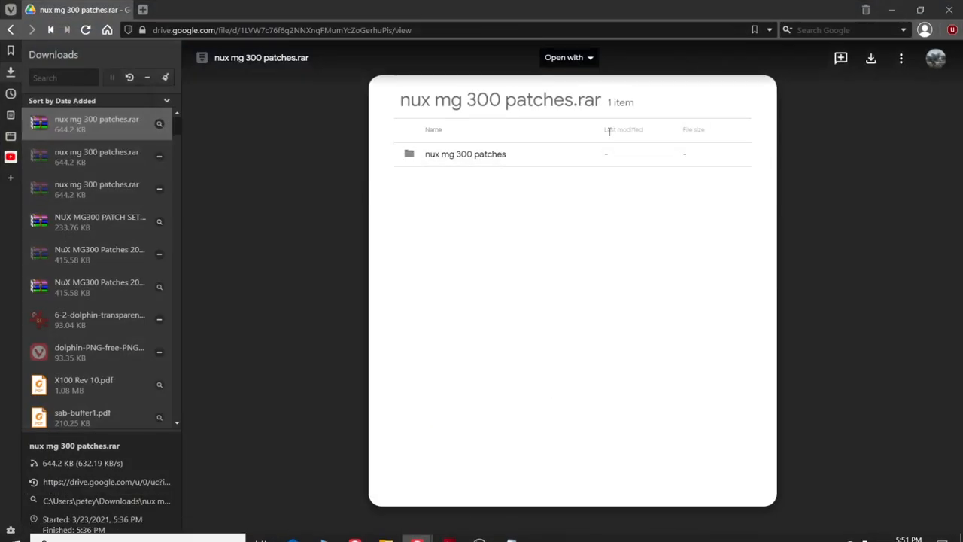
pyautogui.click(301, 30)
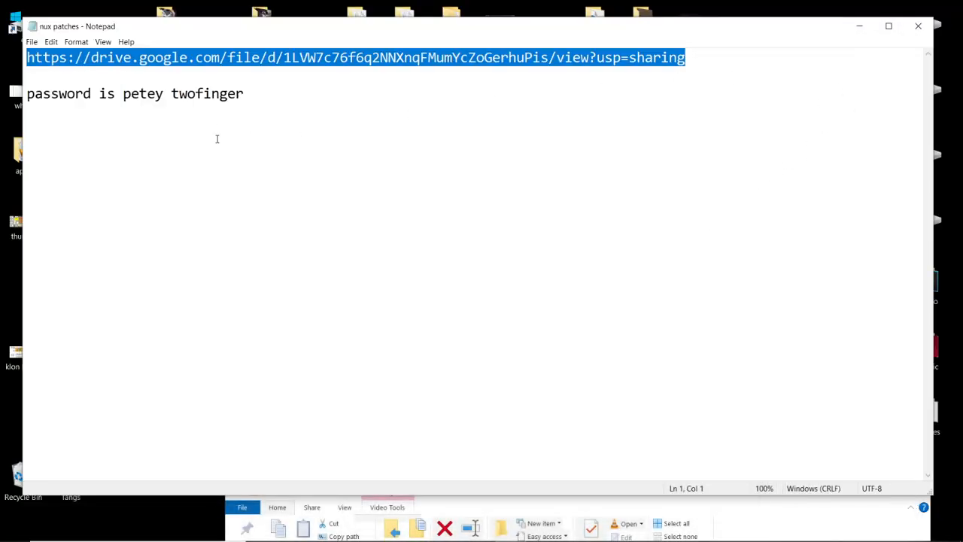
pyautogui.doubleClick(141, 93)
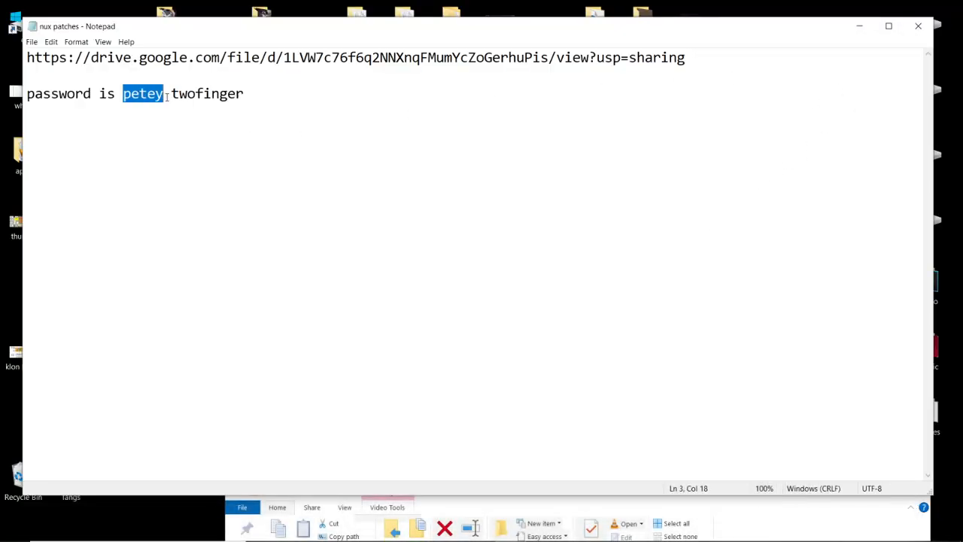
pyautogui.click(163, 93)
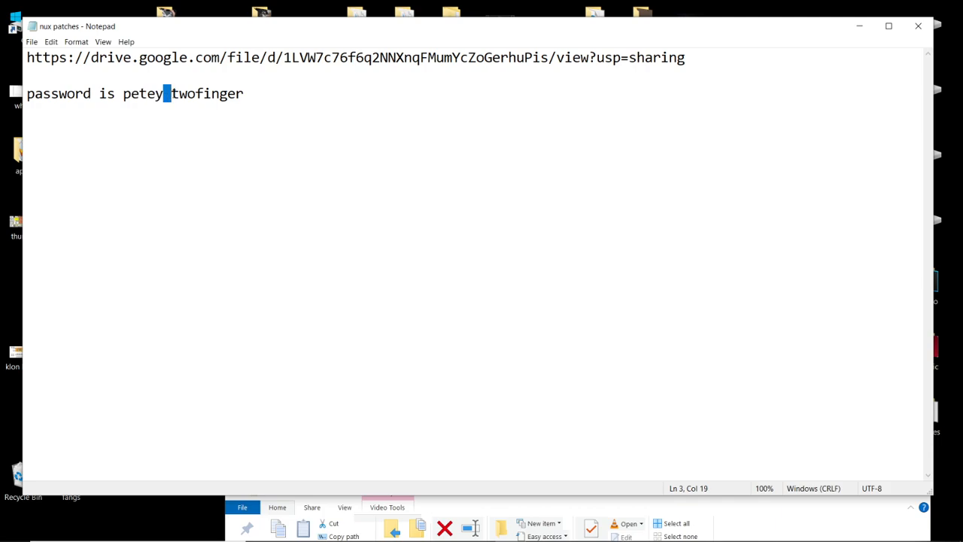
pyautogui.doubleClick(208, 93)
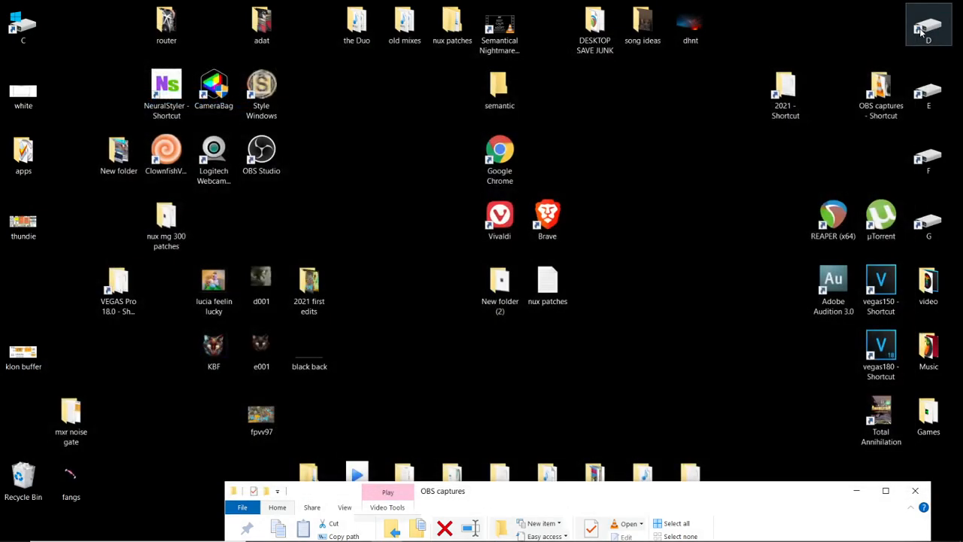
# Step: Extract the patches archive in place inside New folder (2)
pyautogui.click(500, 283)
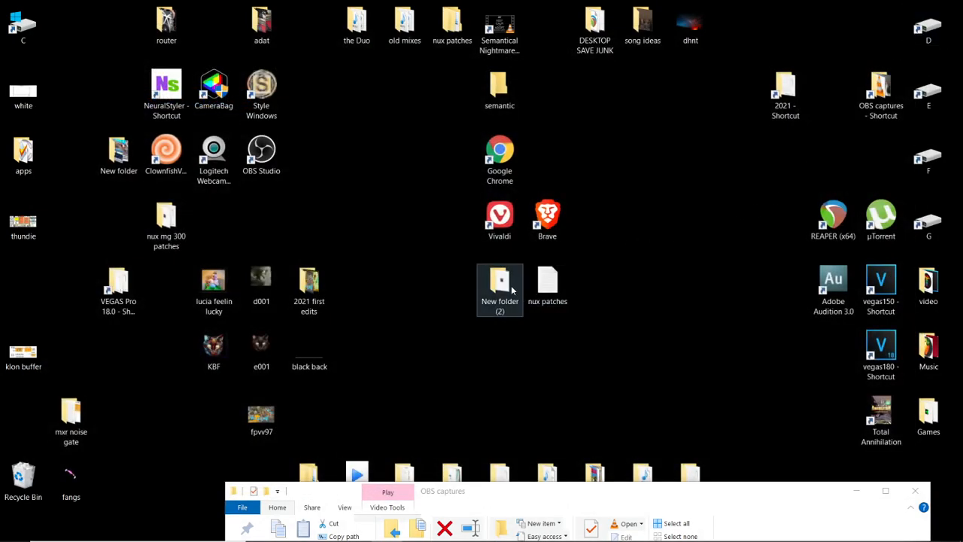
pyautogui.doubleClick(499, 282)
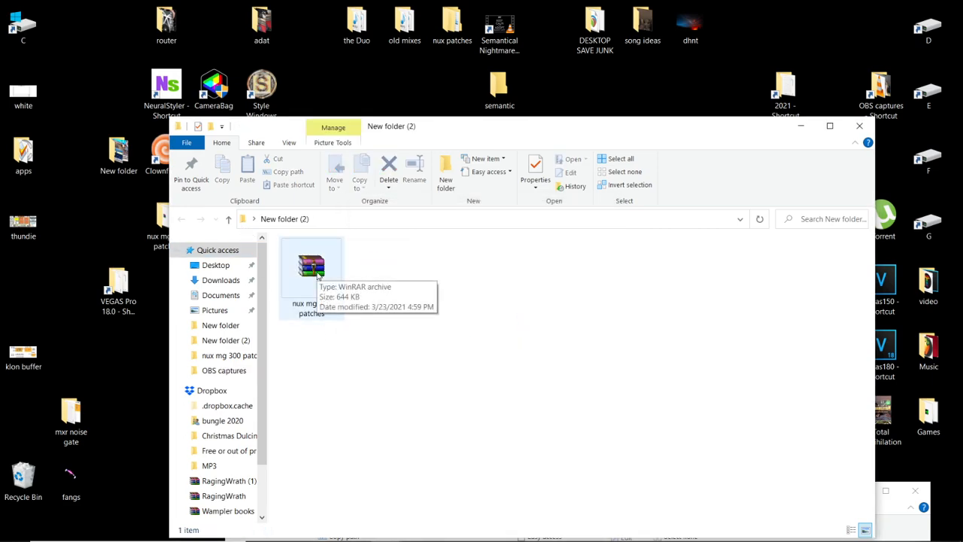
pyautogui.rightClick(310, 268)
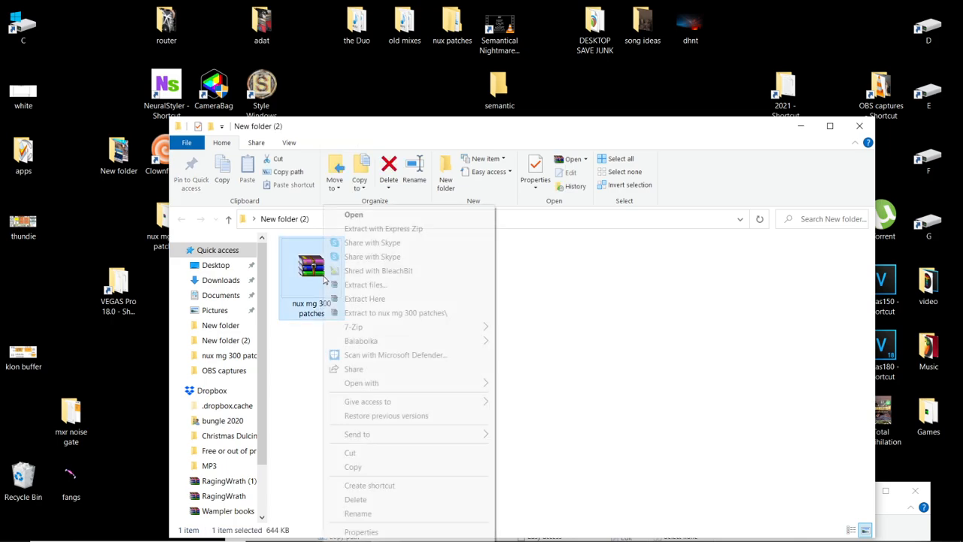
pyautogui.click(412, 310)
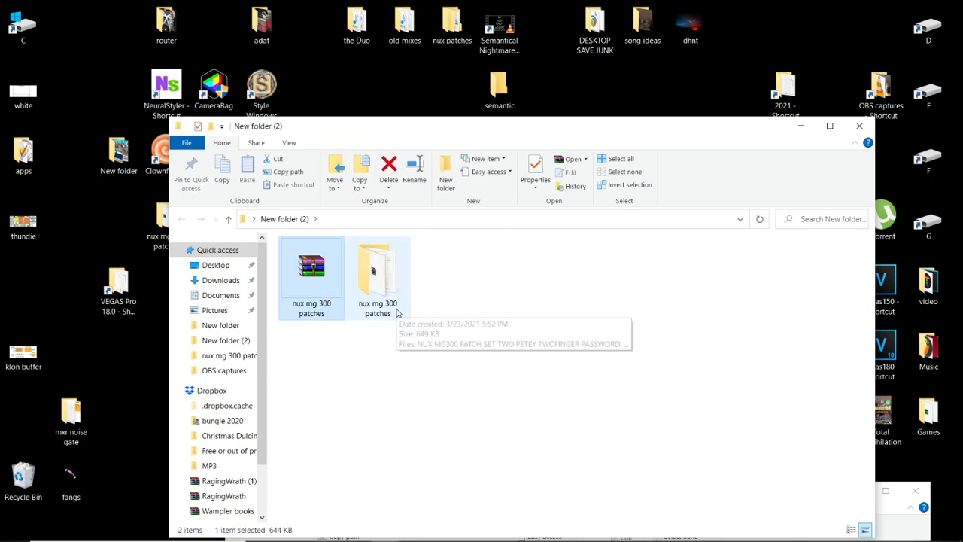
# Step: Enter the extracted nux mg 300 patches folder and read its password text document
pyautogui.click(377, 274)
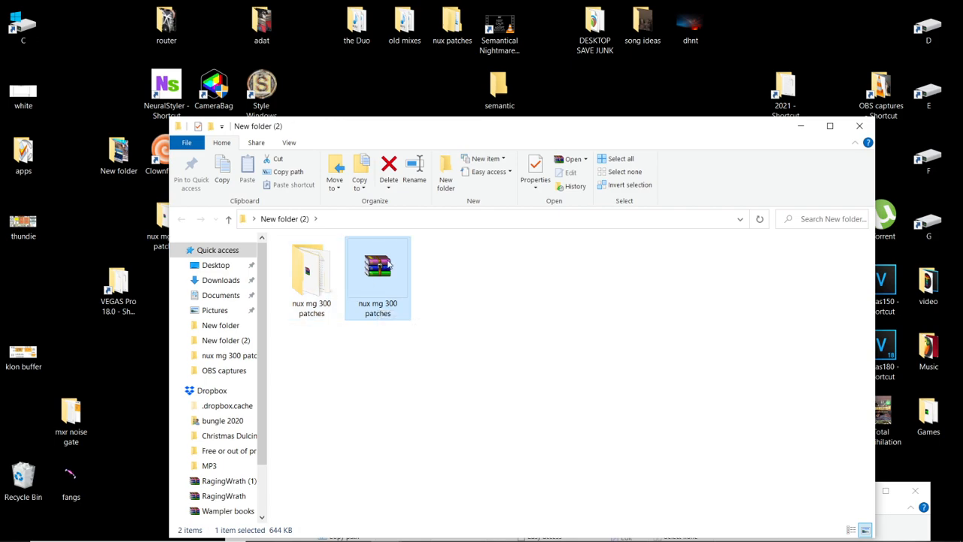
pyautogui.doubleClick(376, 270)
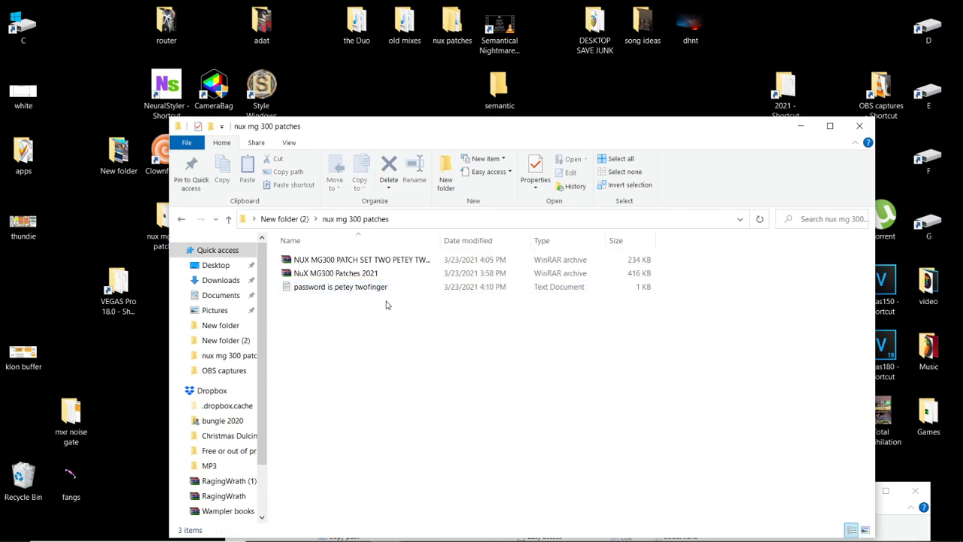
pyautogui.doubleClick(339, 285)
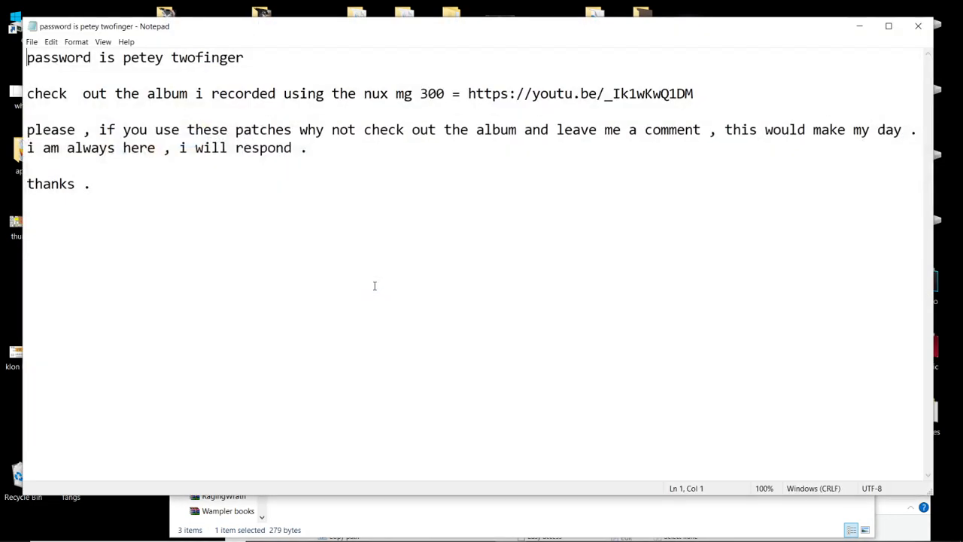
pyautogui.moveTo(262, 82)
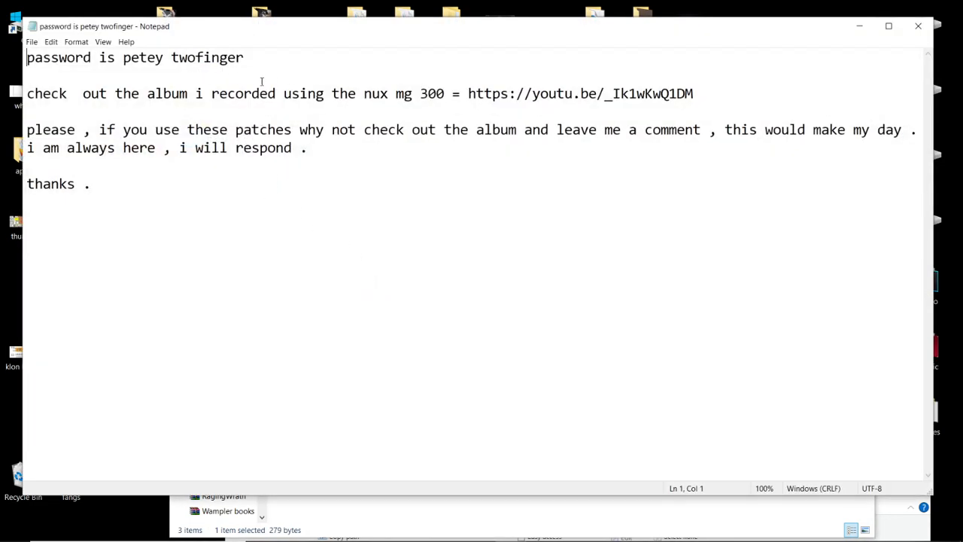
pyautogui.moveTo(330, 155)
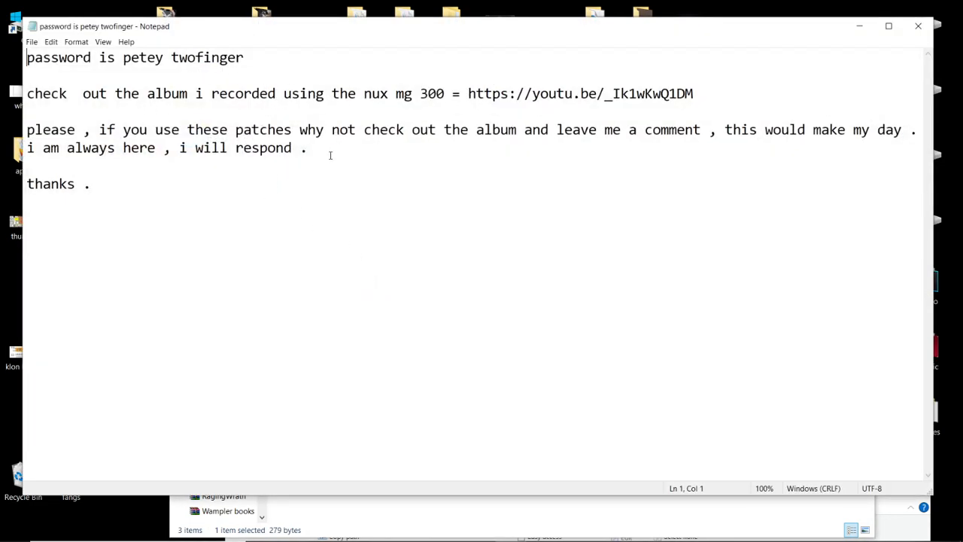
pyautogui.moveTo(544, 158)
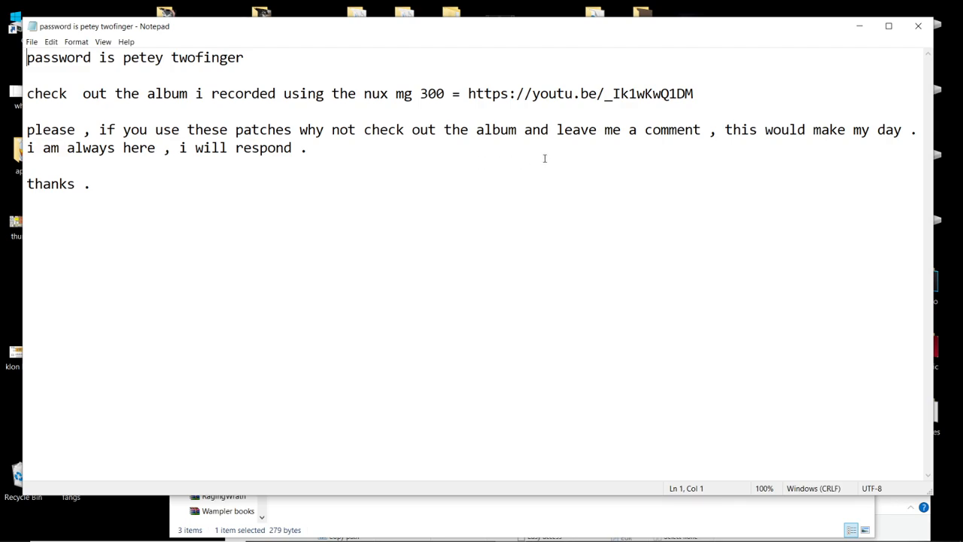
pyautogui.moveTo(463, 93)
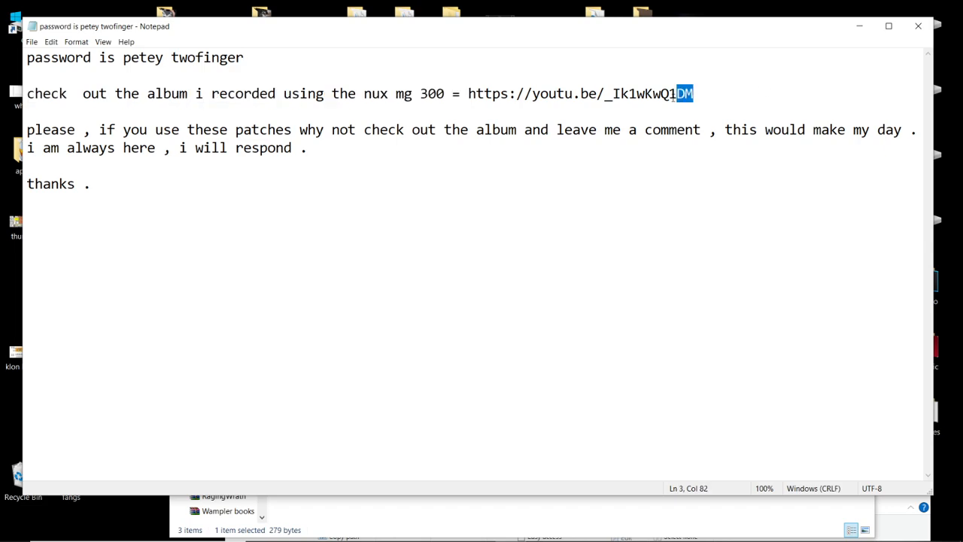
# Step: Bring up copy options for the album link in the password note
pyautogui.rightClick(579, 93)
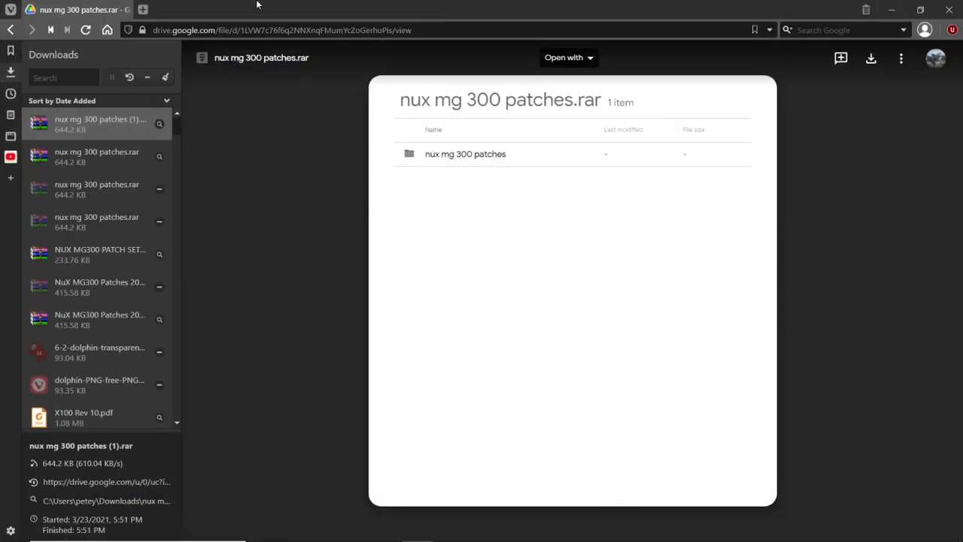
# Step: Start the Semantical Nightmare Mellow Mix video on YouTube in a new tab
pyautogui.click(256, 9)
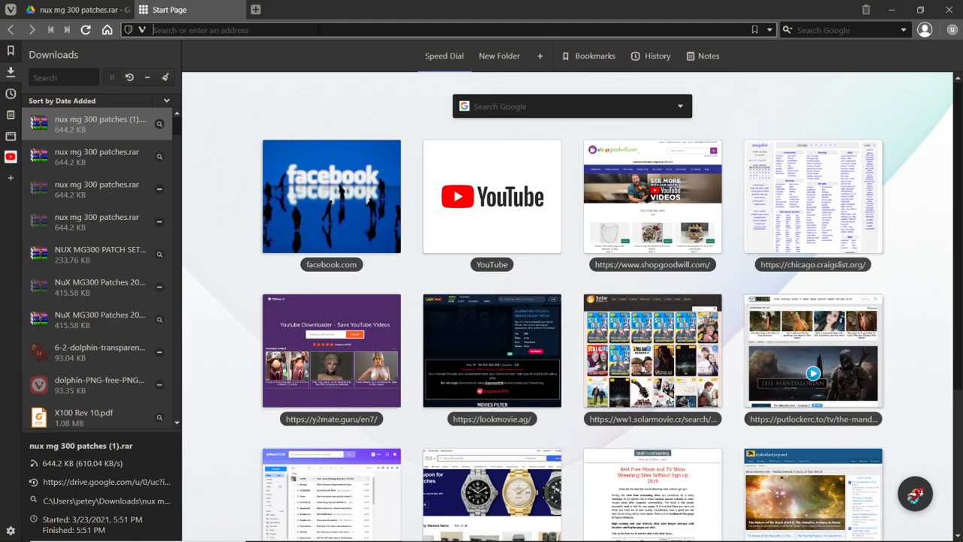
pyautogui.click(490, 196)
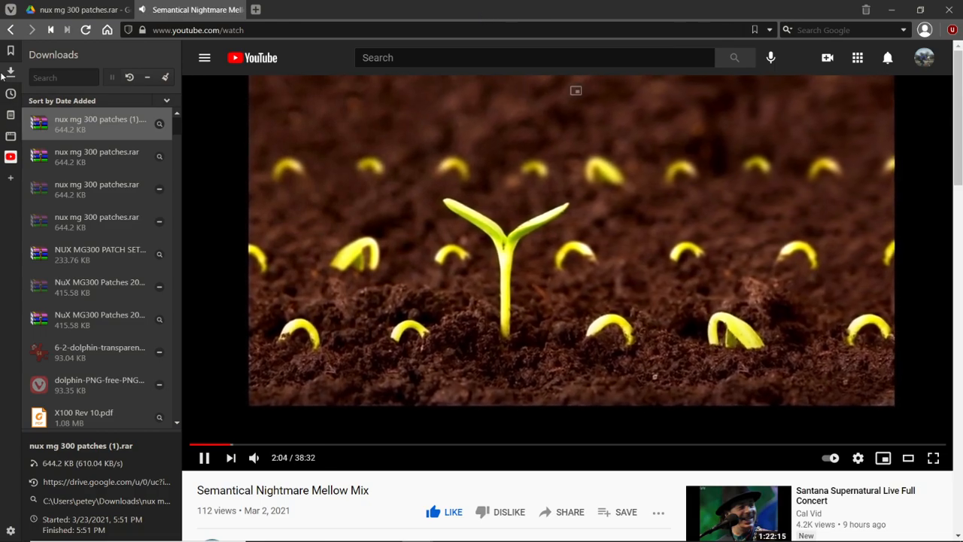
pyautogui.click(10, 51)
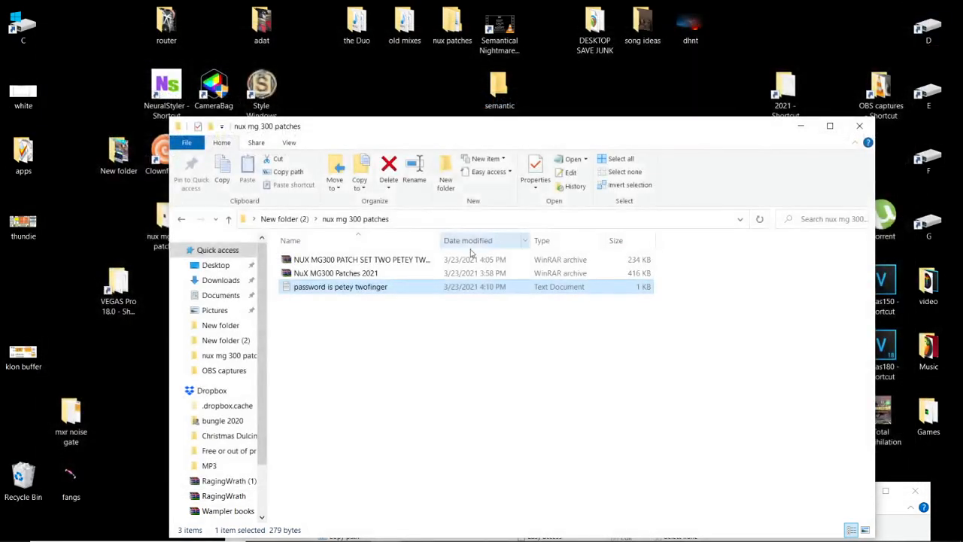
pyautogui.rightClick(334, 273)
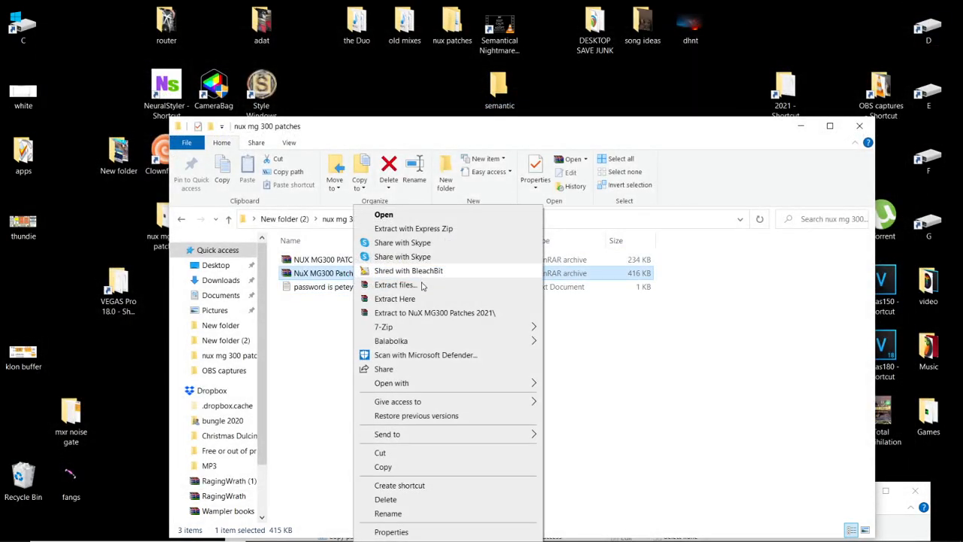
pyautogui.moveTo(415, 303)
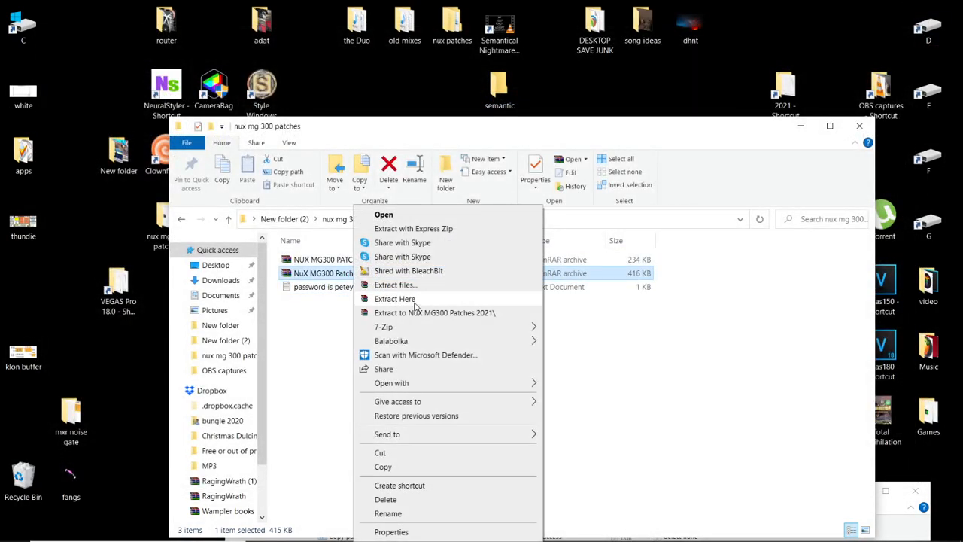
pyautogui.click(395, 285)
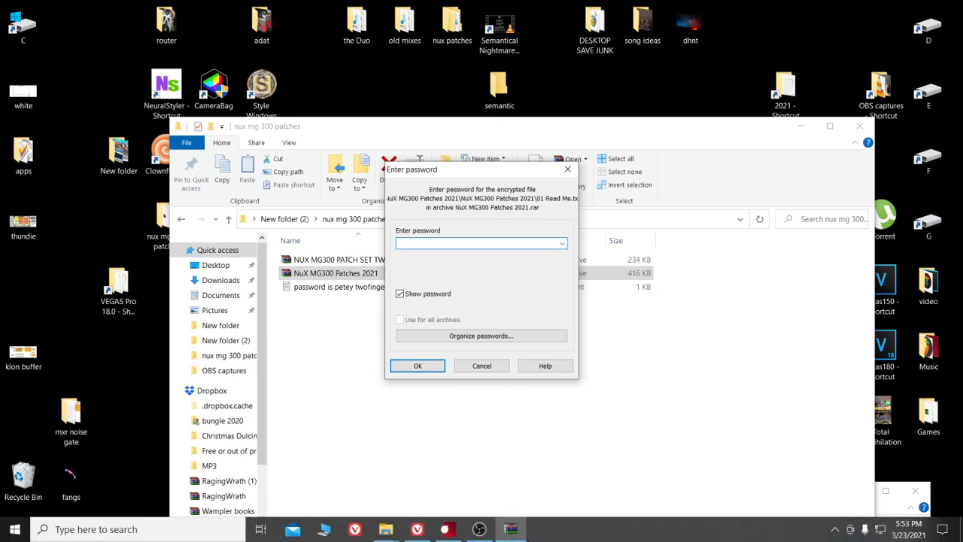
pyautogui.write('petey t')
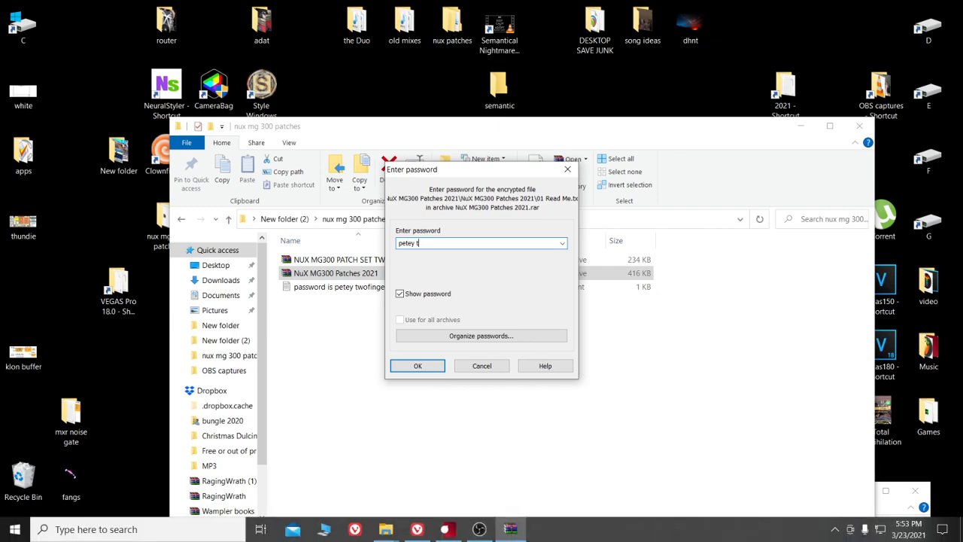
pyautogui.write('wofin')
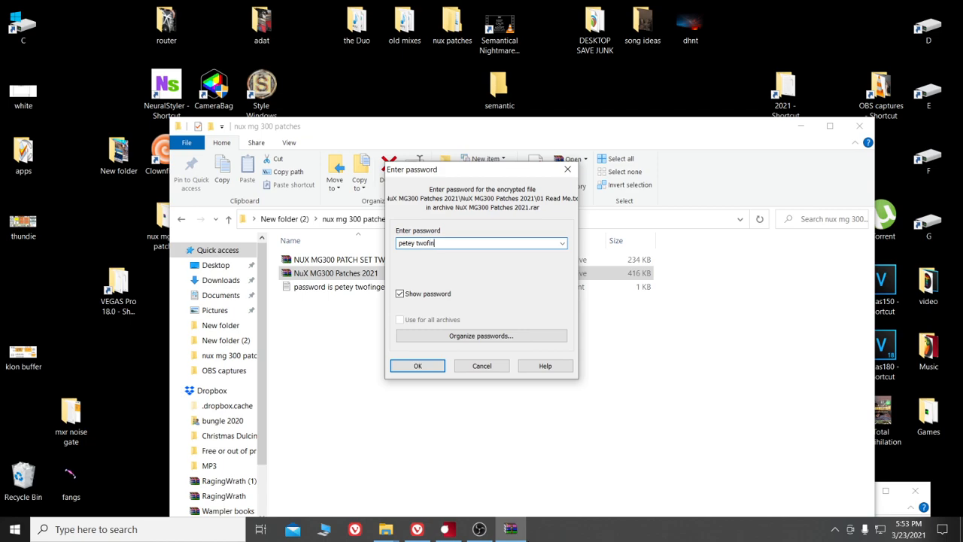
pyautogui.click(417, 366)
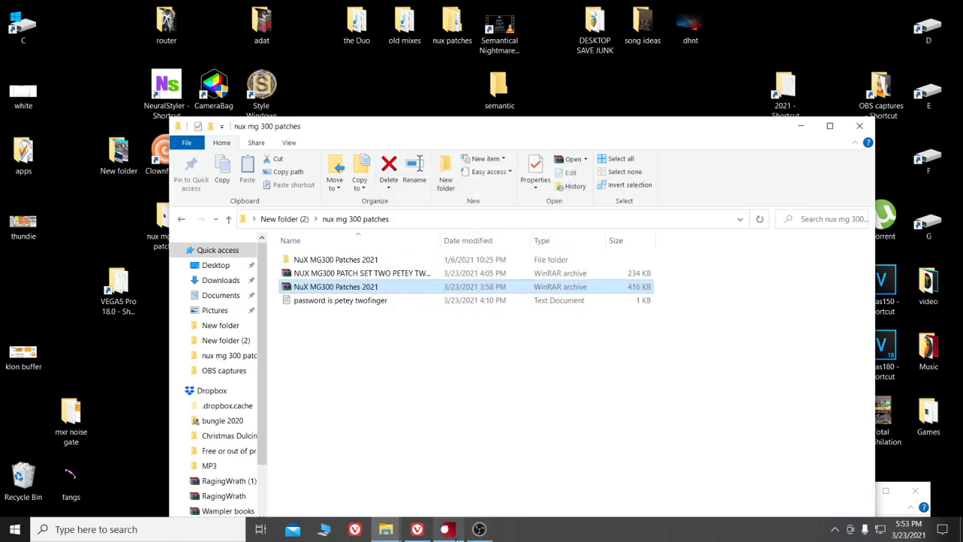
pyautogui.doubleClick(336, 259)
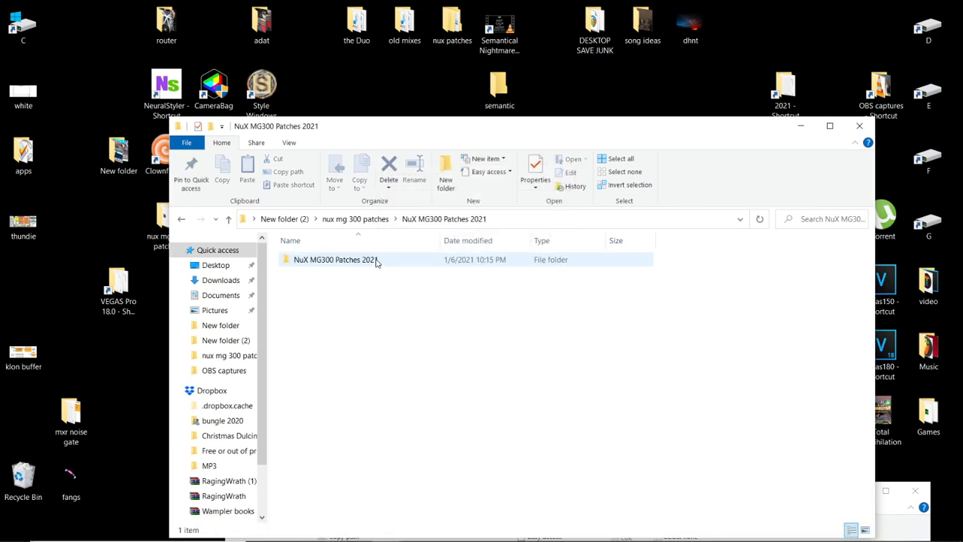
# Step: Browse the 2021 patches contents and enter the IR hi gain pack folder
pyautogui.doubleClick(334, 259)
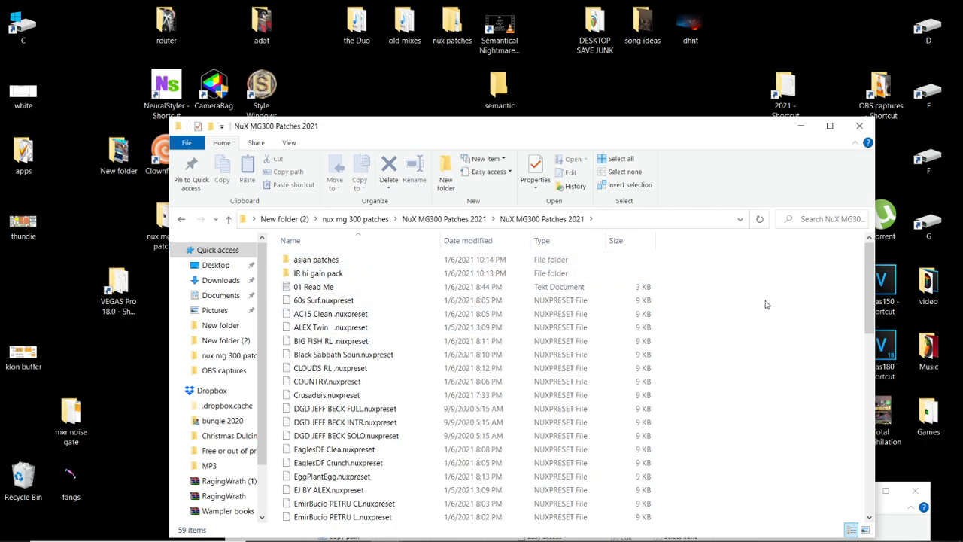
pyautogui.doubleClick(313, 286)
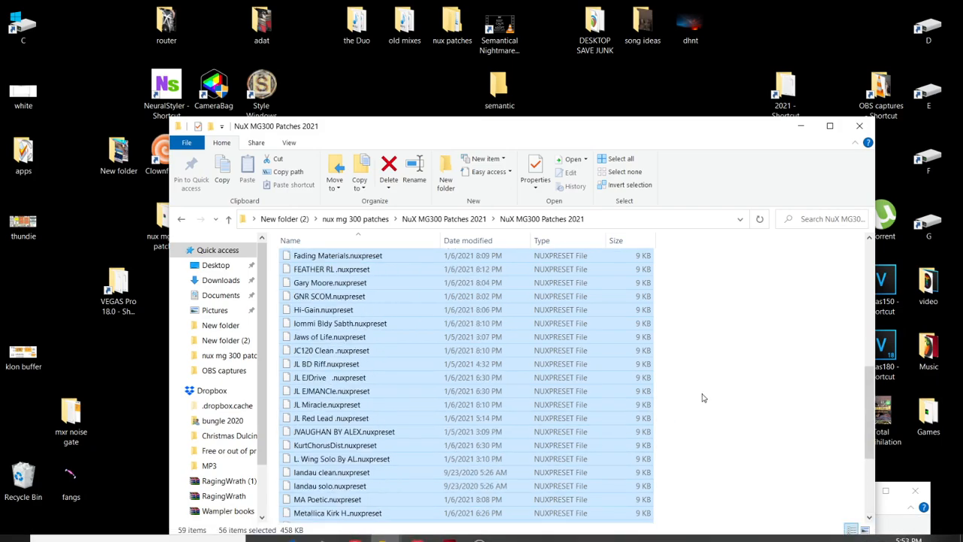
pyautogui.scroll(3)
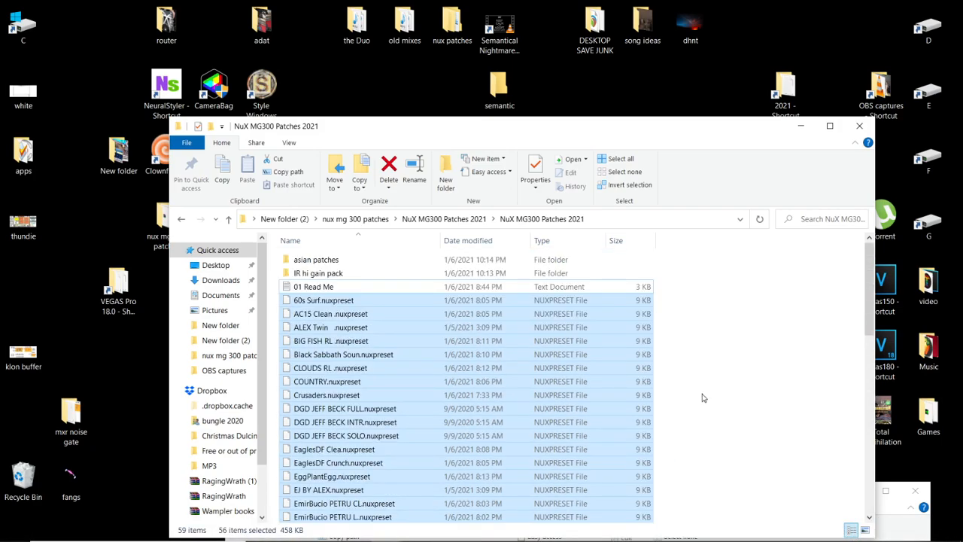
pyautogui.scroll(-3)
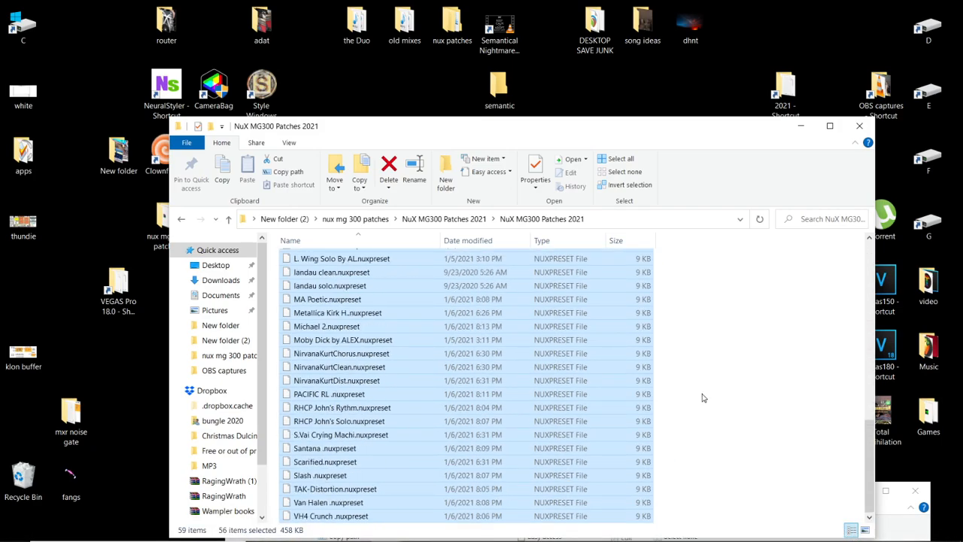
pyautogui.scroll(3)
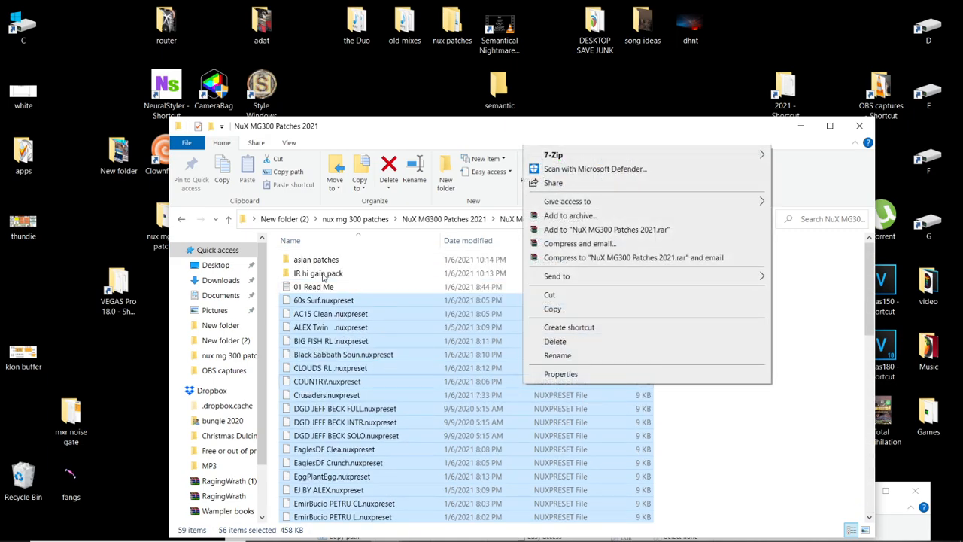
pyautogui.doubleClick(319, 272)
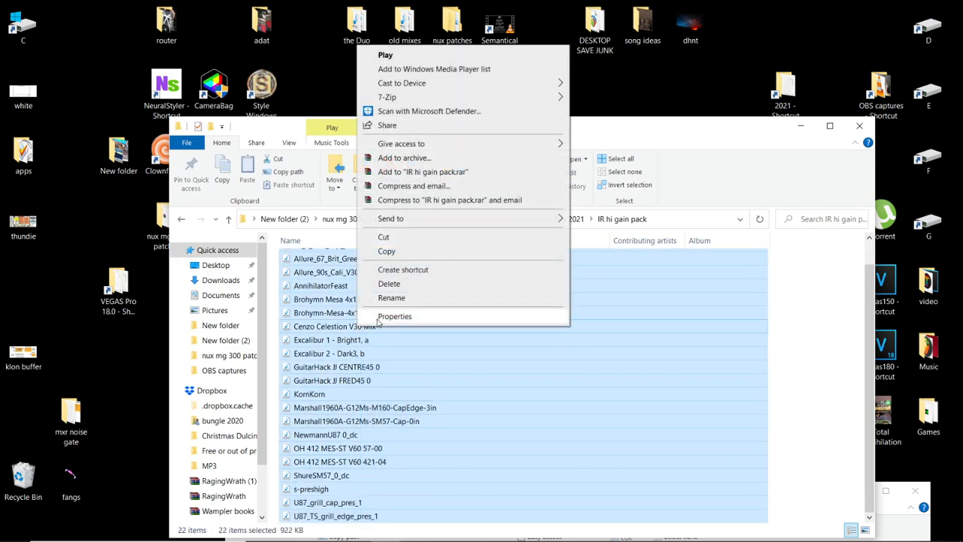
# Step: Check the combined properties of the 22 wave files (922 KB) and look through the list
pyautogui.click(394, 316)
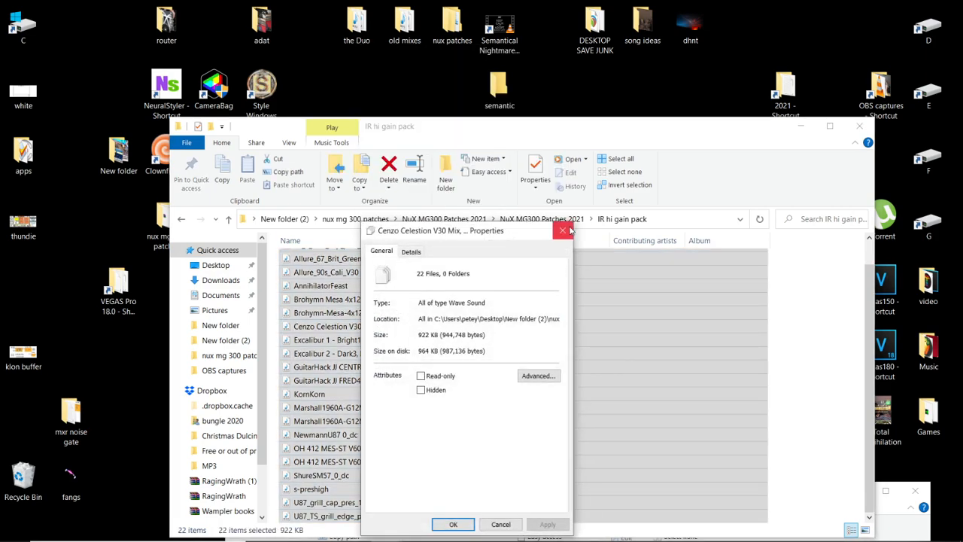
pyautogui.click(562, 230)
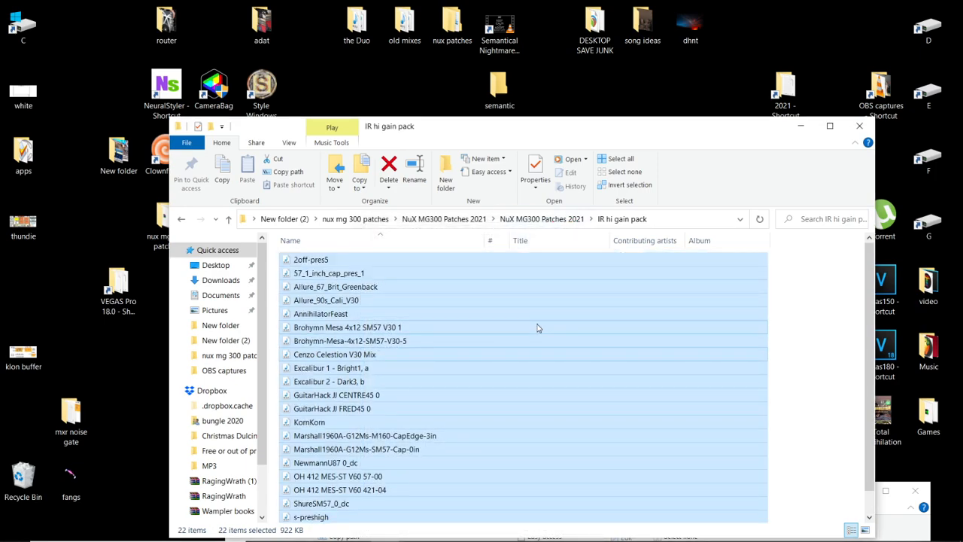
pyautogui.scroll(-3)
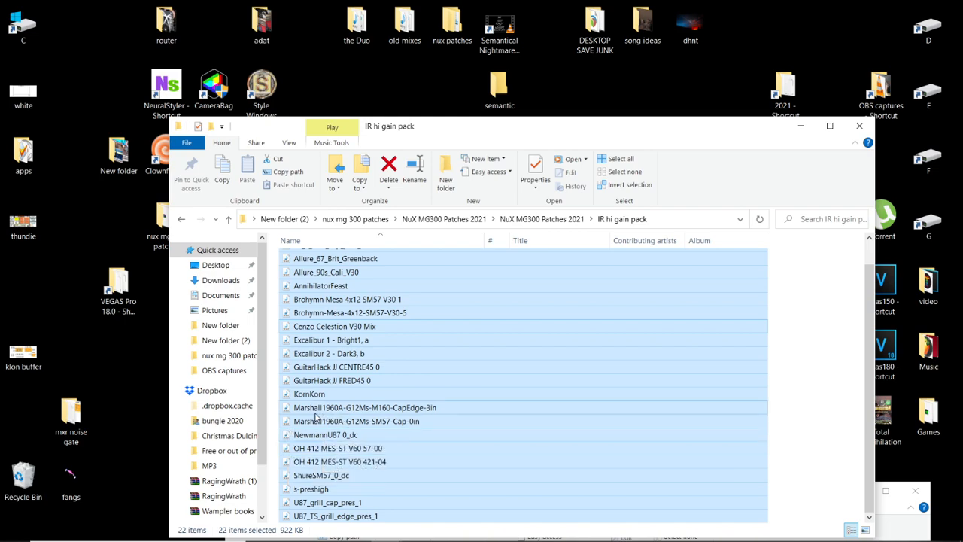
pyautogui.moveTo(358, 422)
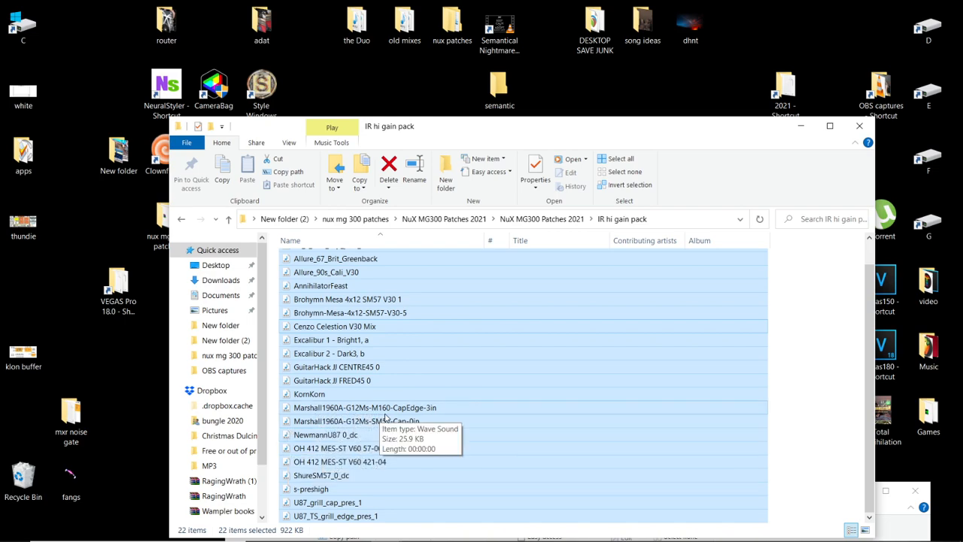
pyautogui.moveTo(398, 421)
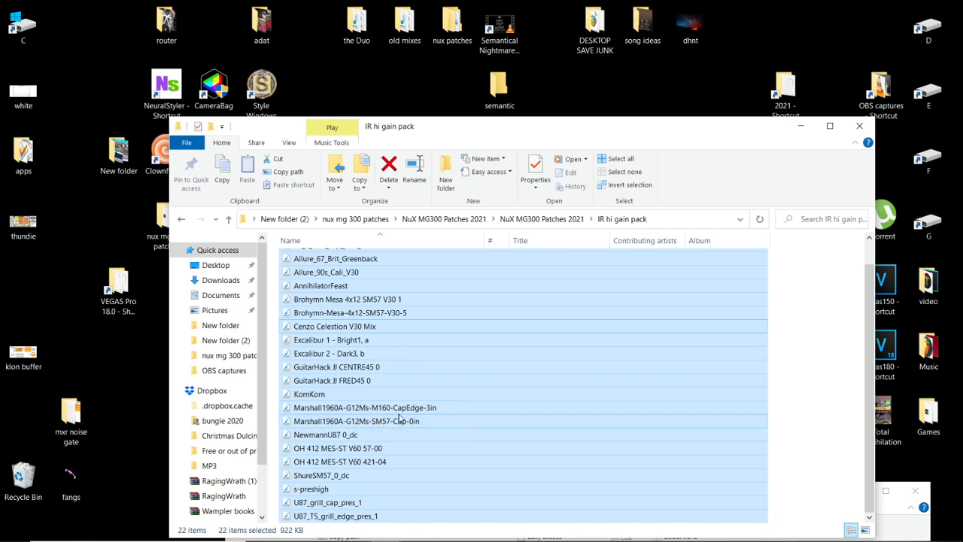
pyautogui.moveTo(404, 419)
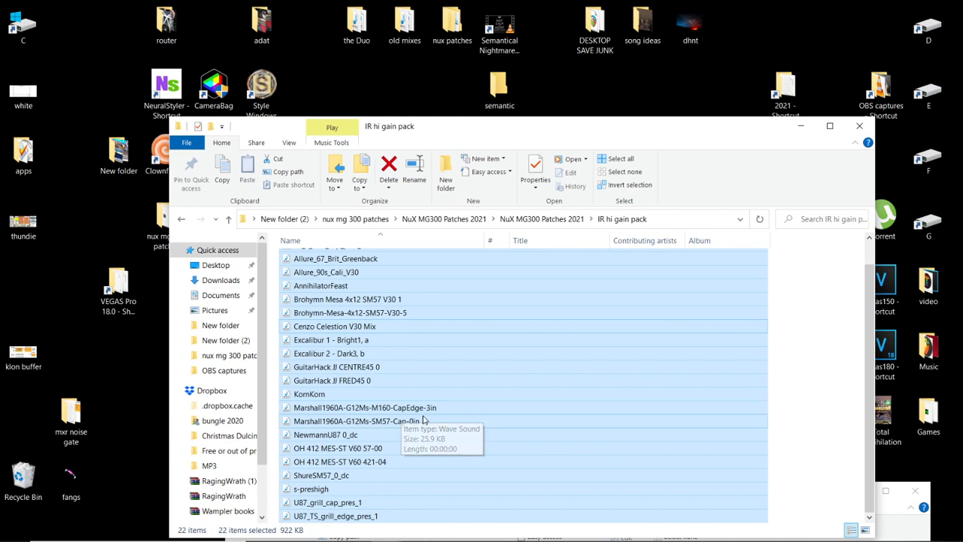
pyautogui.scroll(3)
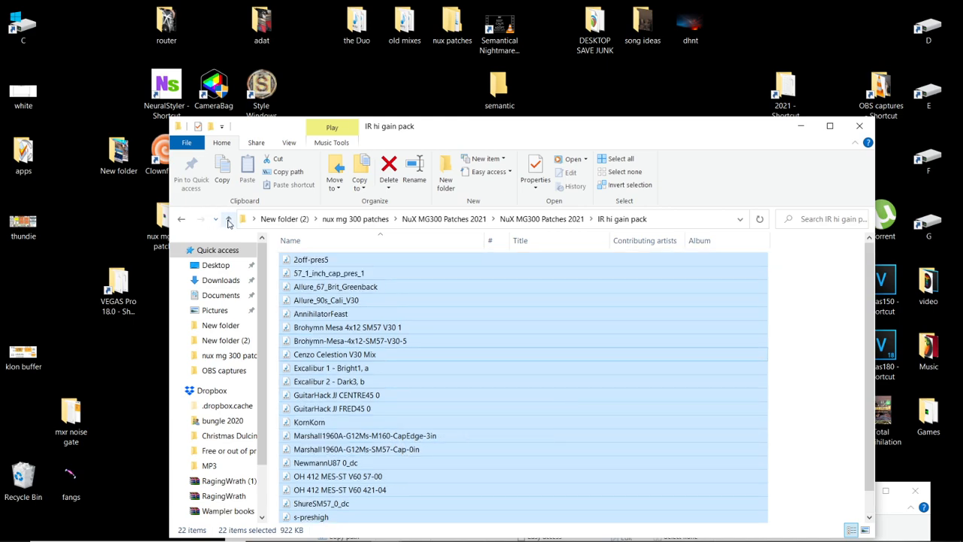
# Step: Go back to NuX MG300 Patches 2021 and enter the asian patches folder
pyautogui.click(229, 218)
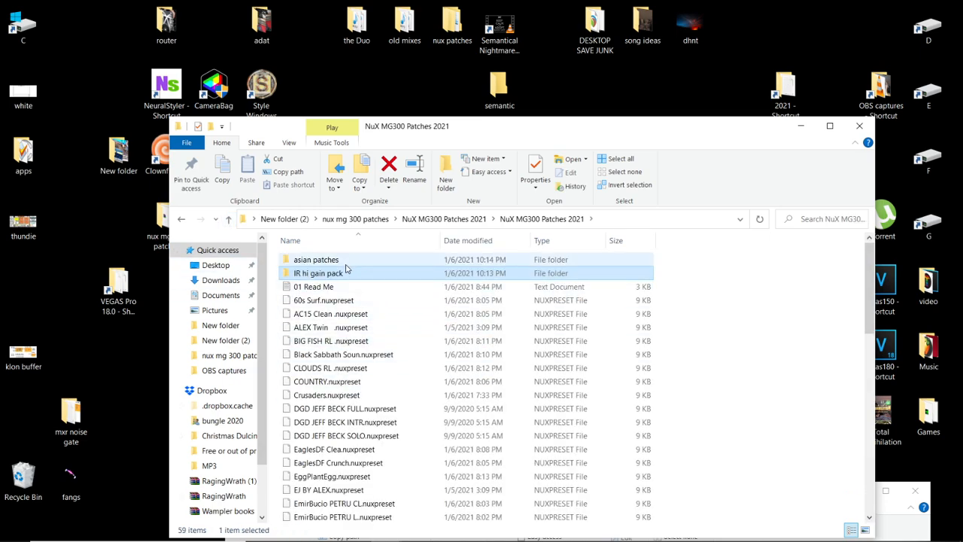
pyautogui.moveTo(319, 273)
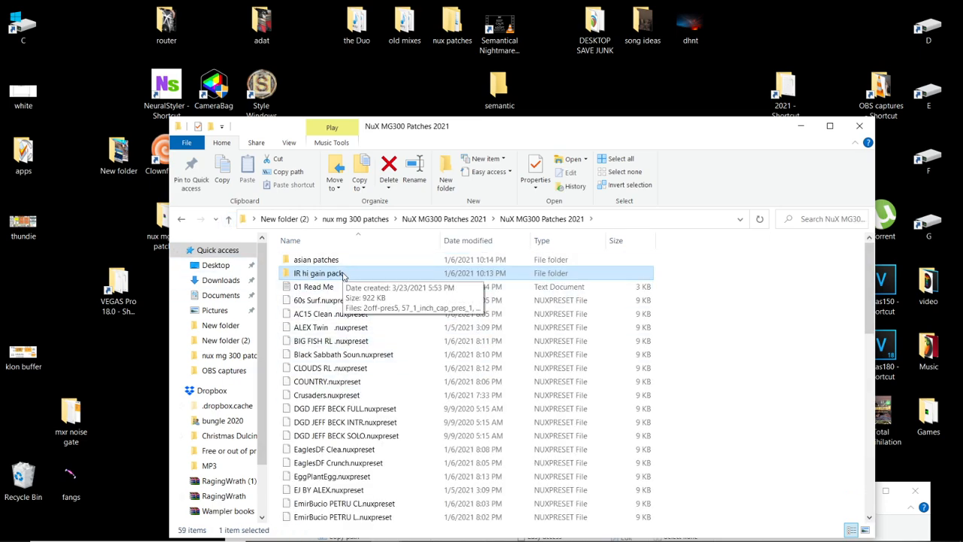
pyautogui.moveTo(418, 367)
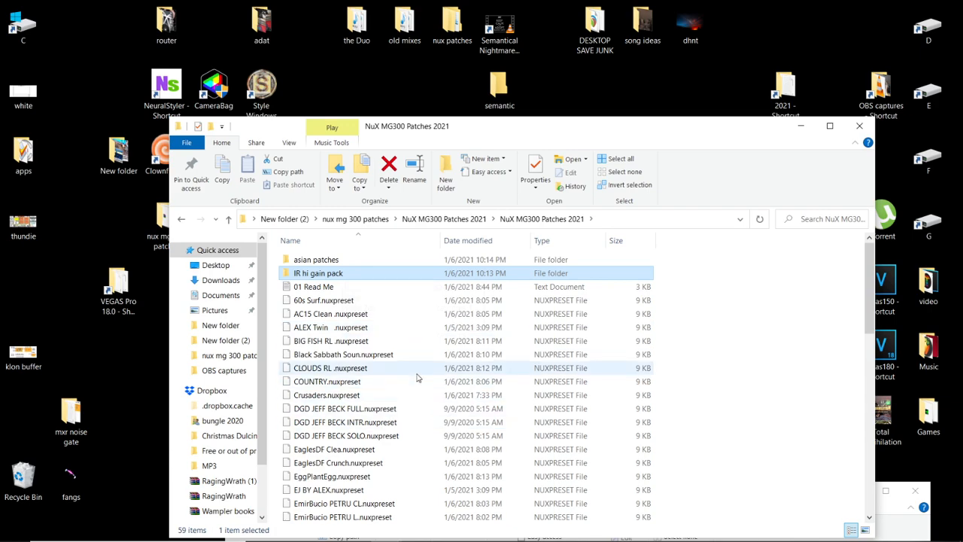
pyautogui.click(316, 258)
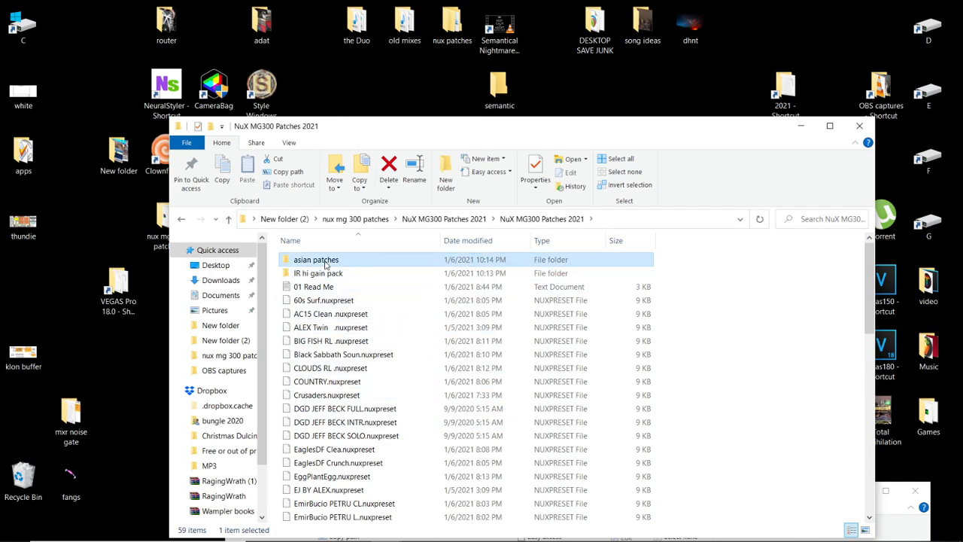
pyautogui.doubleClick(316, 259)
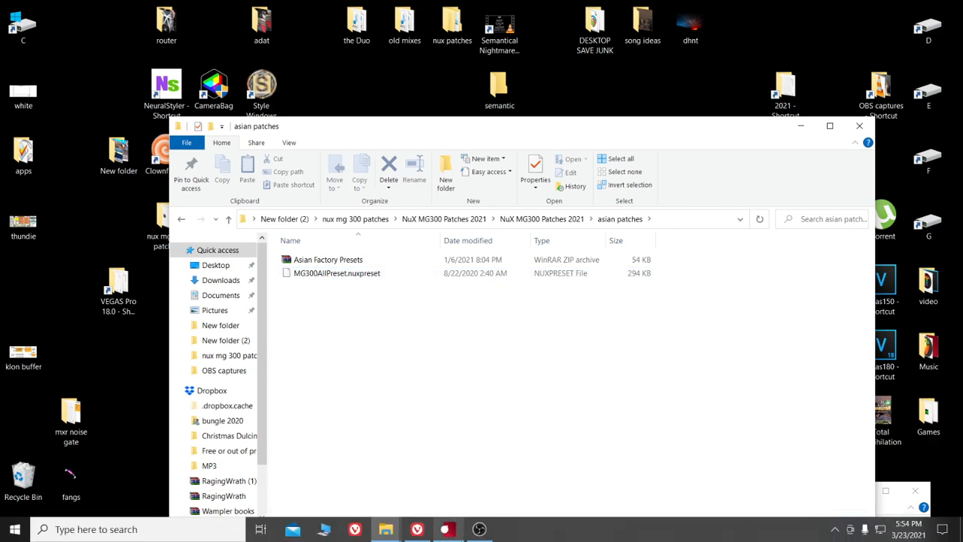
pyautogui.moveTo(479, 530)
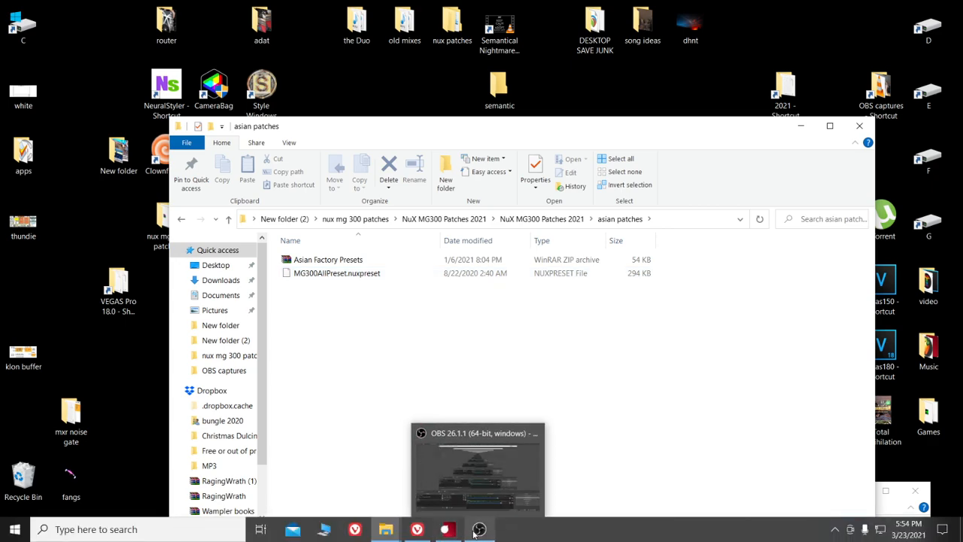
# Step: Bring the QuickTone editor forward showing the user preset list with 9D TUBBIS
pyautogui.click(479, 530)
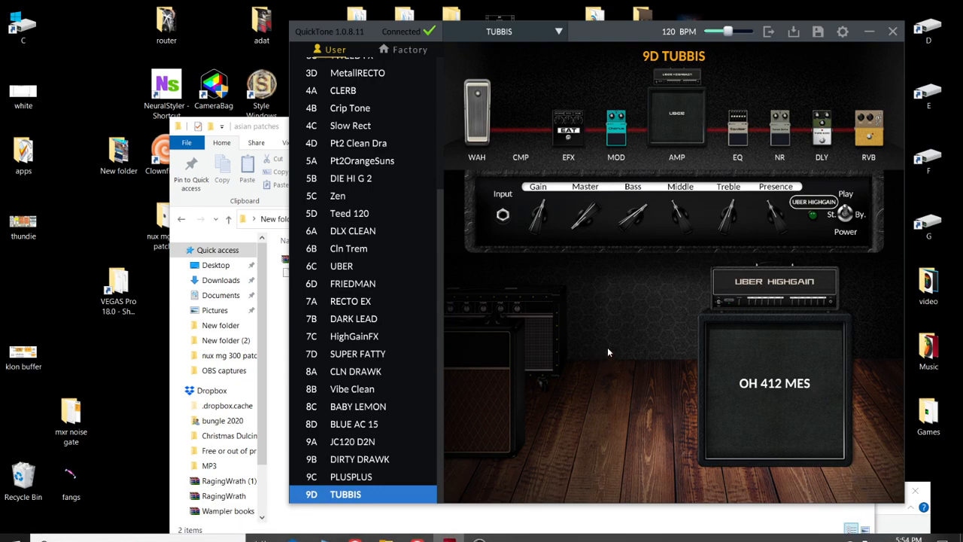
pyautogui.moveTo(671, 125)
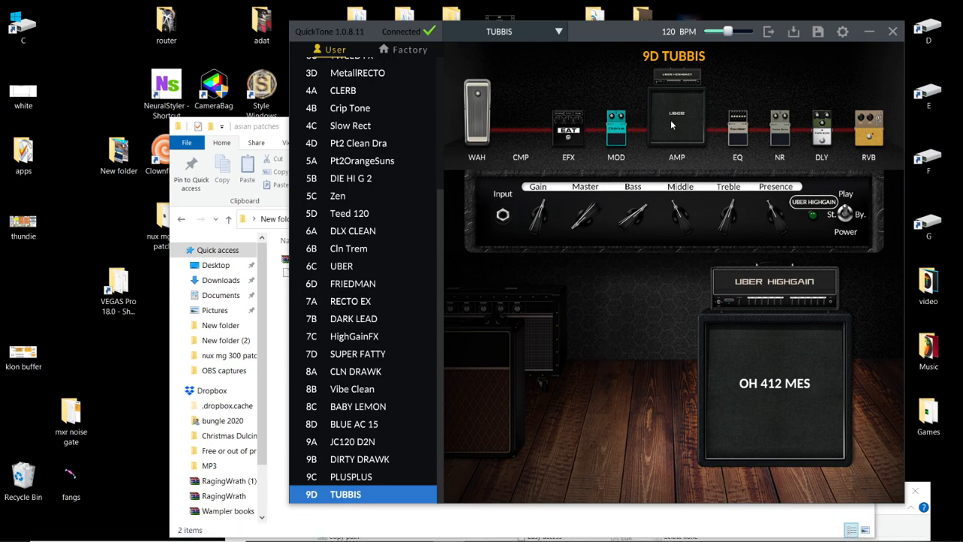
pyautogui.moveTo(689, 111)
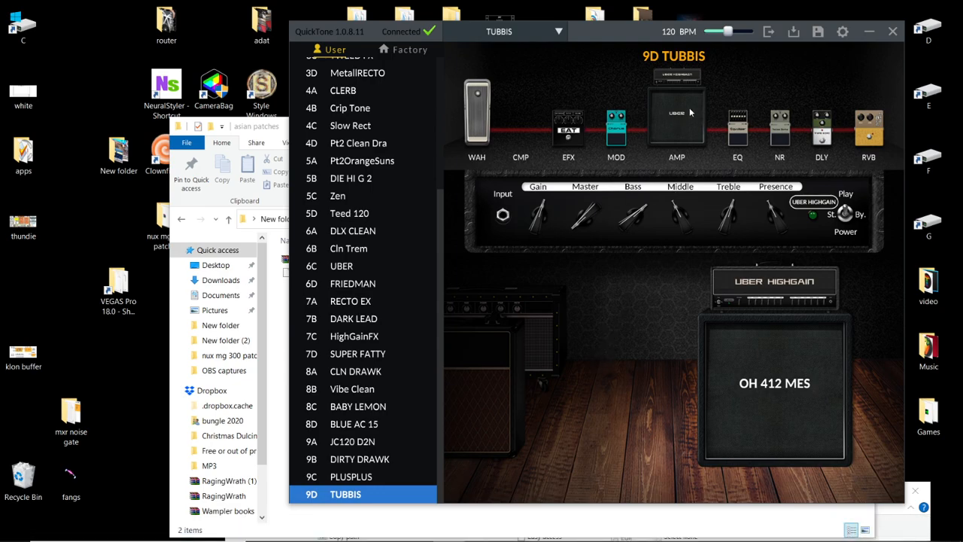
pyautogui.moveTo(561, 99)
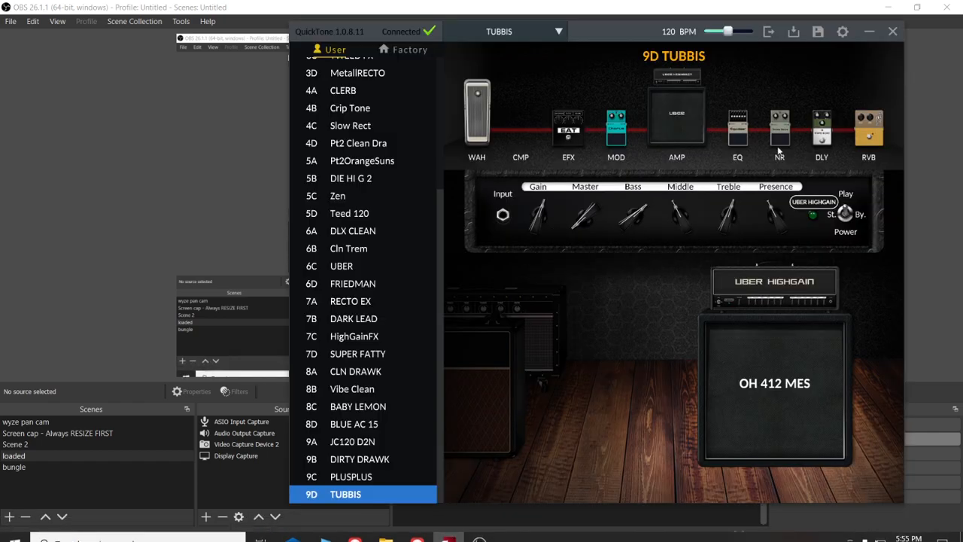
# Step: Tick every user preset and start exporting them
pyautogui.click(769, 31)
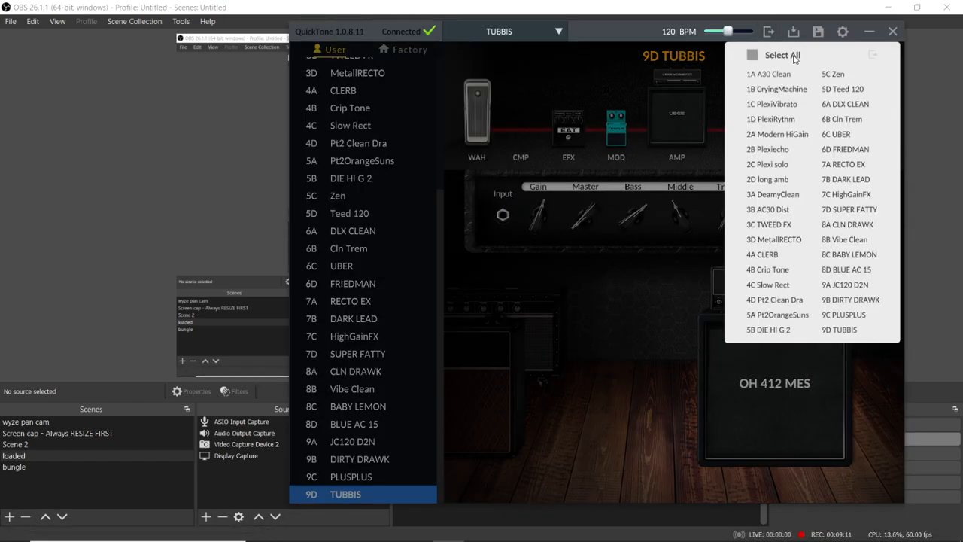
pyautogui.moveTo(804, 60)
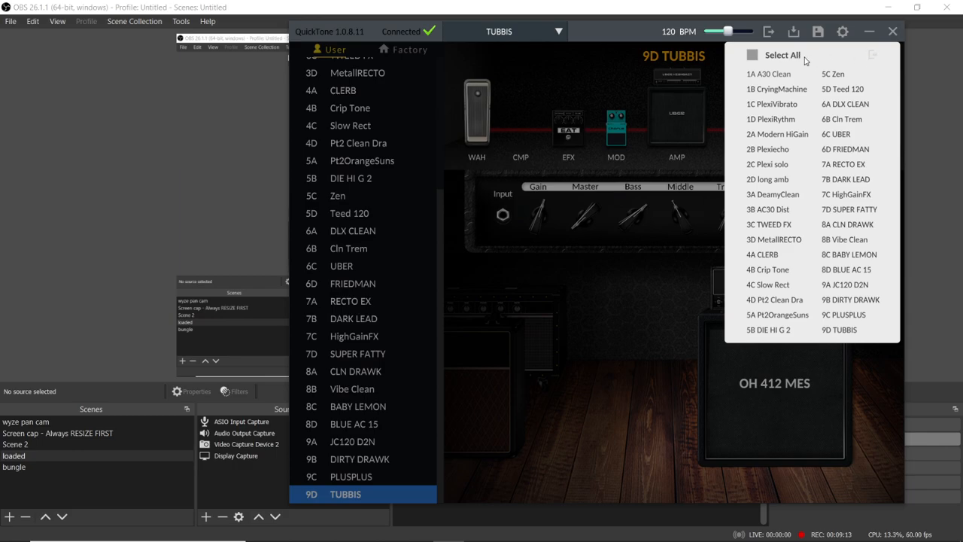
pyautogui.click(753, 54)
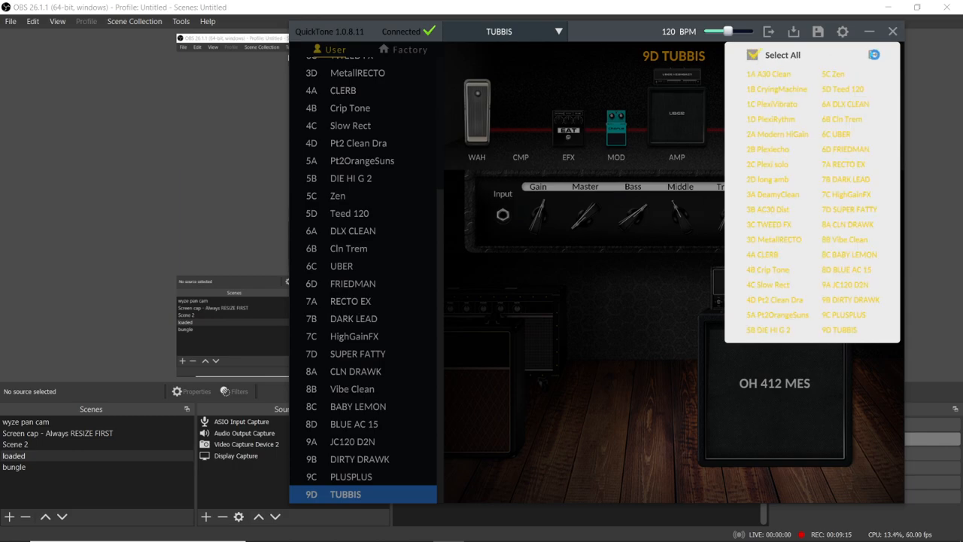
pyautogui.click(873, 54)
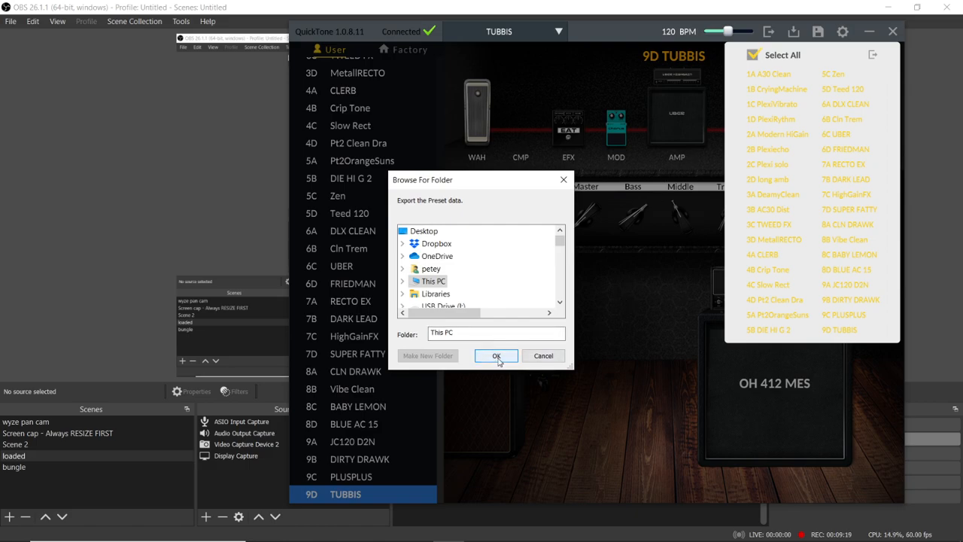
pyautogui.moveTo(497, 288)
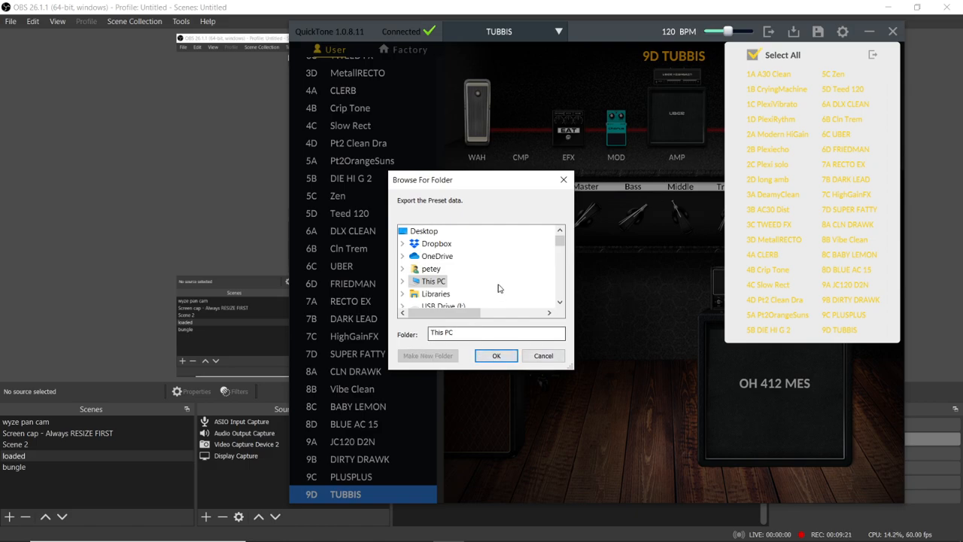
pyautogui.moveTo(495, 285)
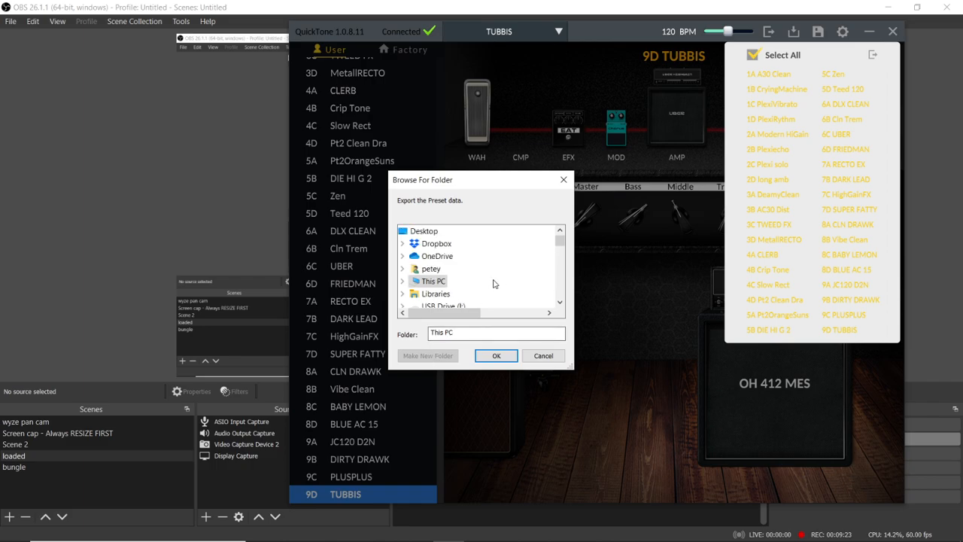
pyautogui.moveTo(424, 230)
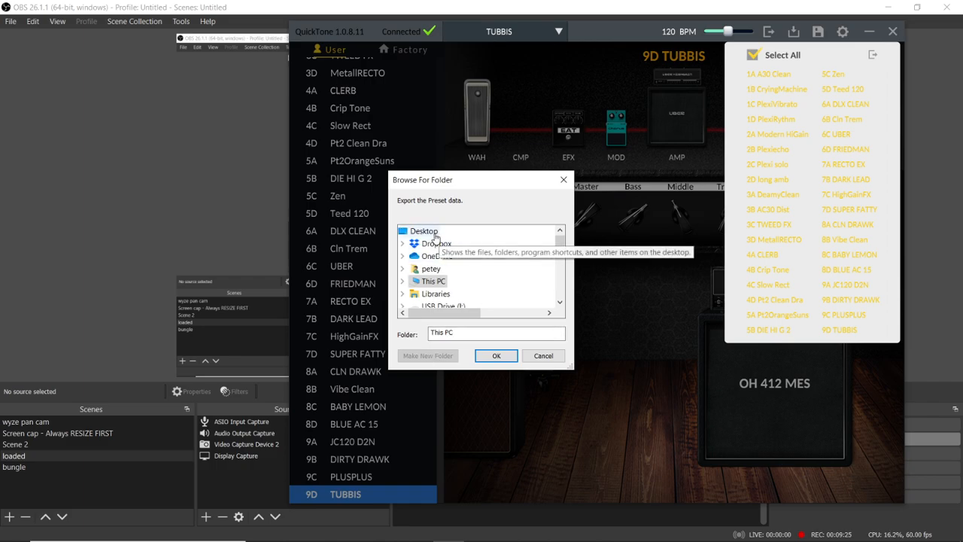
# Step: Create a Desktop backup folder named 'nux back up 03' for the export
pyautogui.click(427, 355)
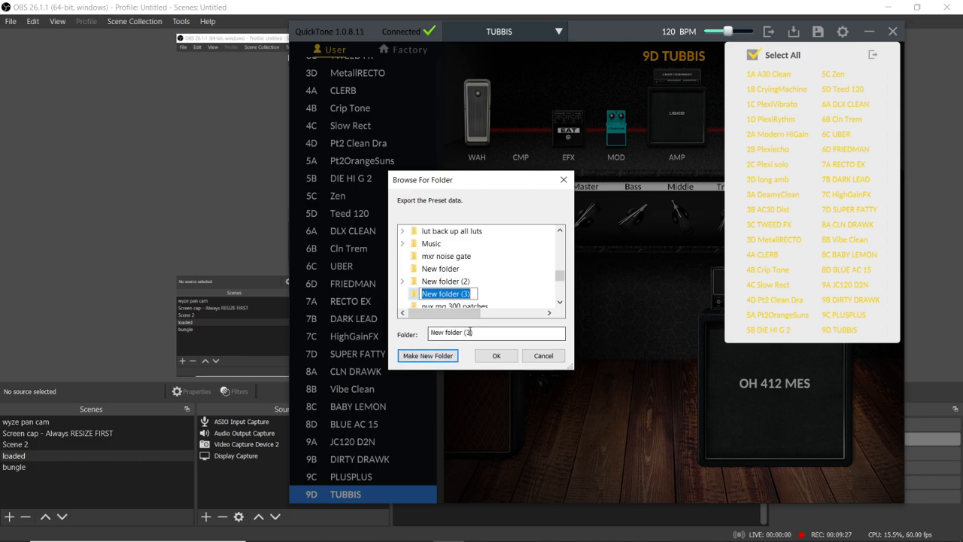
pyautogui.write('nux back up')
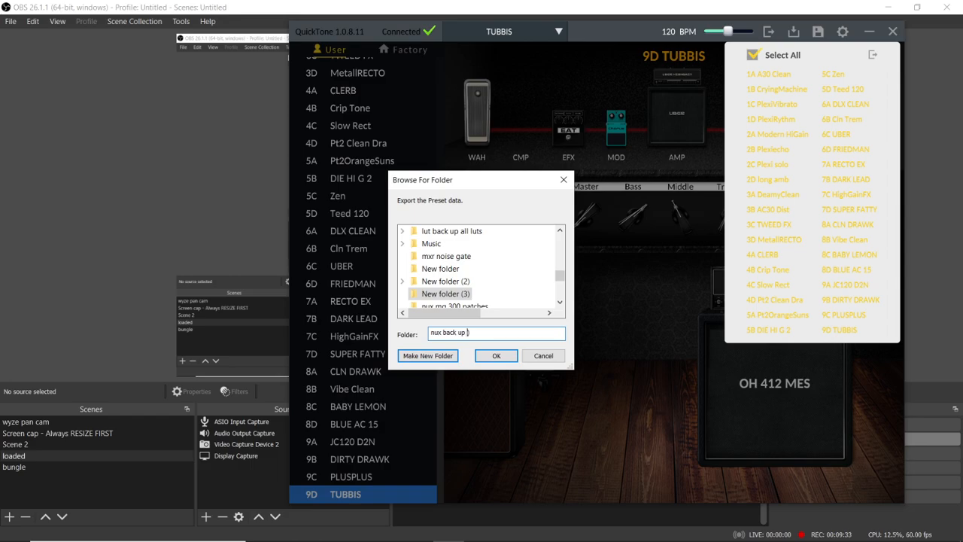
pyautogui.write('03)')
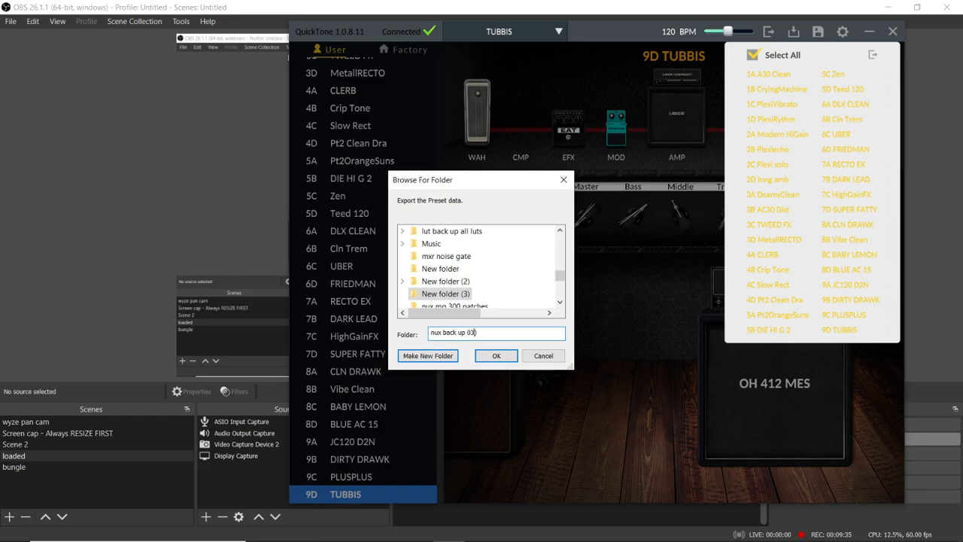
pyautogui.write('0303')
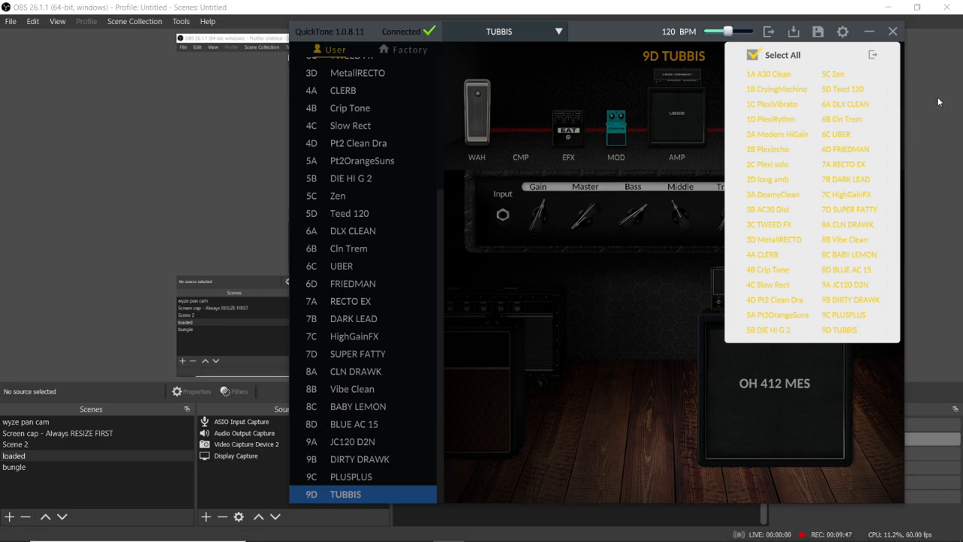
pyautogui.moveTo(599, 33)
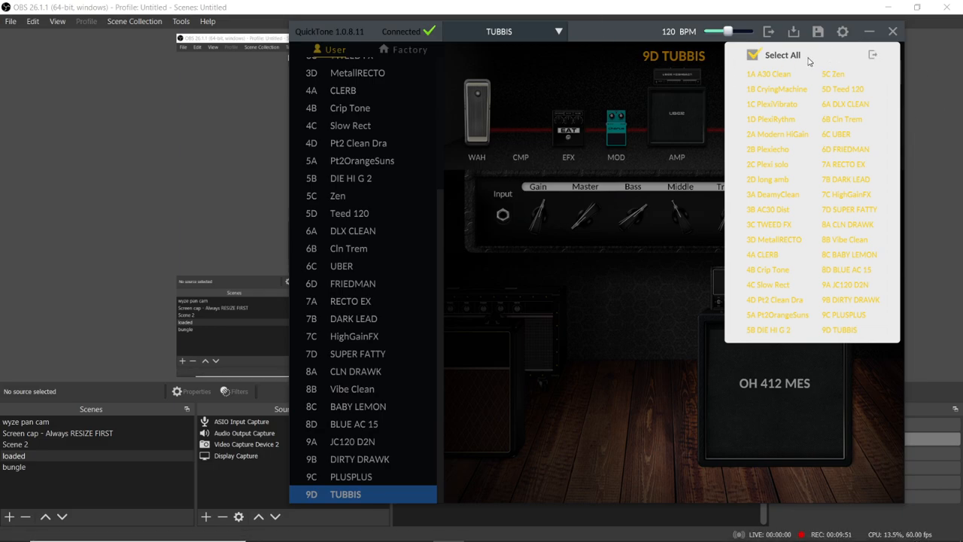
# Step: Start the preset import, cancelling and reopening the file browser once
pyautogui.click(752, 54)
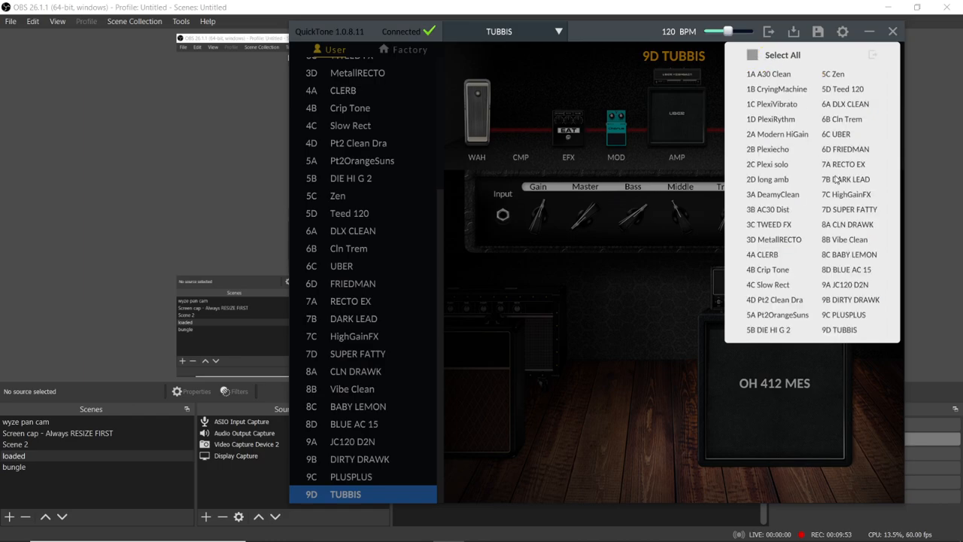
pyautogui.click(794, 32)
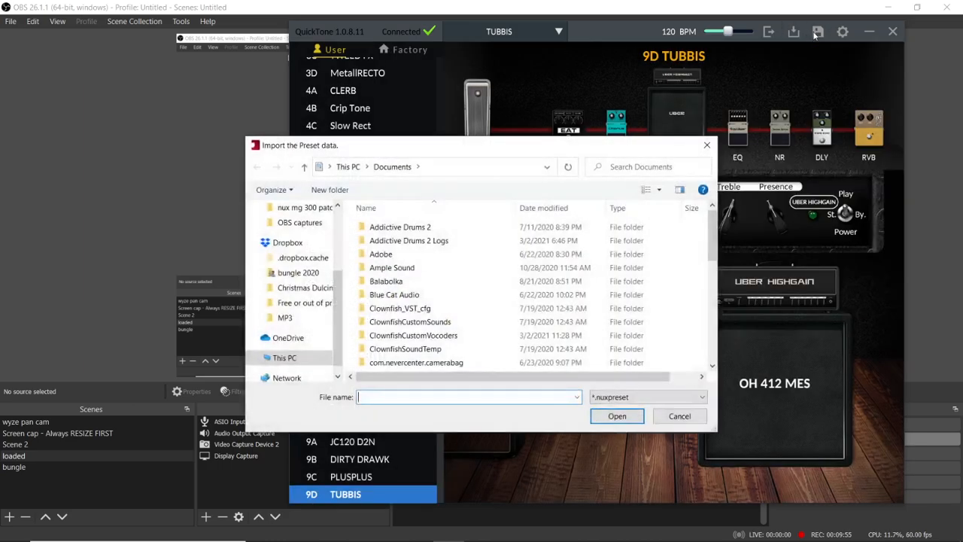
pyautogui.click(400, 226)
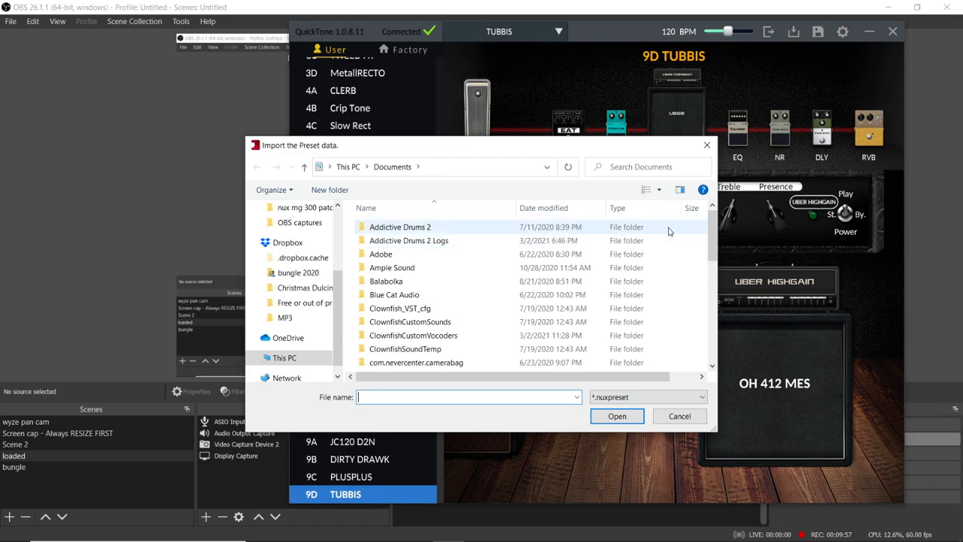
pyautogui.click(679, 415)
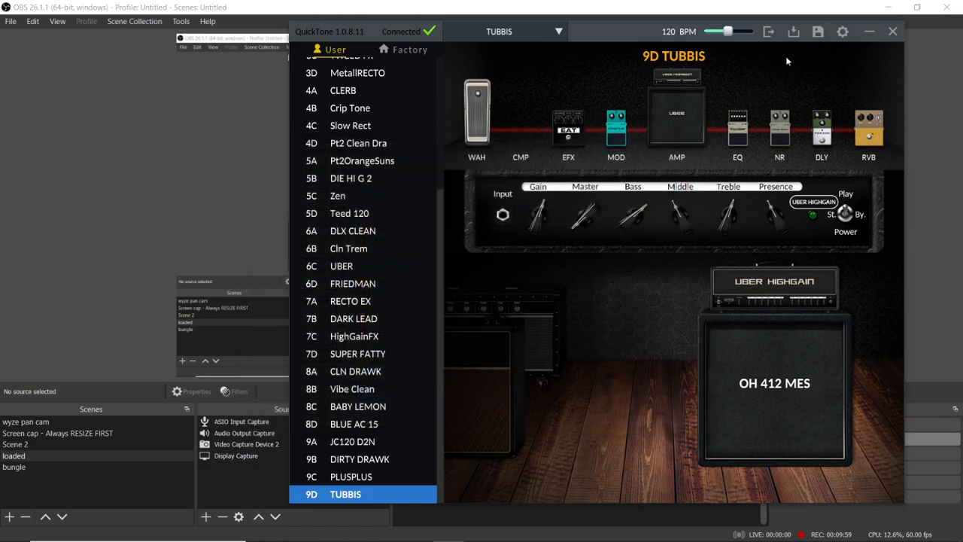
pyautogui.click(793, 32)
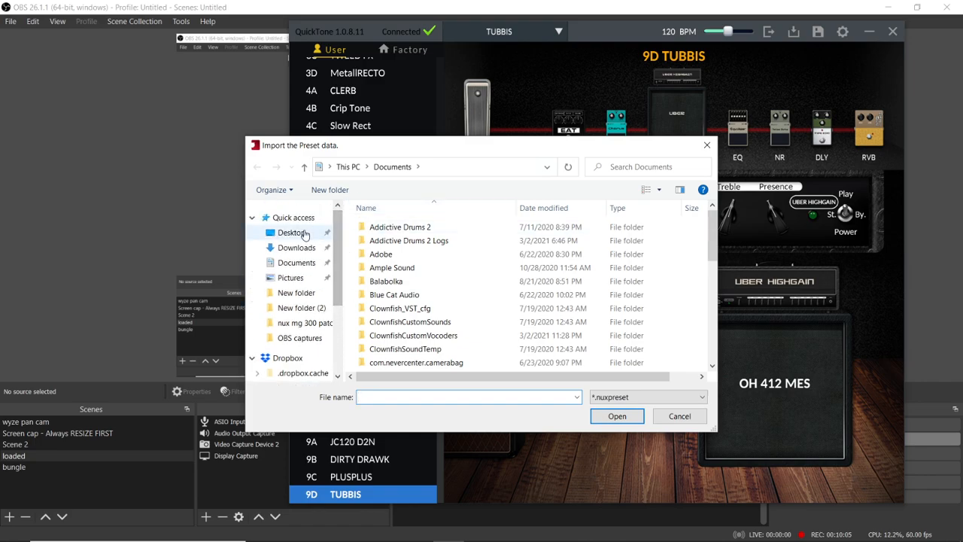
# Step: Import MG300AllPreset.nuxpreset from Desktop > NuX MG300 Patches 2021 > asian patches to the device
pyautogui.click(292, 232)
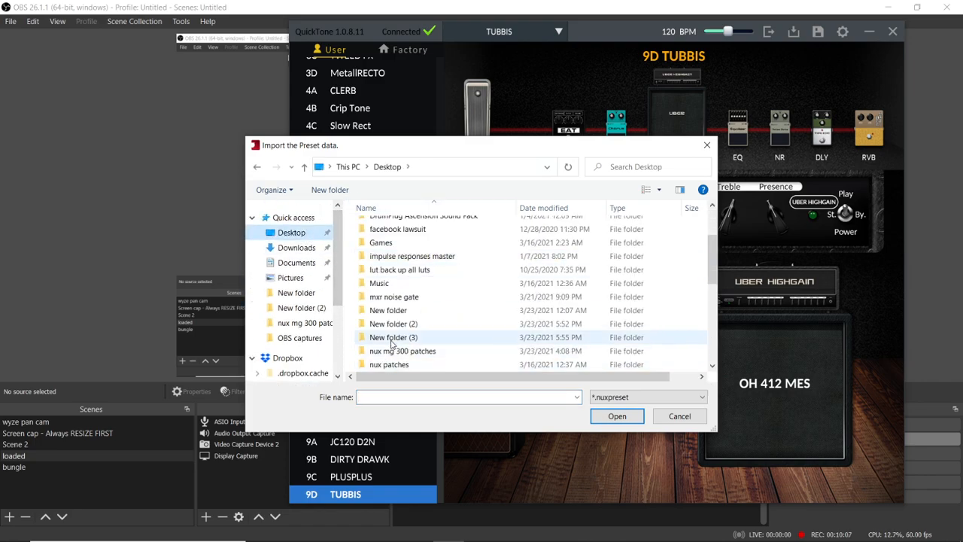
pyautogui.doubleClick(404, 350)
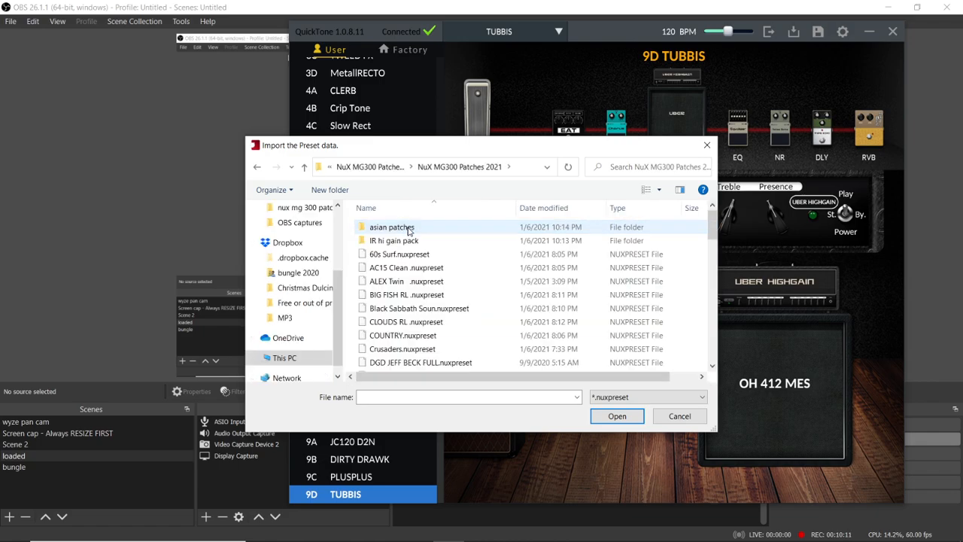
pyautogui.doubleClick(391, 225)
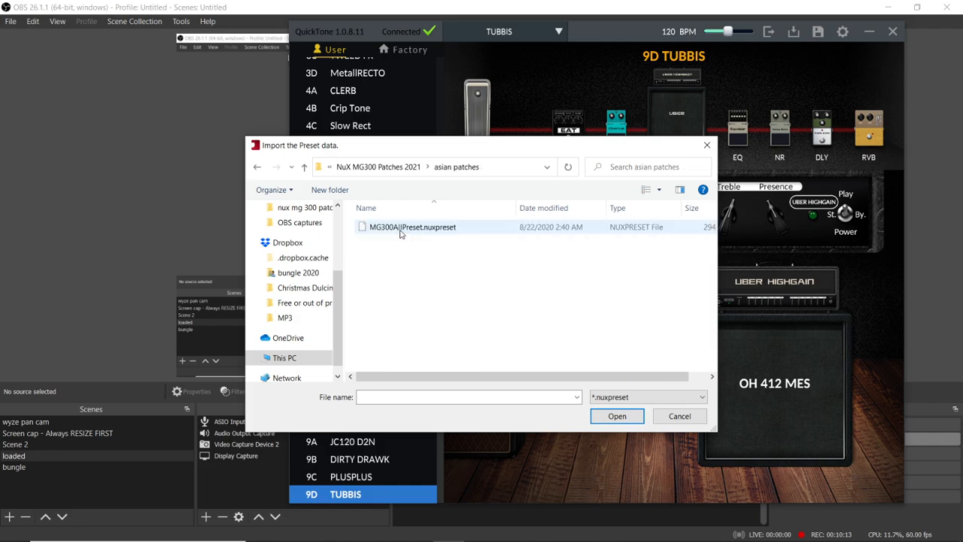
pyautogui.click(412, 226)
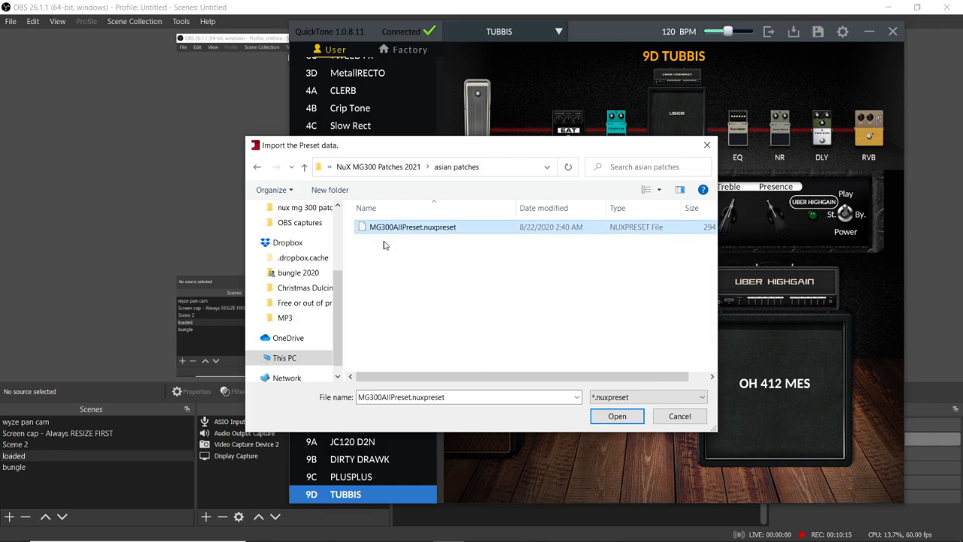
pyautogui.moveTo(412, 234)
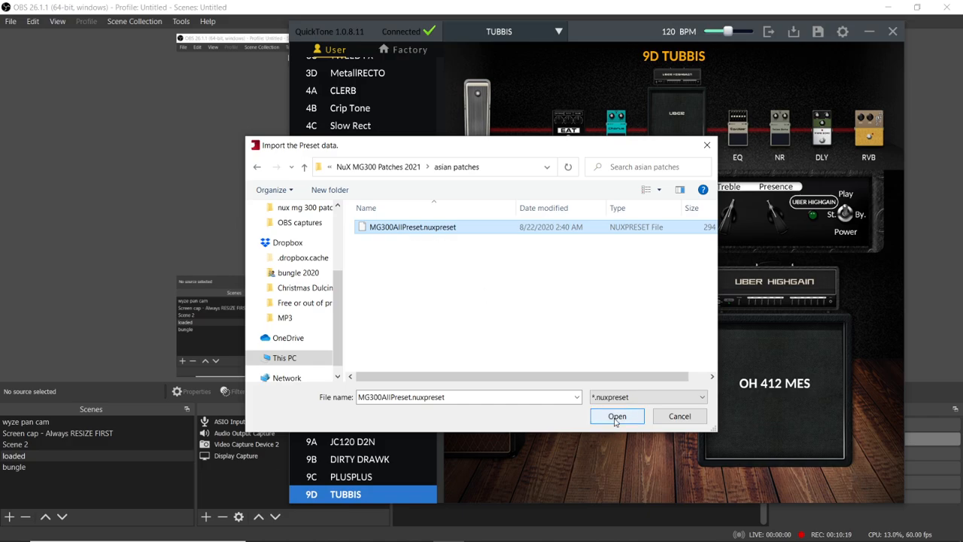
pyautogui.click(617, 415)
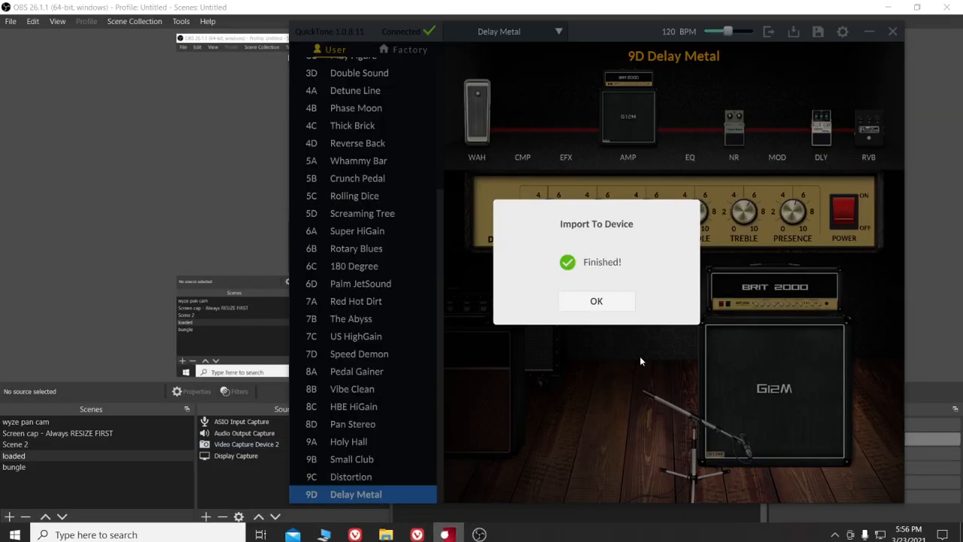
# Step: Dismiss the import finished message and review the new list ending in 9D Delay Metal
pyautogui.click(595, 301)
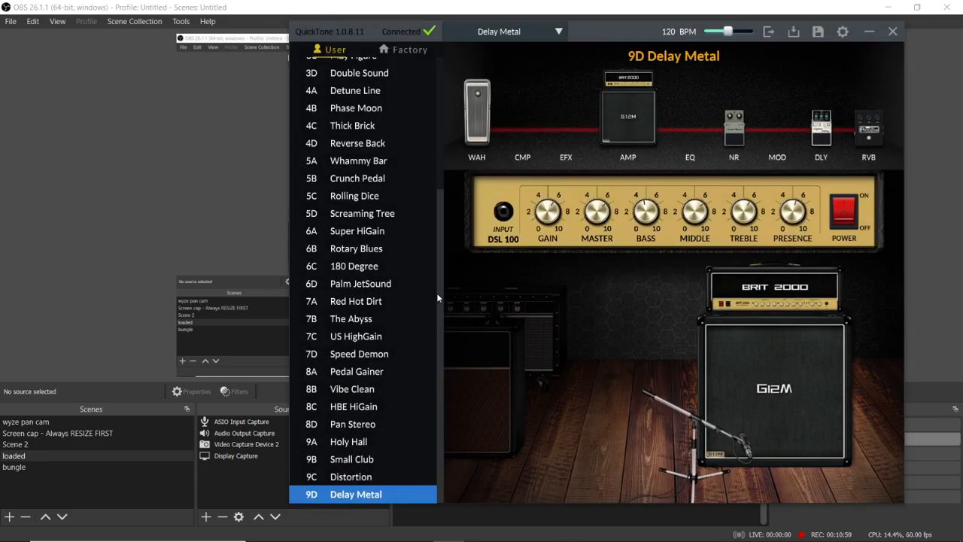
pyautogui.scroll(3)
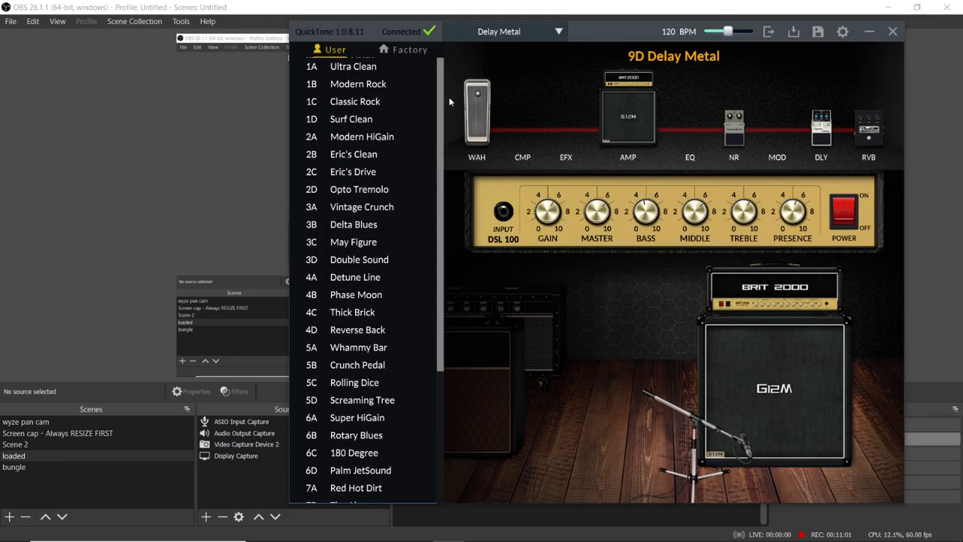
pyautogui.scroll(-3)
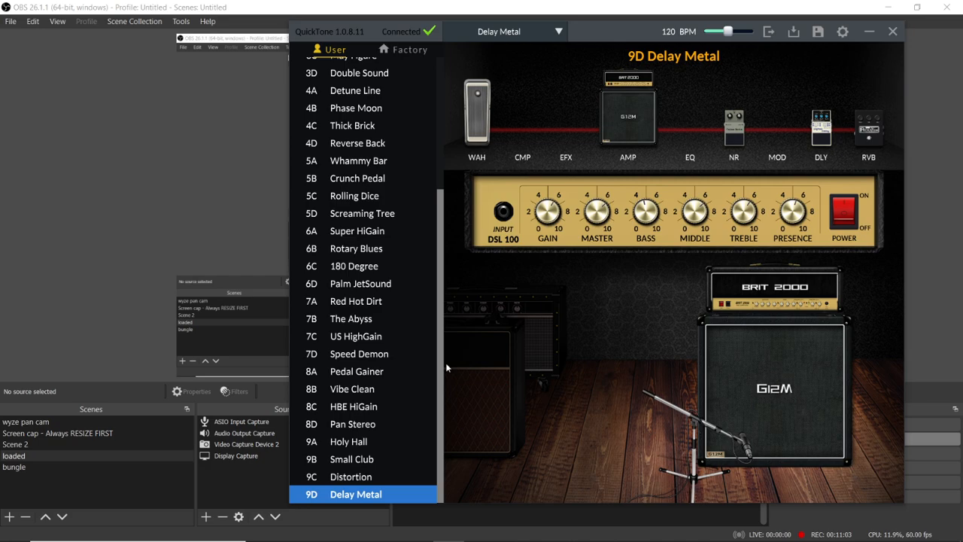
pyautogui.moveTo(494, 430)
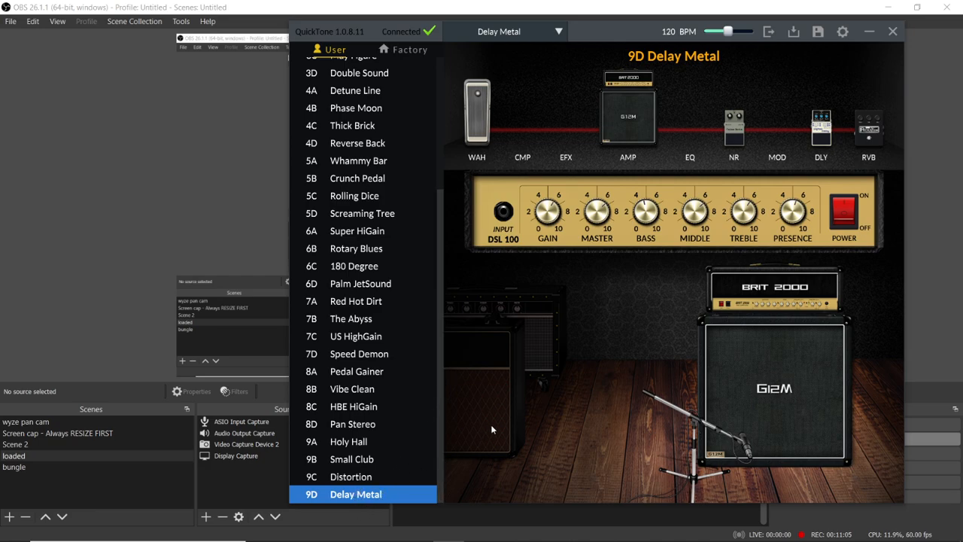
pyautogui.moveTo(794, 32)
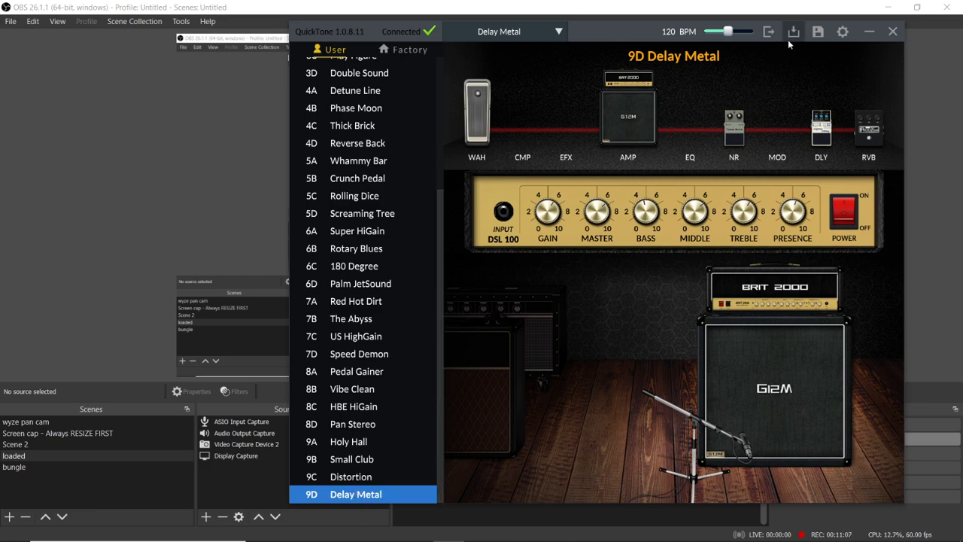
pyautogui.click(793, 30)
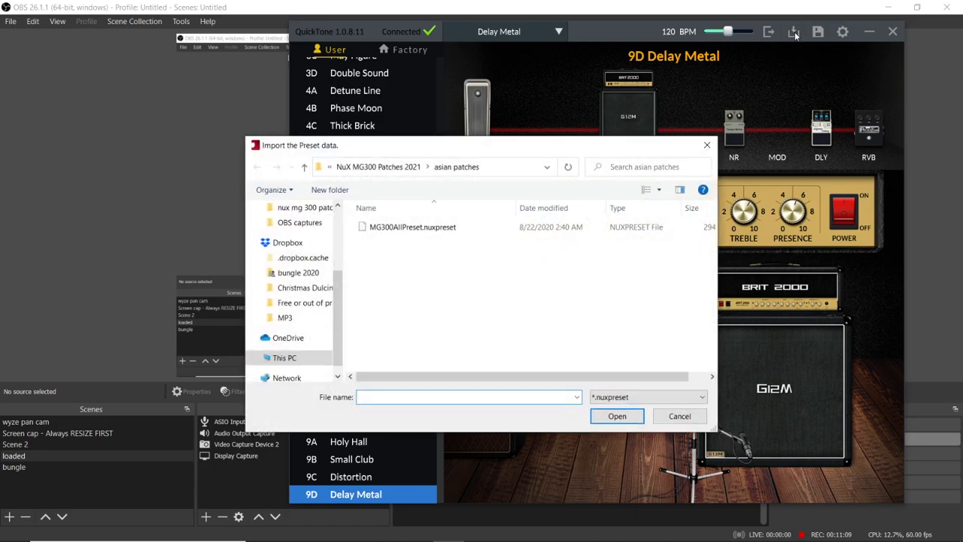
pyautogui.click(304, 166)
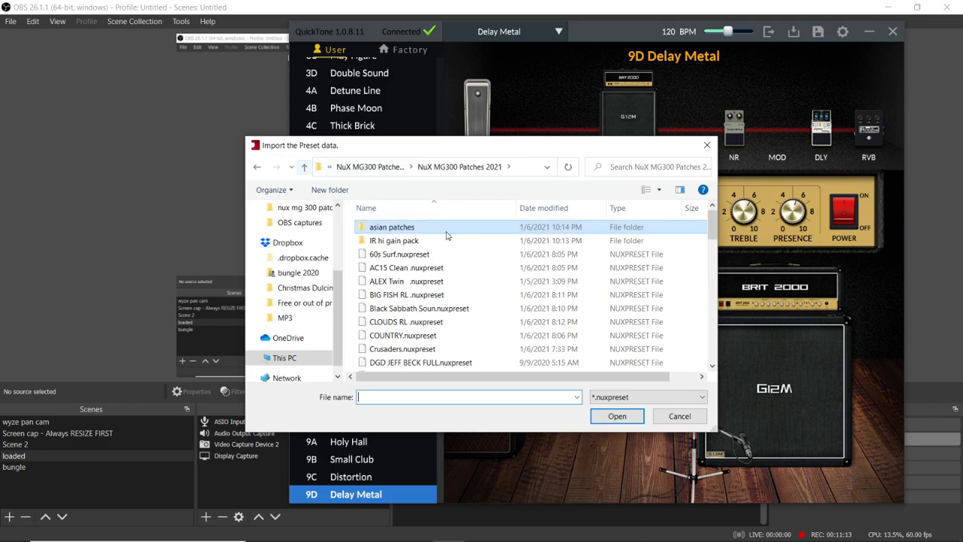
pyautogui.scroll(-3)
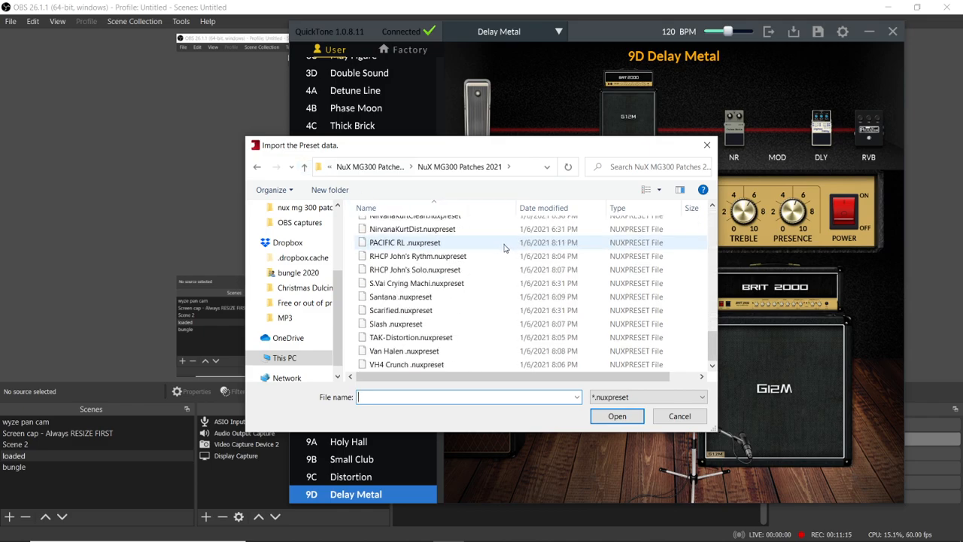
pyautogui.scroll(3)
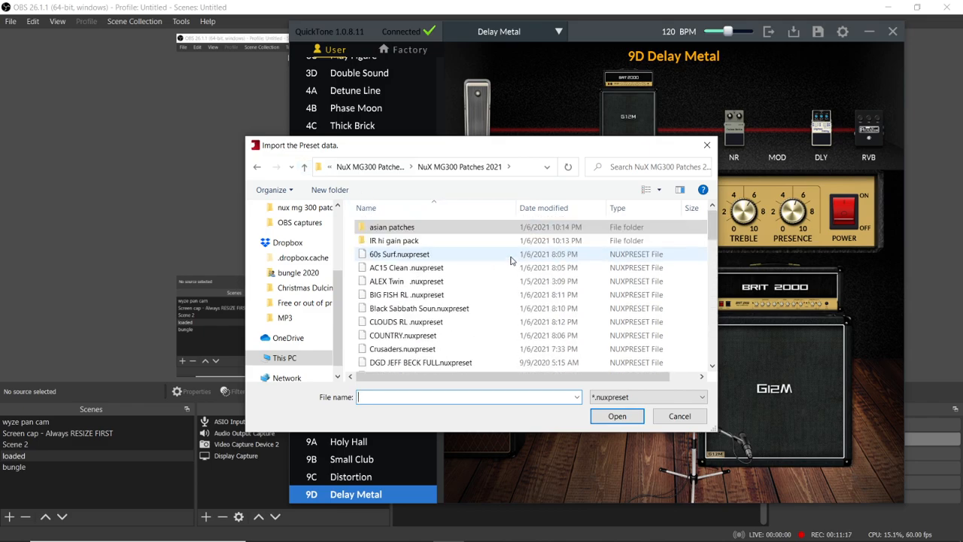
pyautogui.click(679, 415)
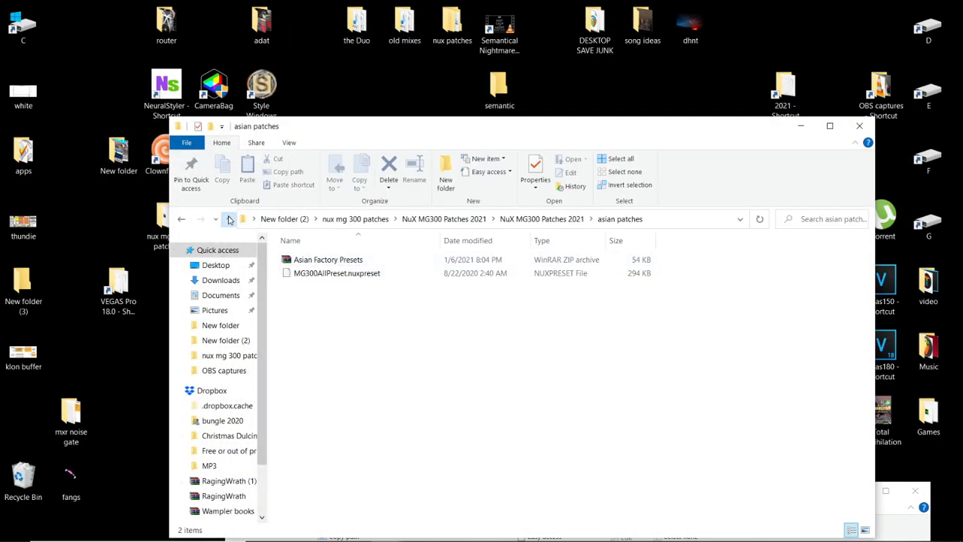
pyautogui.click(181, 218)
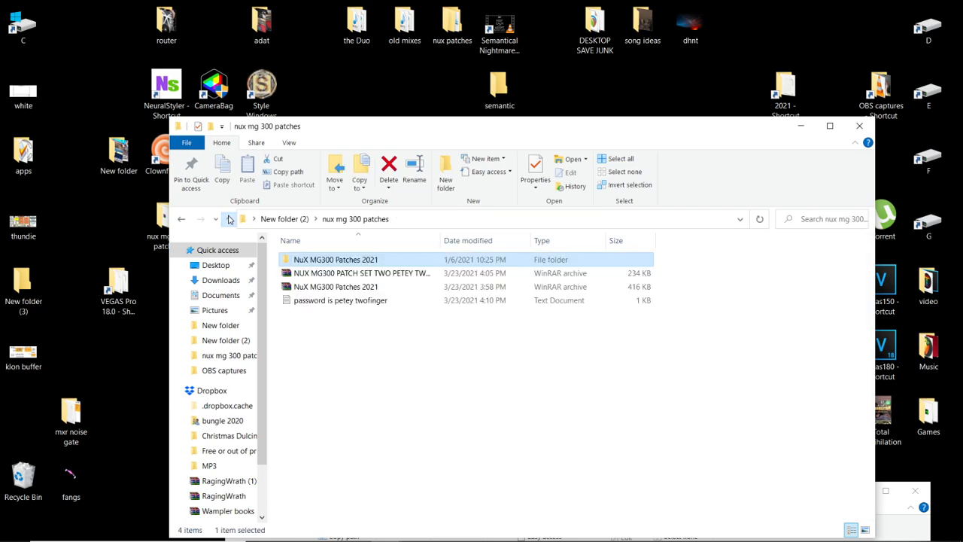
pyautogui.rightClick(361, 272)
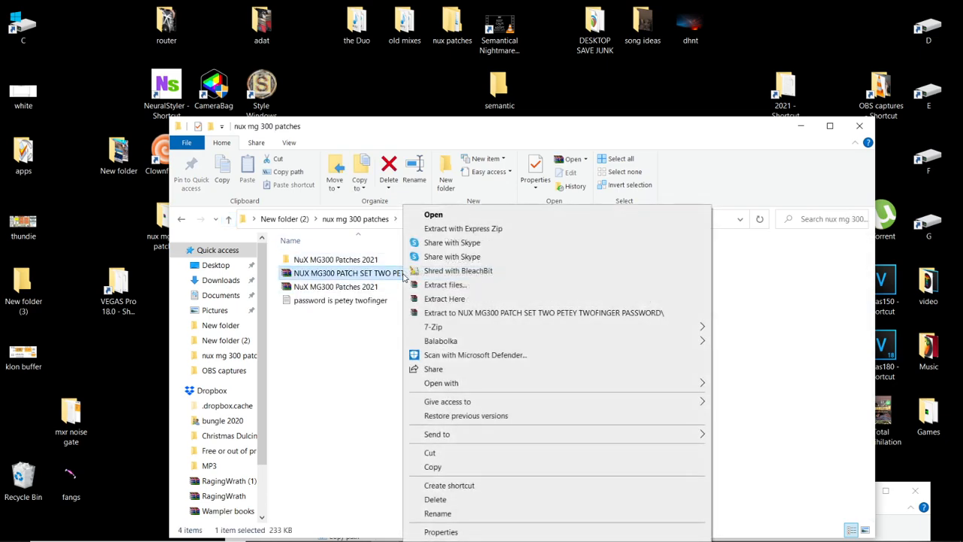
pyautogui.moveTo(459, 461)
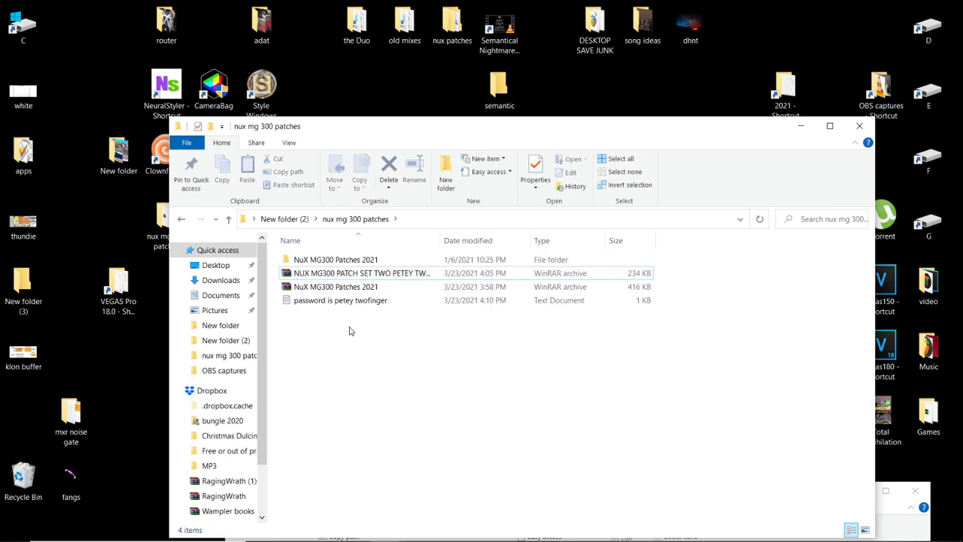
pyautogui.moveTo(335, 259)
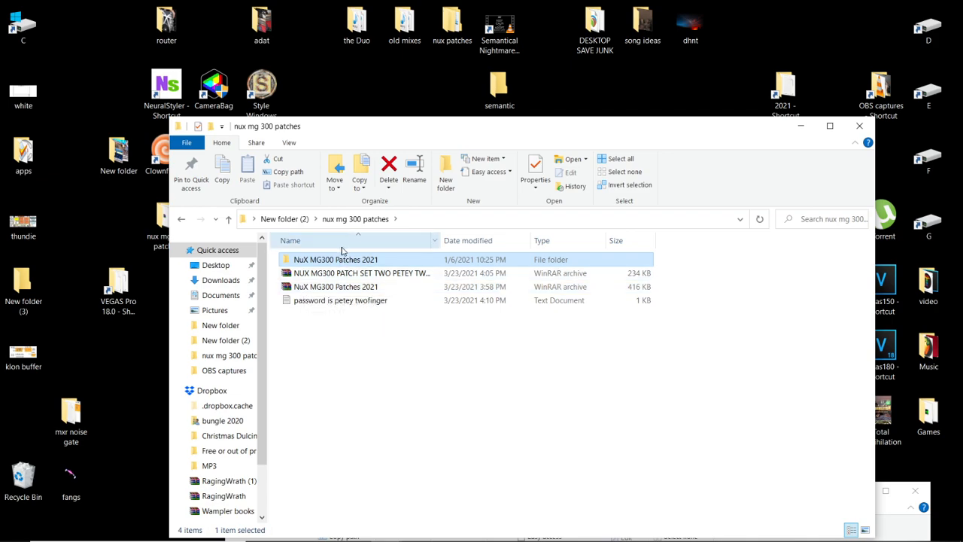
pyautogui.moveTo(336, 259)
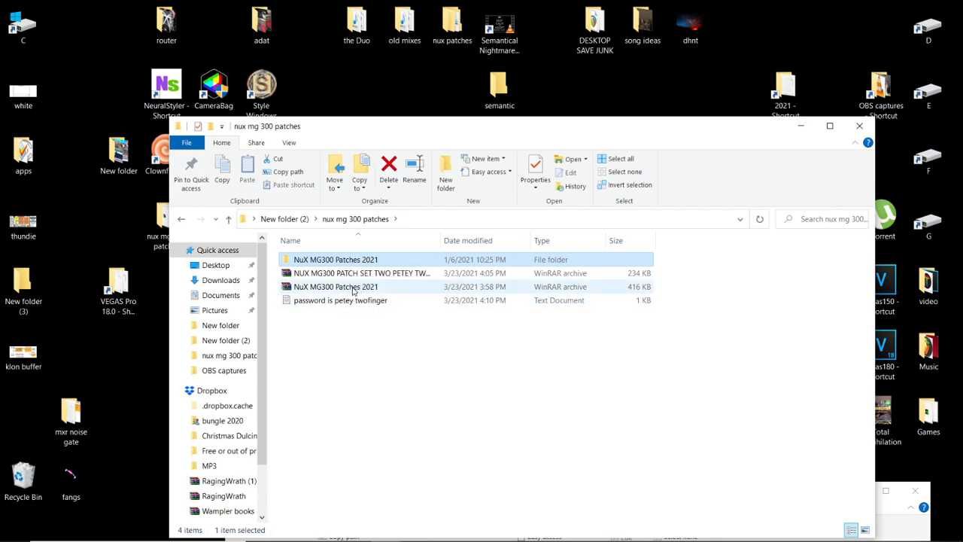
pyautogui.click(361, 272)
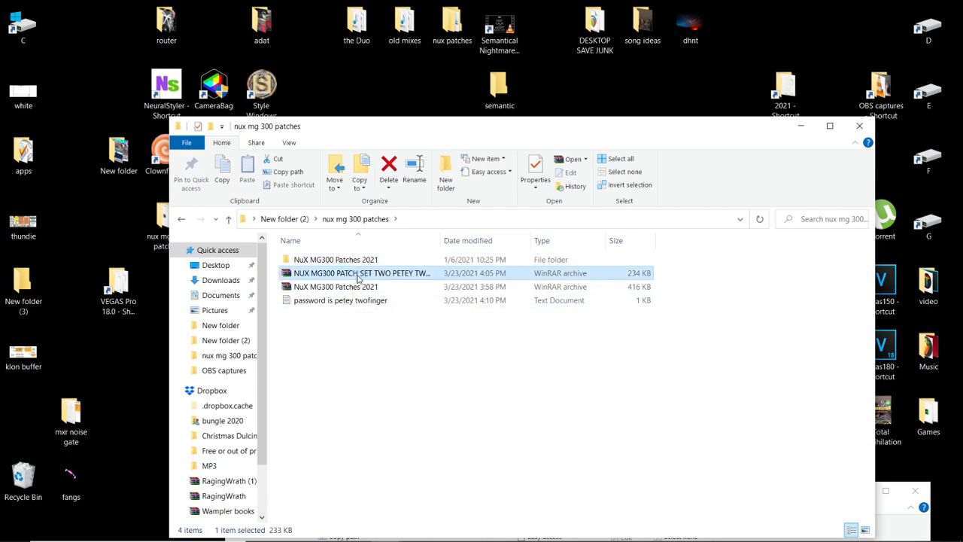
pyautogui.rightClick(361, 272)
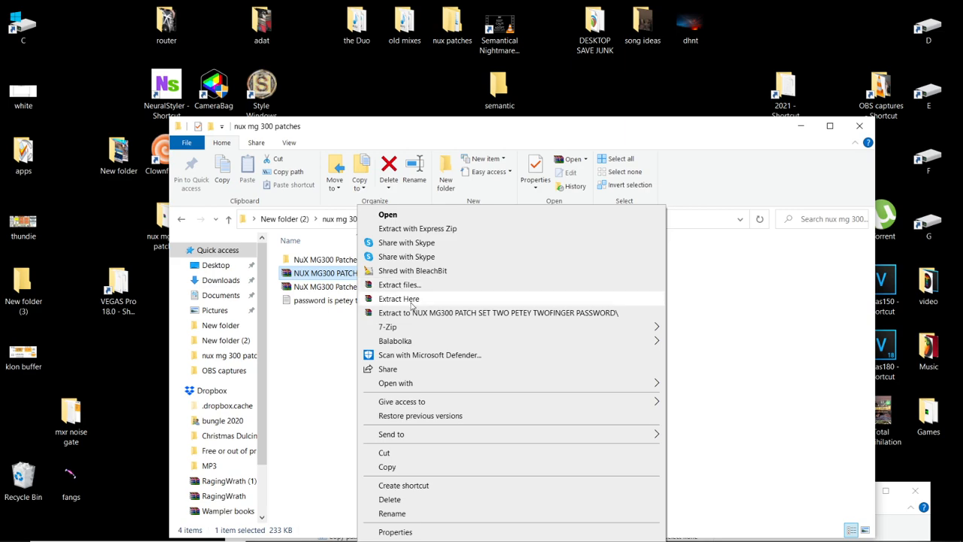
pyautogui.click(400, 298)
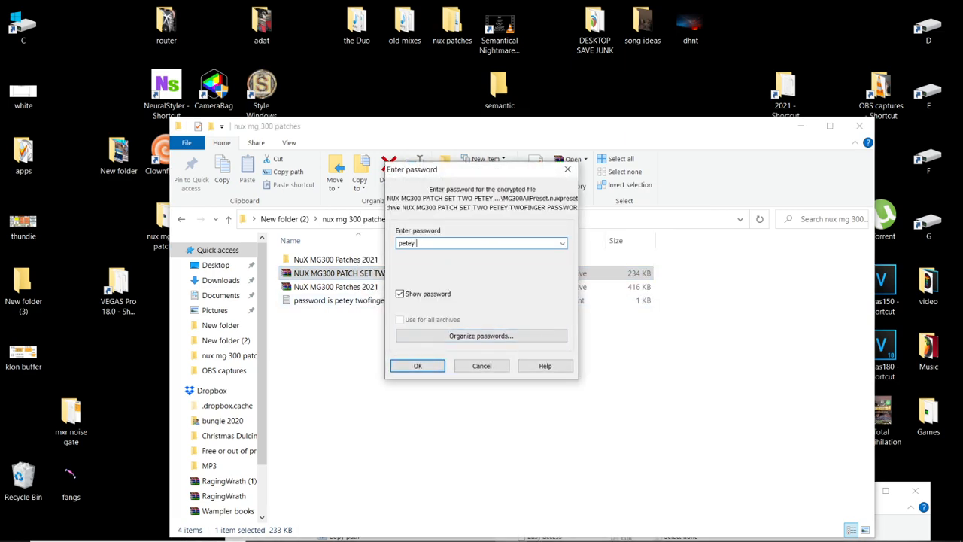
pyautogui.write('twofinger')
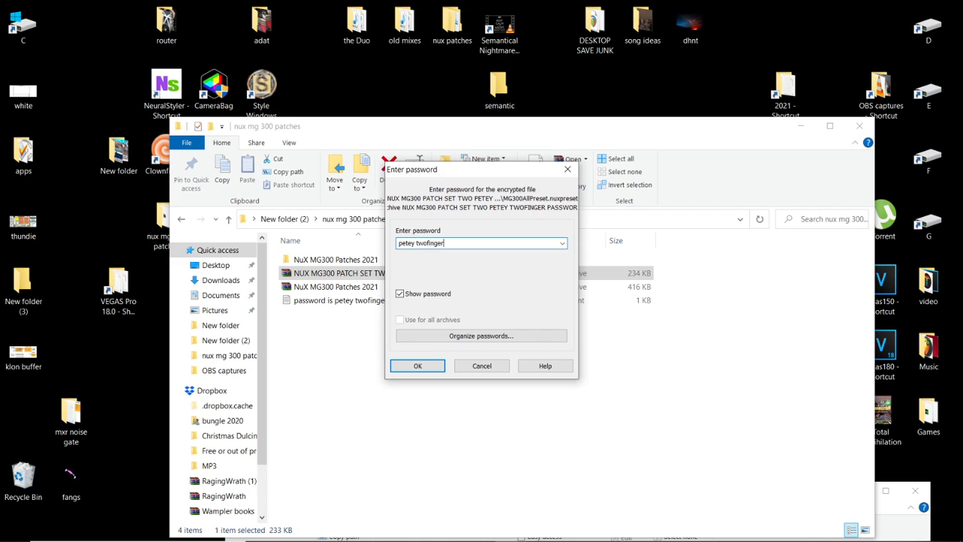
pyautogui.click(418, 365)
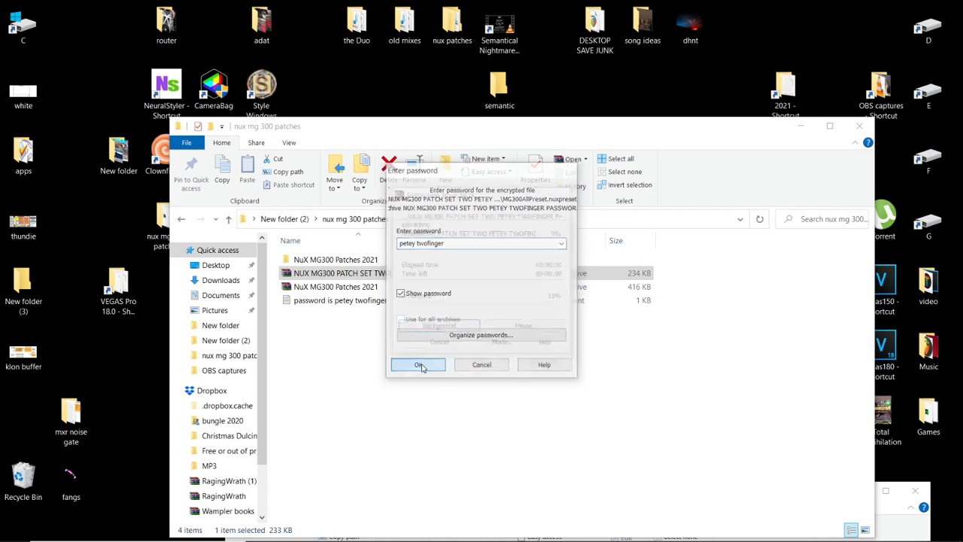
pyautogui.click(418, 364)
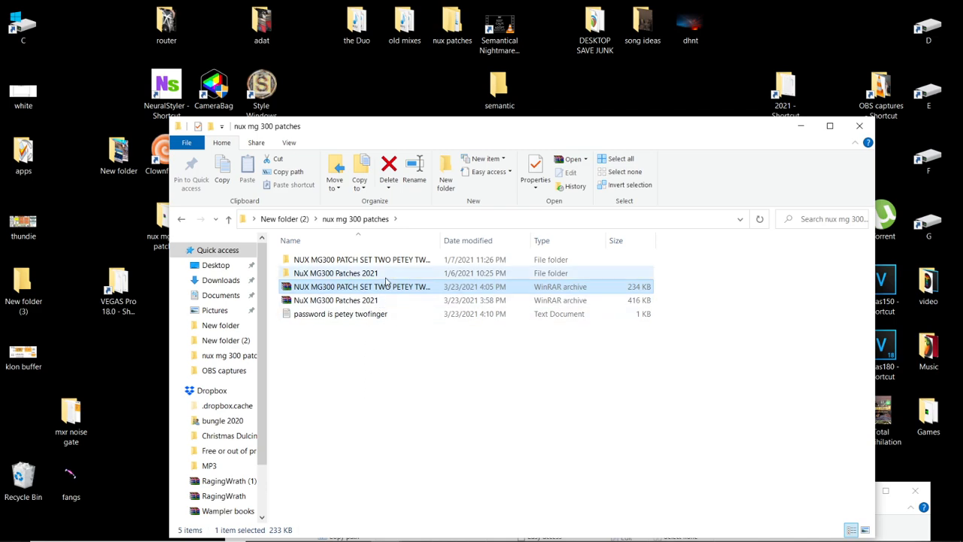
# Step: Browse into the extracted folder holding the patch set one and PATCH SET TWO subfolders
pyautogui.doubleClick(361, 259)
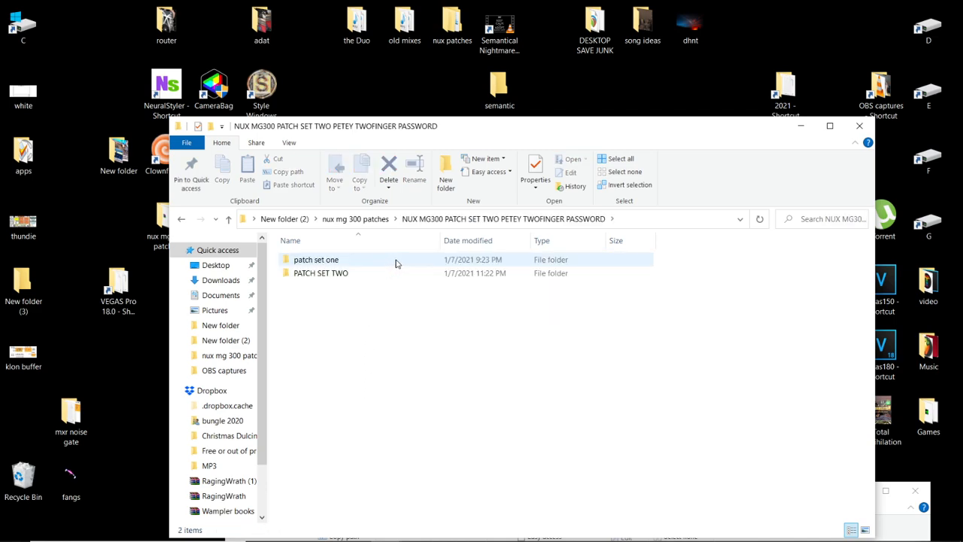
pyautogui.doubleClick(316, 259)
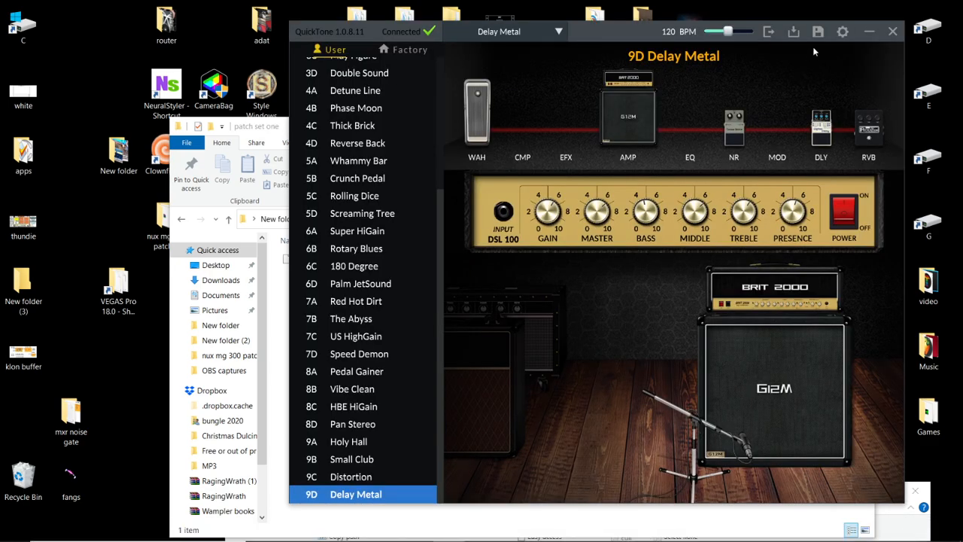
pyautogui.moveTo(851, 138)
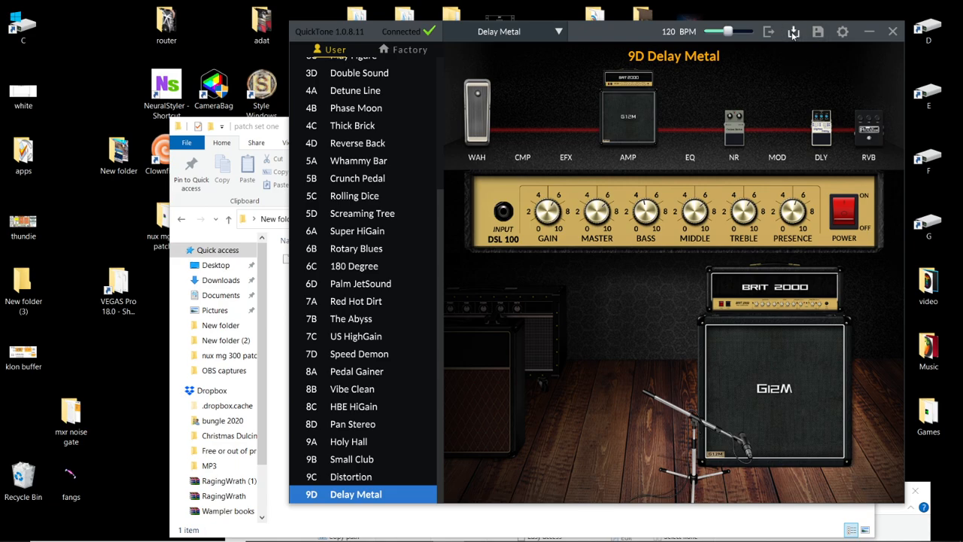
# Step: Import the preset set from the extracted NUX MG300 PATCH SET TWO folder to the device
pyautogui.click(793, 30)
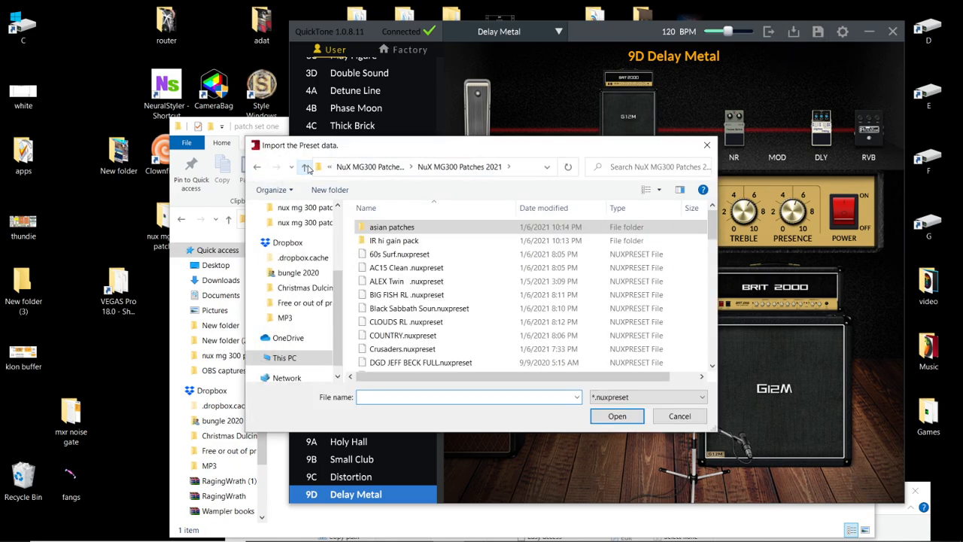
pyautogui.click(304, 166)
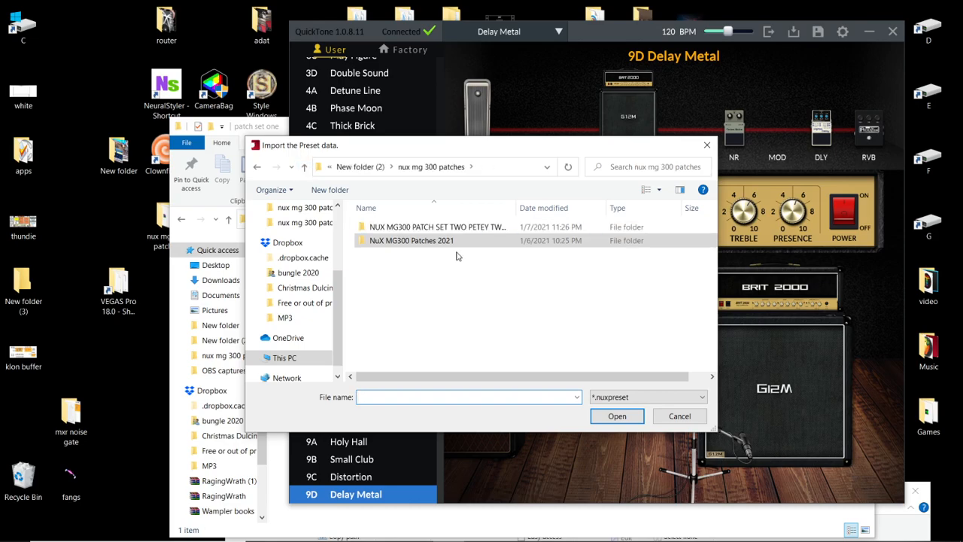
pyautogui.doubleClick(436, 226)
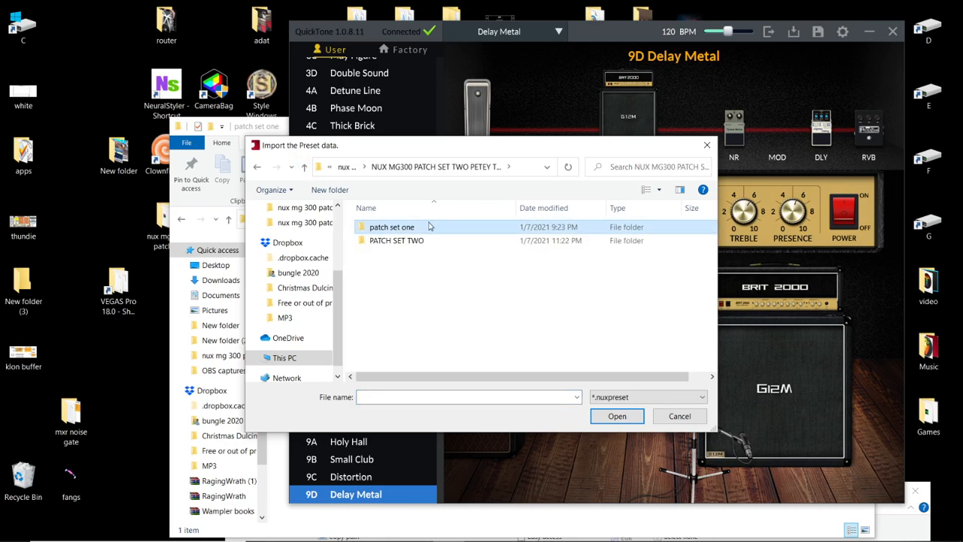
pyautogui.click(617, 415)
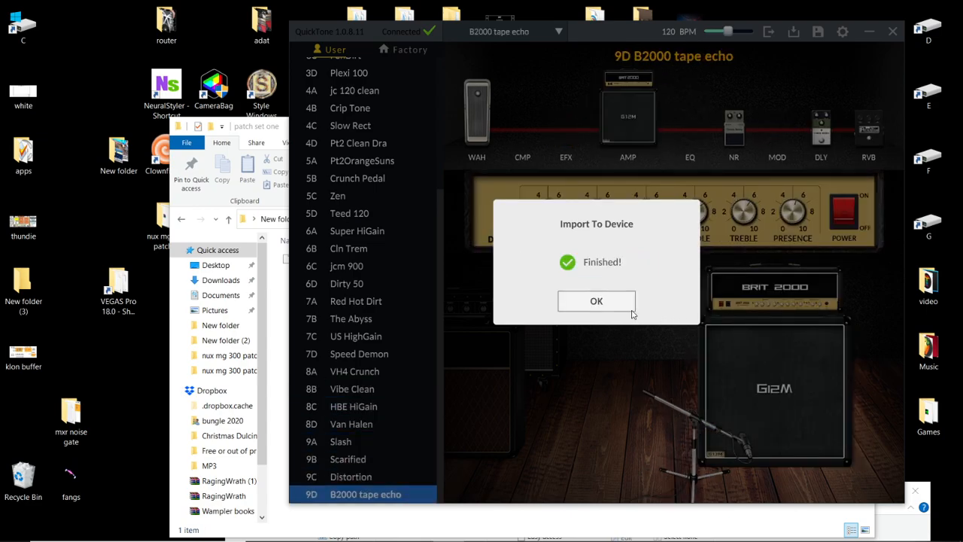
# Step: Dismiss the Finished notice, browse the User preset list and load 8A VH4 Crunch
pyautogui.click(595, 301)
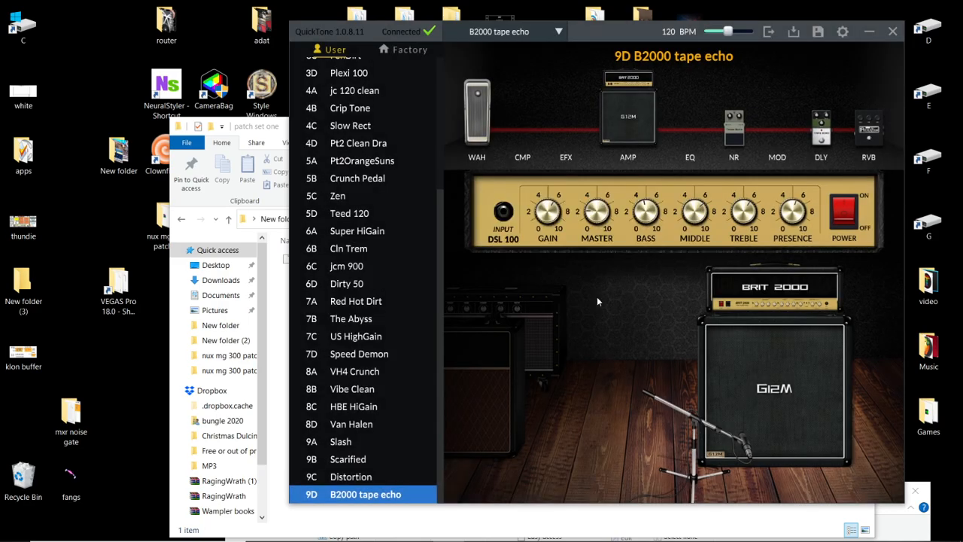
pyautogui.moveTo(391, 150)
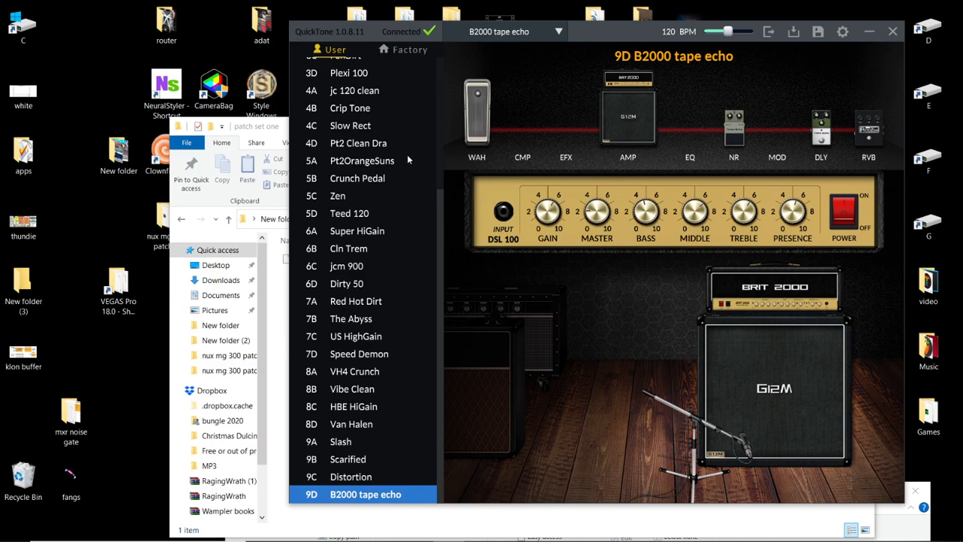
pyautogui.moveTo(403, 182)
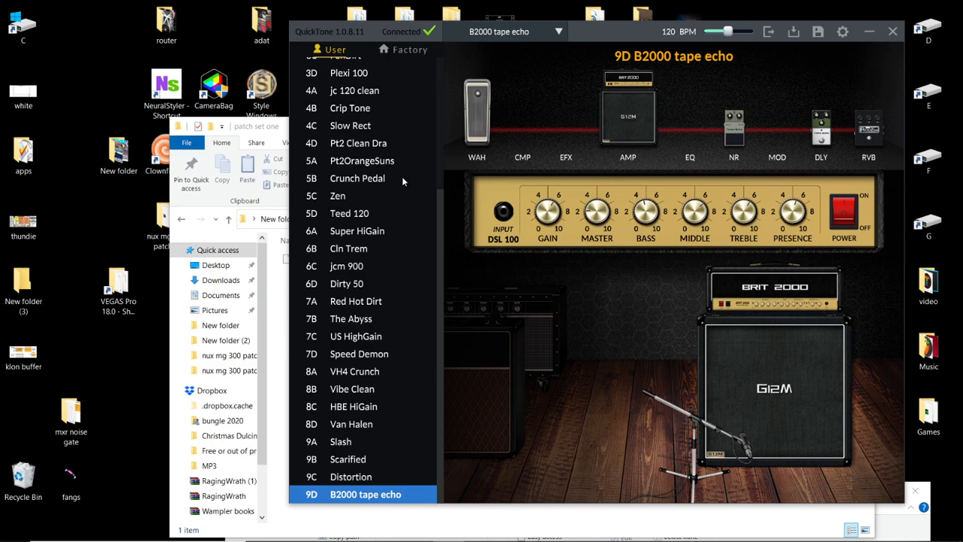
pyautogui.moveTo(395, 164)
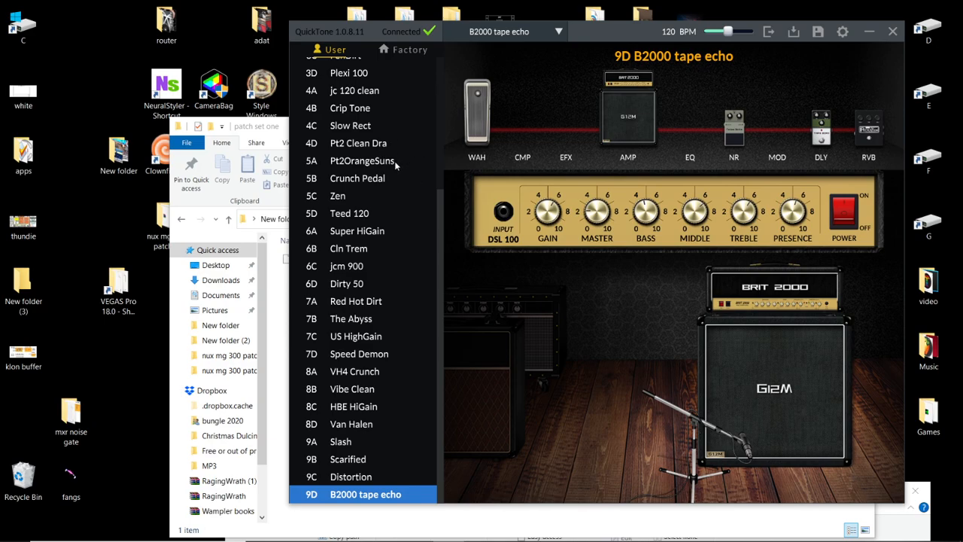
pyautogui.moveTo(395, 166)
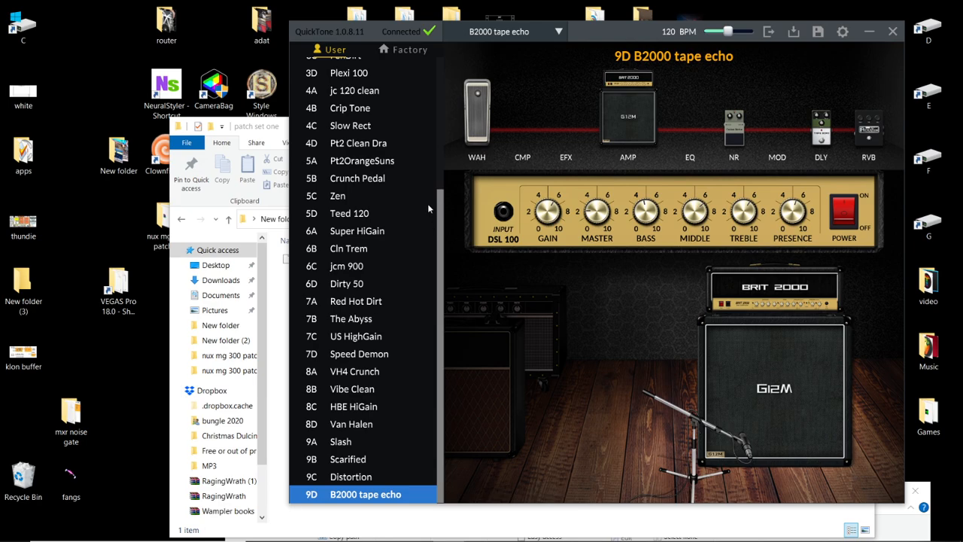
pyautogui.scroll(3)
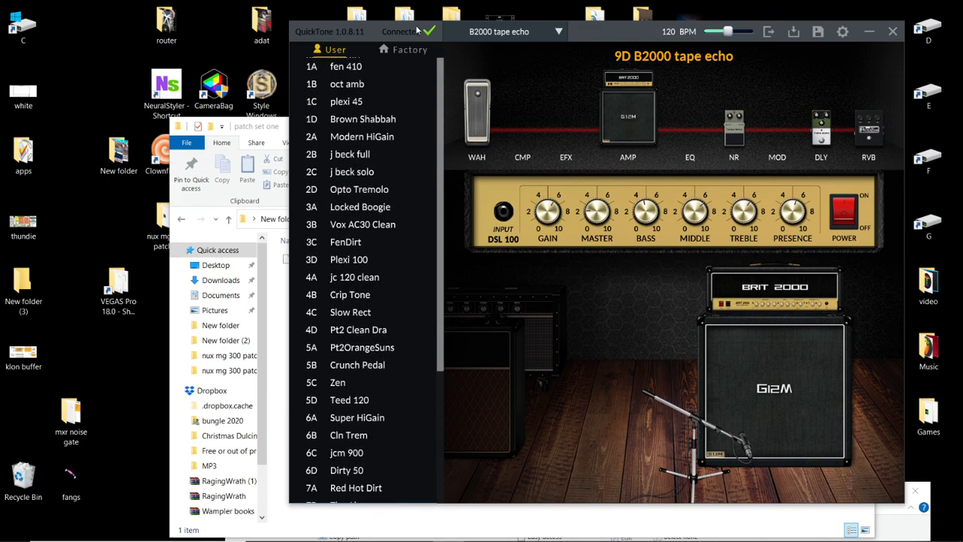
pyautogui.scroll(-3)
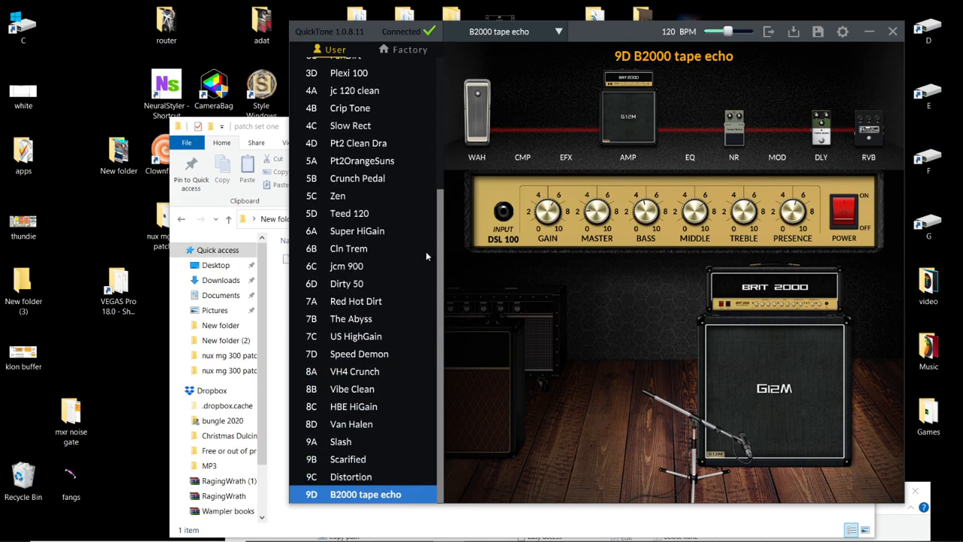
pyautogui.scroll(3)
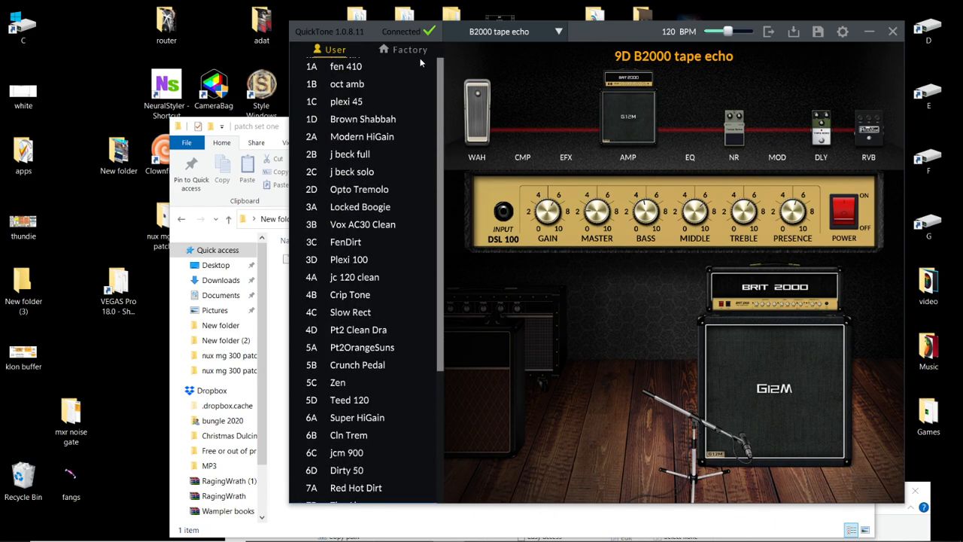
pyautogui.scroll(-3)
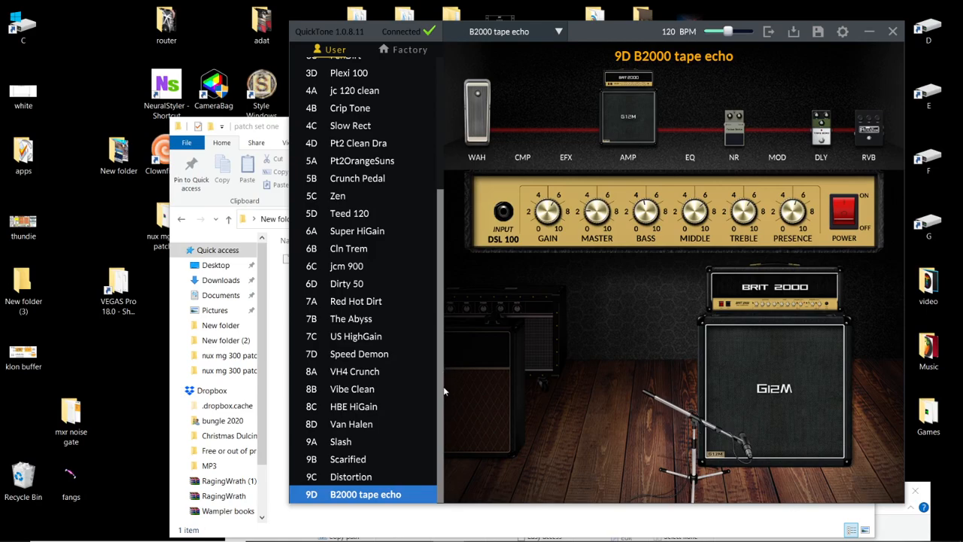
pyautogui.click(355, 370)
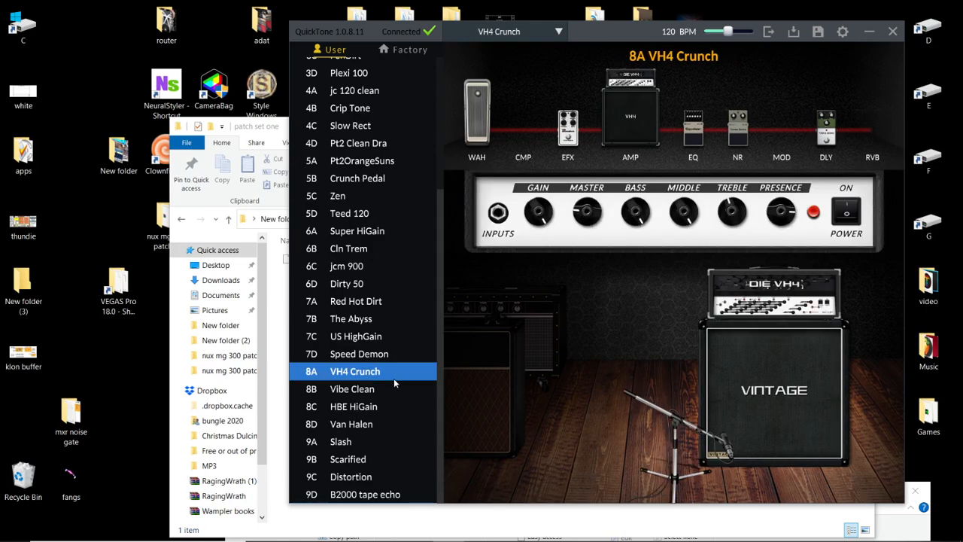
pyautogui.moveTo(442, 366)
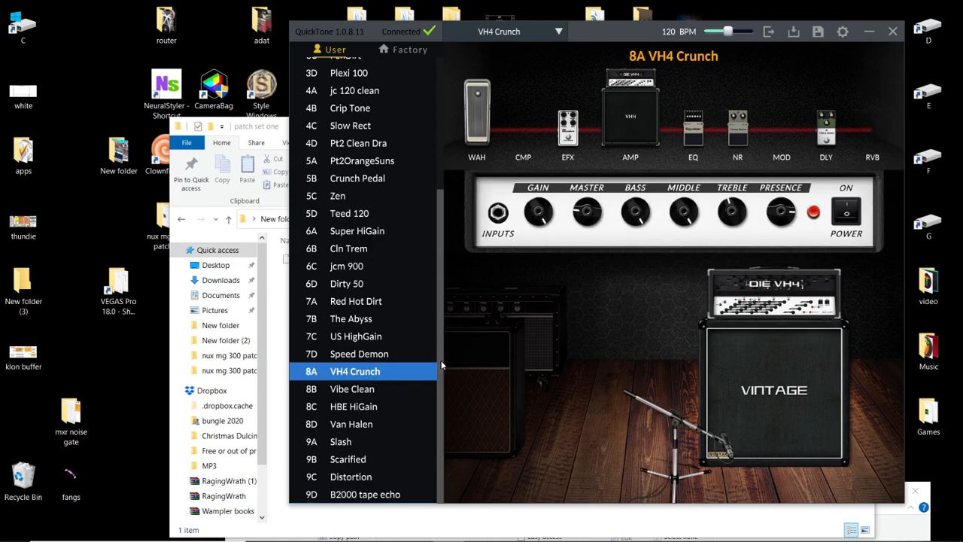
# Step: Scroll back to the top of the list and start another preset import
pyautogui.scroll(3)
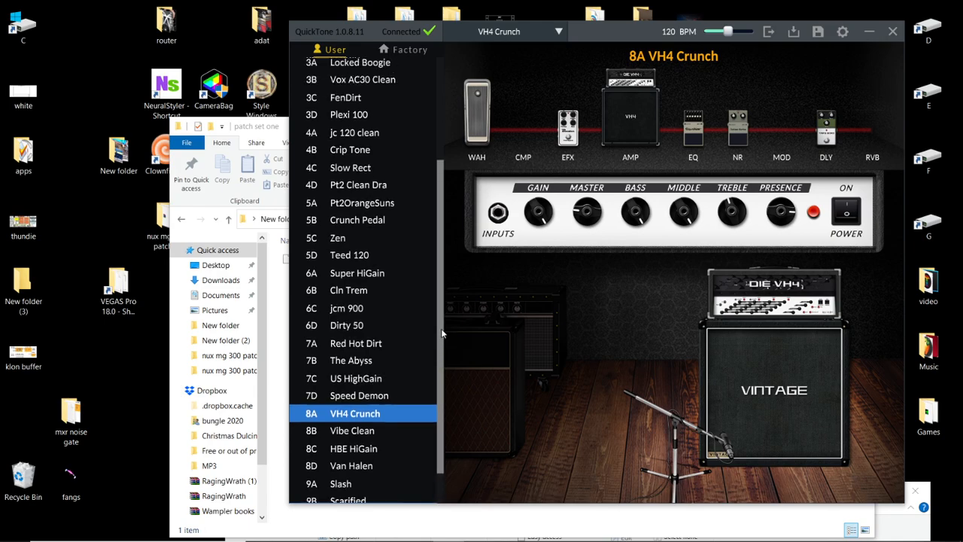
pyautogui.scroll(3)
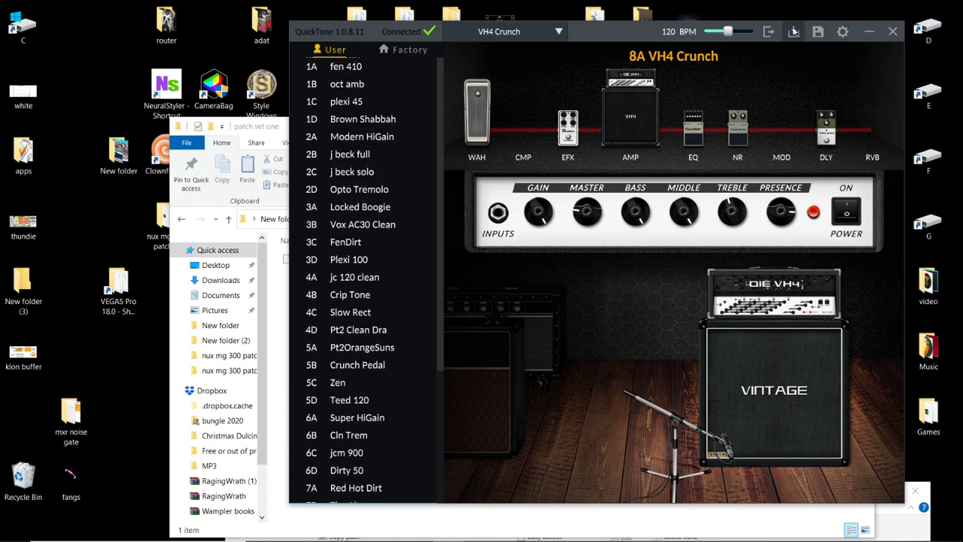
pyautogui.click(792, 31)
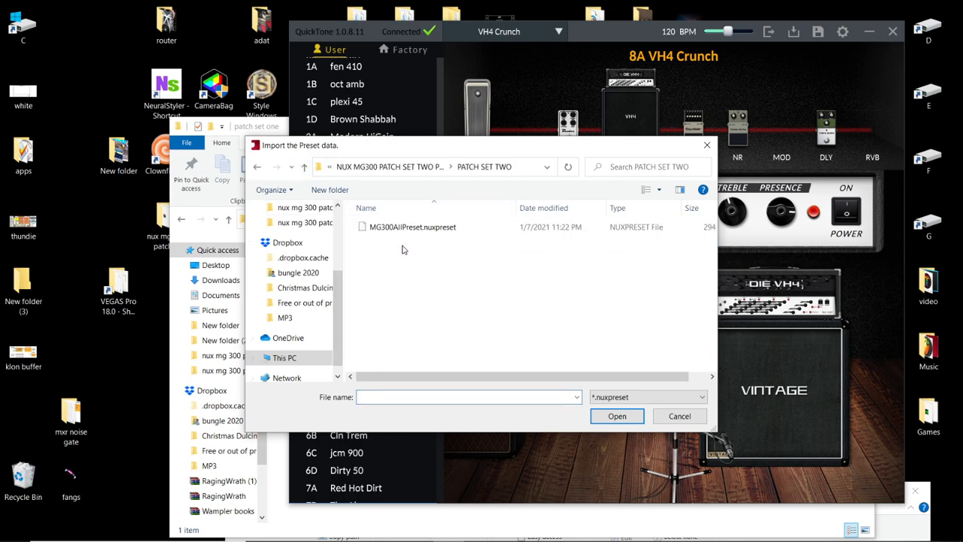
# Step: Import MG300AllPreset.nuxpreset from PATCH SET TWO to the device until it reports Finished
pyautogui.click(413, 225)
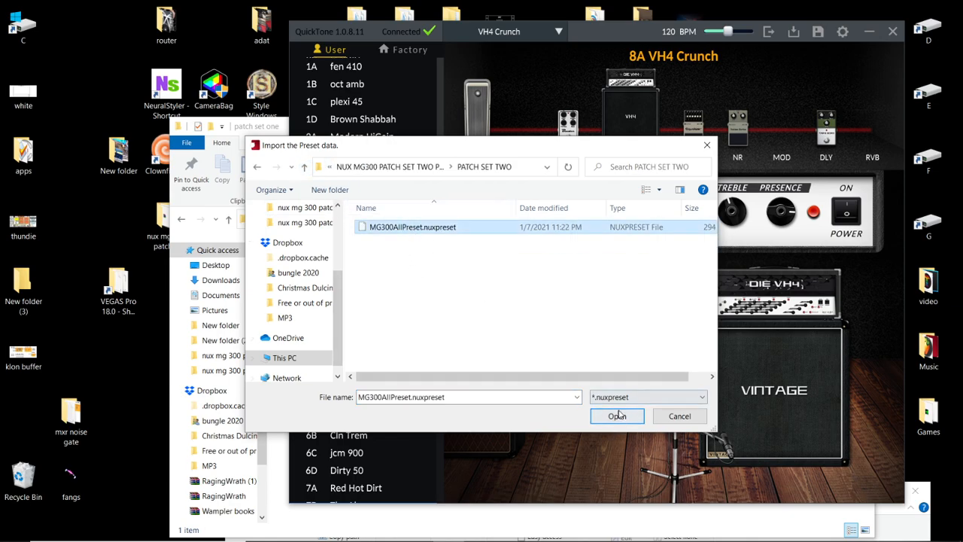
pyautogui.click(617, 415)
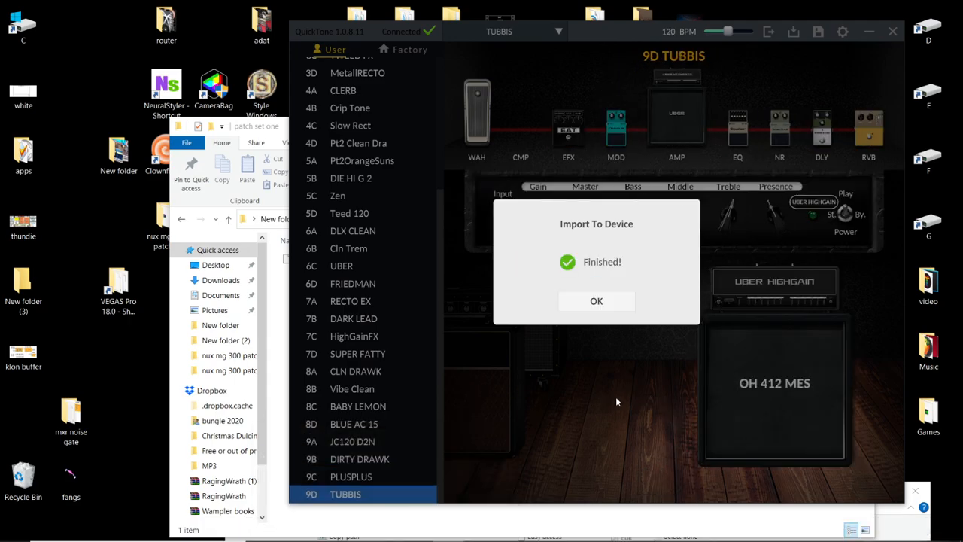
pyautogui.moveTo(596, 301)
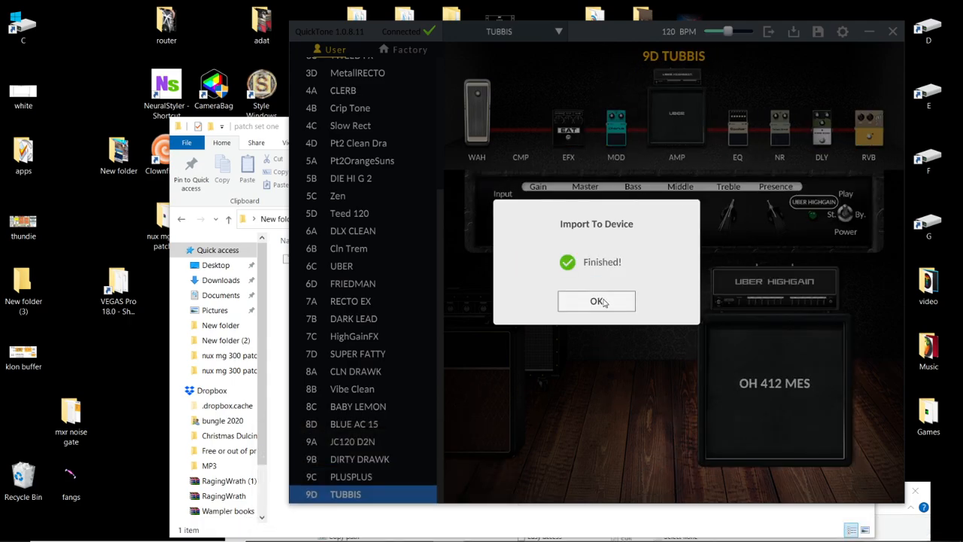
# Step: Dismiss the Finished notice and browse the new presets from 1A A30 Clean to 9D TUBBIS
pyautogui.click(596, 301)
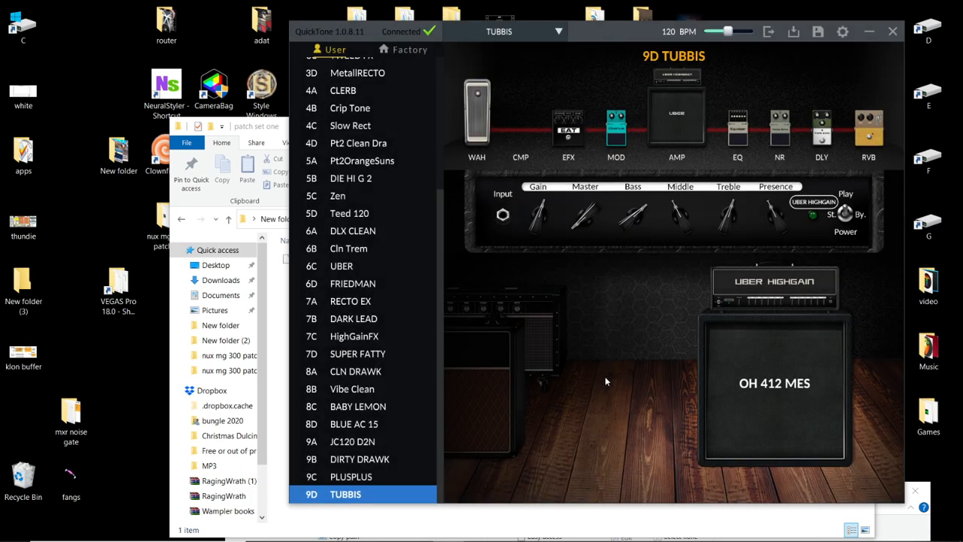
pyautogui.moveTo(608, 378)
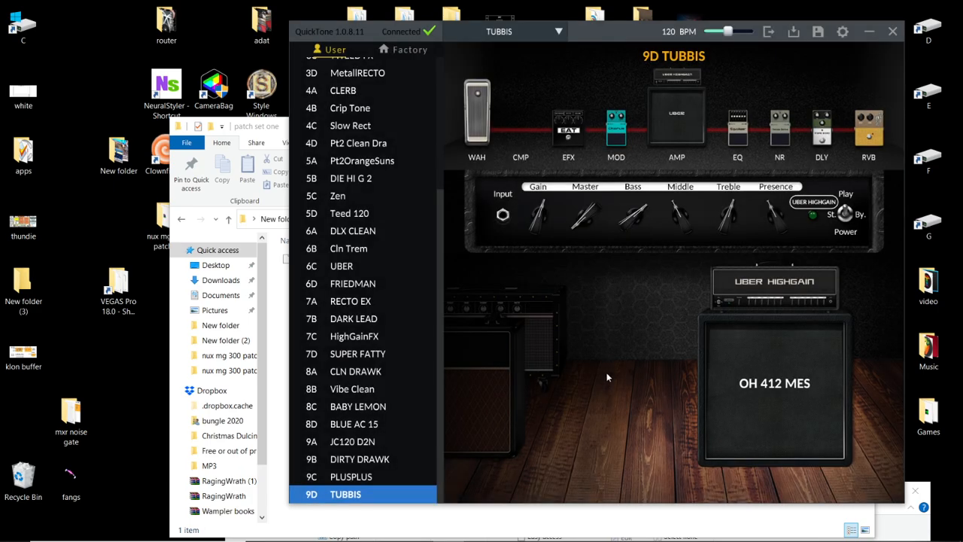
pyautogui.scroll(3)
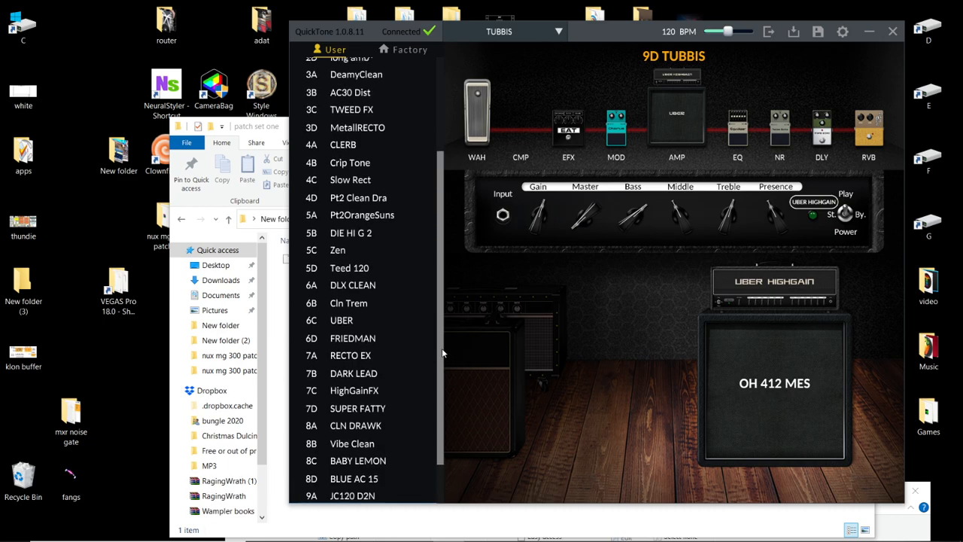
pyautogui.scroll(3)
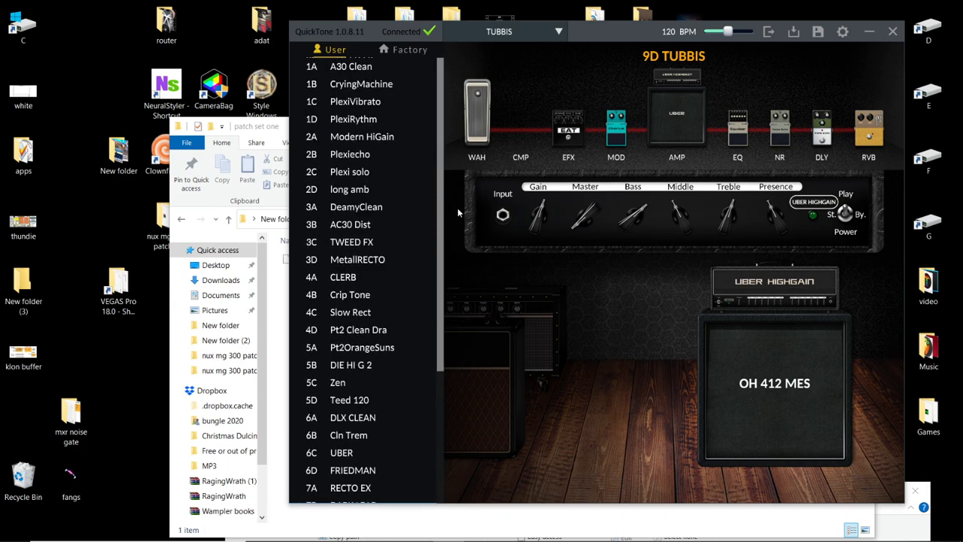
pyautogui.scroll(-3)
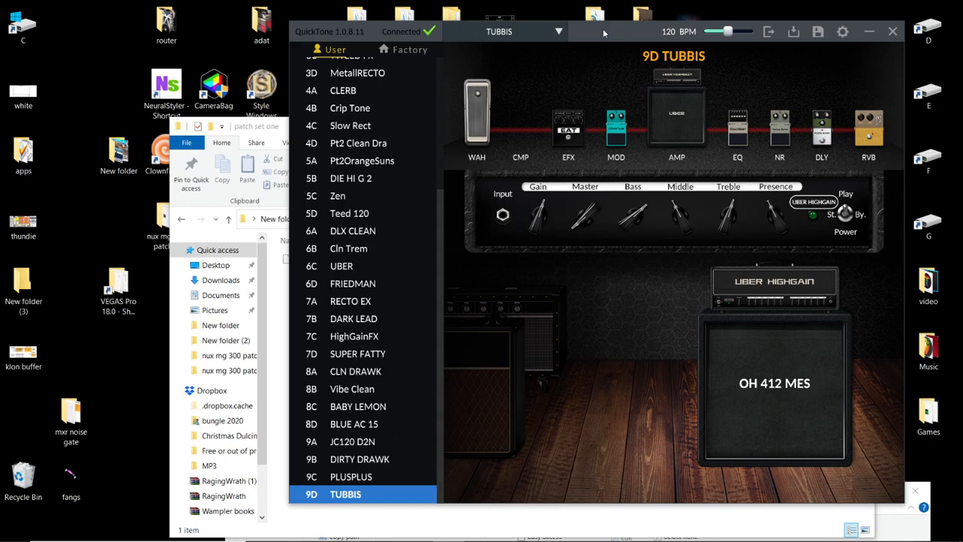
pyautogui.moveTo(391, 467)
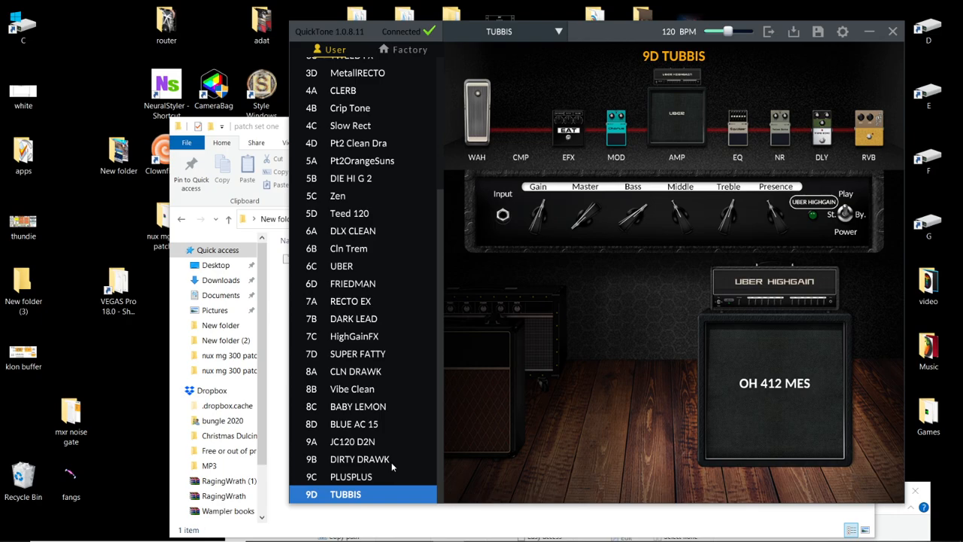
pyautogui.moveTo(673, 5)
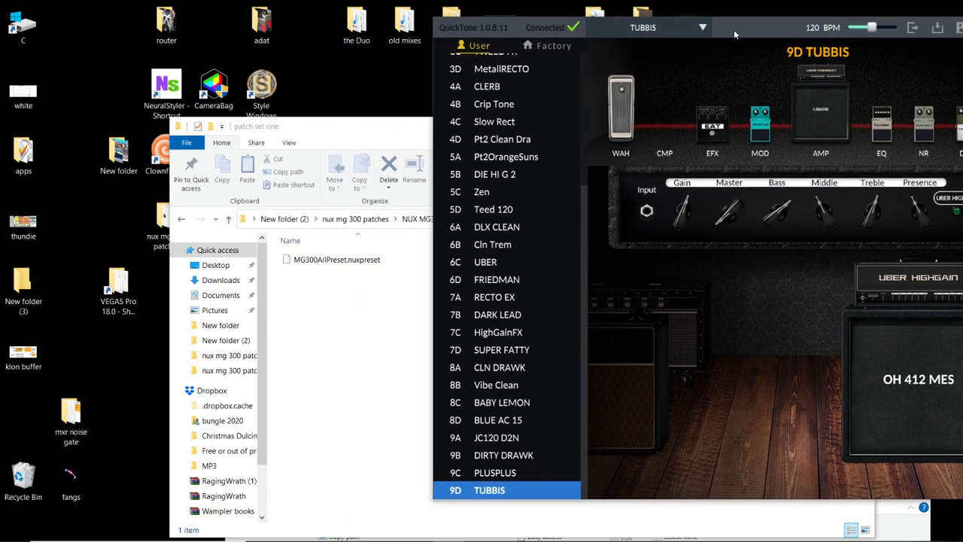
# Step: Finish scrolling the preset list, go up a folder in File Explorer, and close QuickTone
pyautogui.scroll(3)
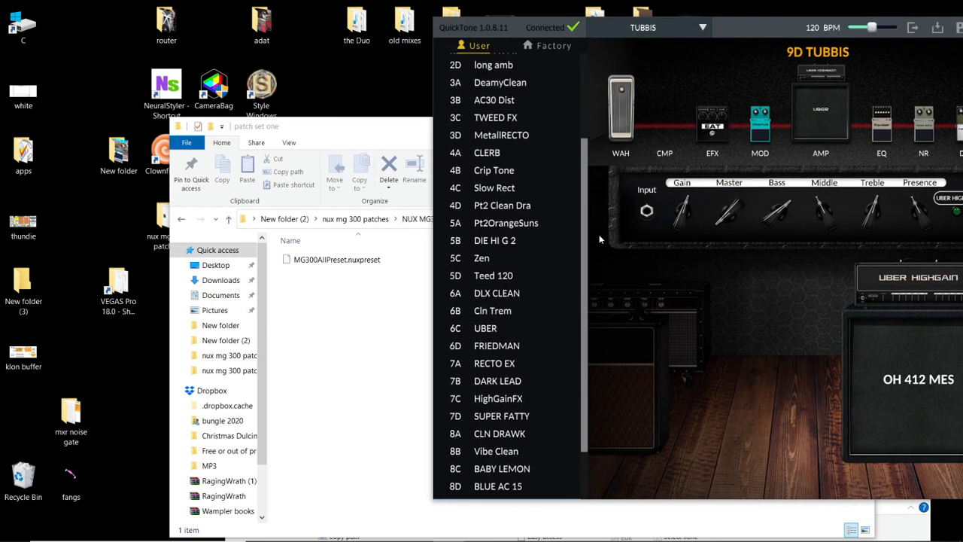
pyautogui.scroll(3)
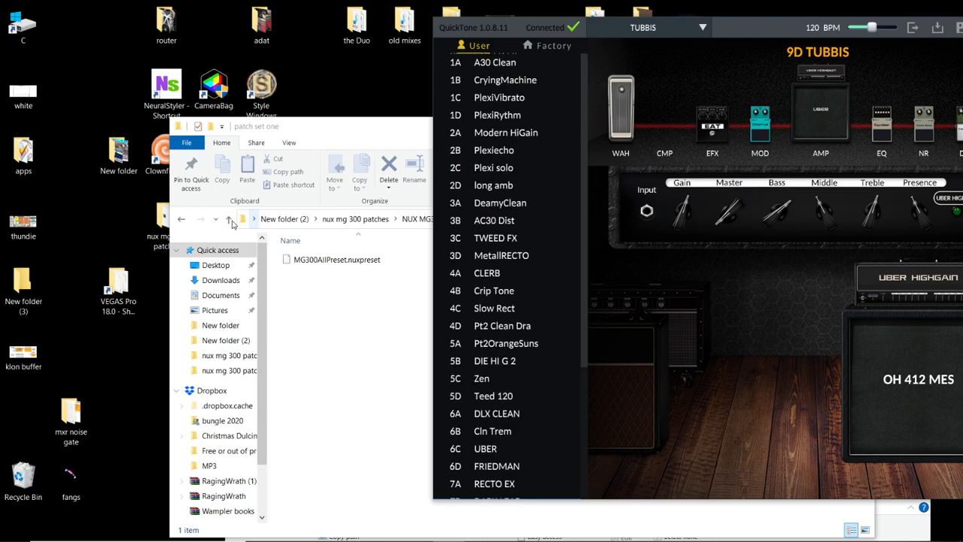
pyautogui.click(229, 219)
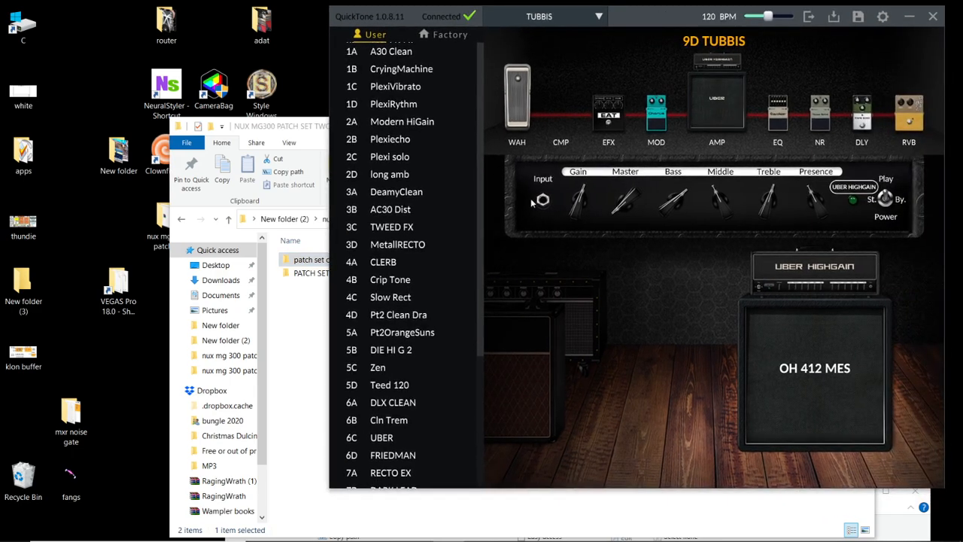
pyautogui.scroll(-3)
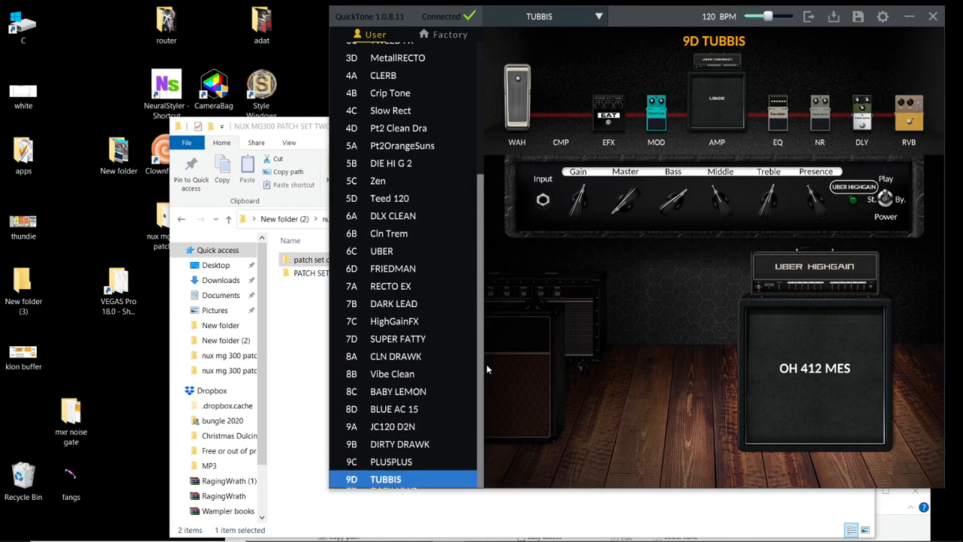
pyautogui.scroll(3)
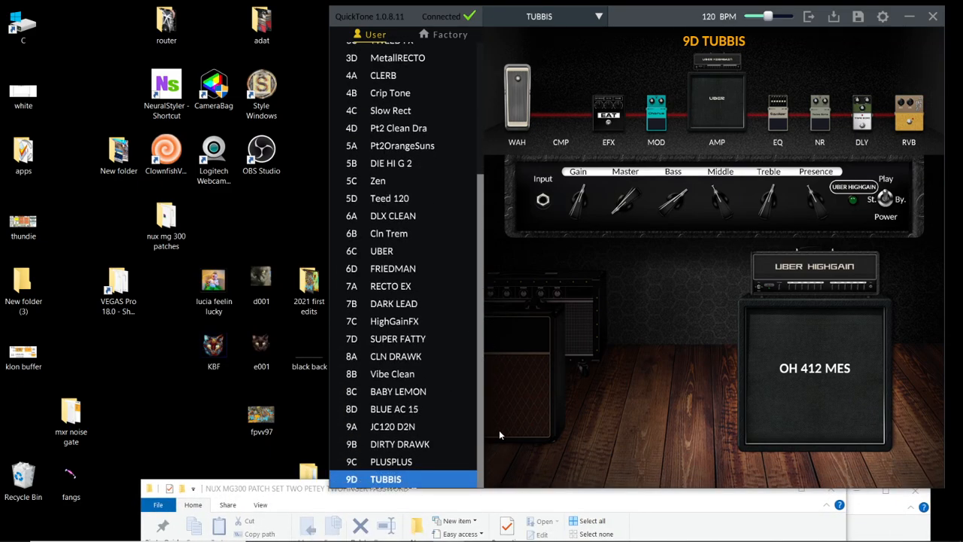
pyautogui.scroll(3)
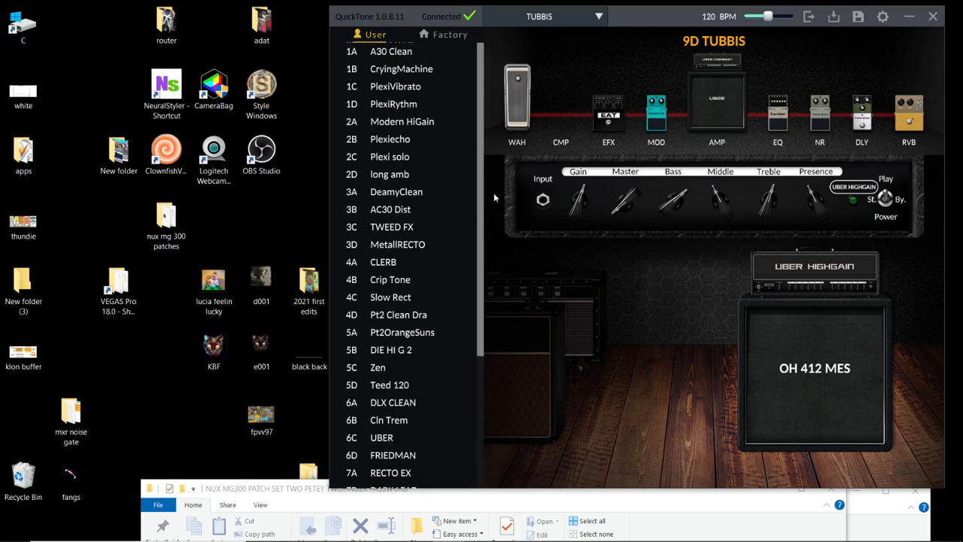
pyautogui.moveTo(484, 67)
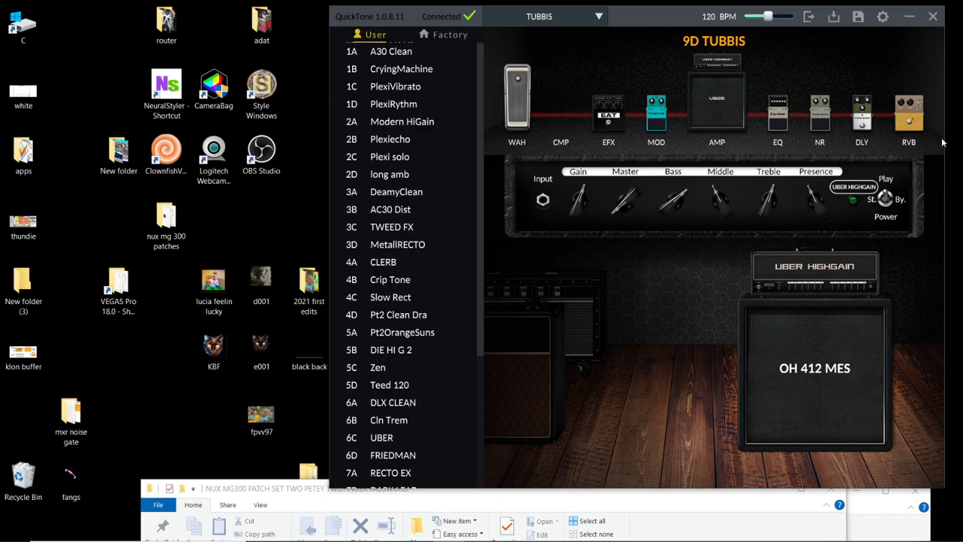
pyautogui.moveTo(511, 149)
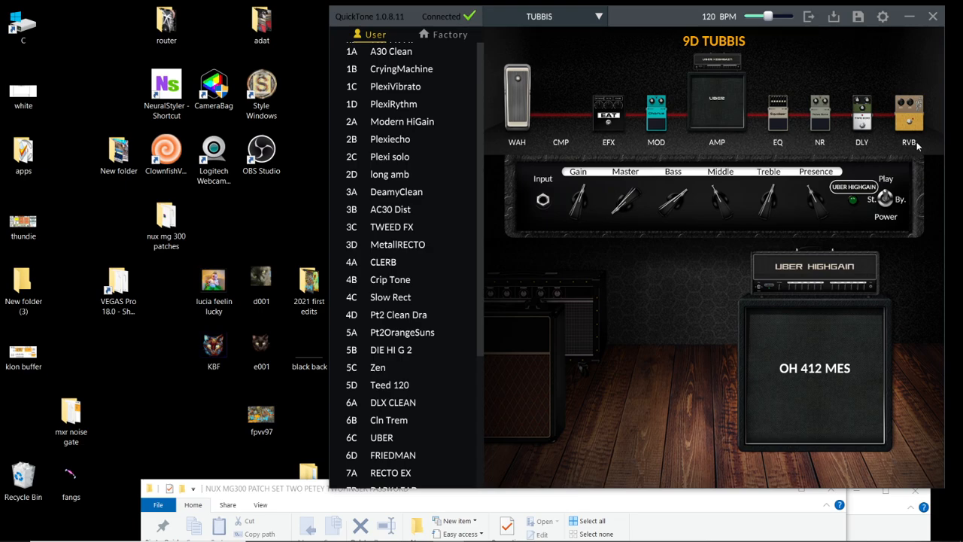
pyautogui.moveTo(466, 93)
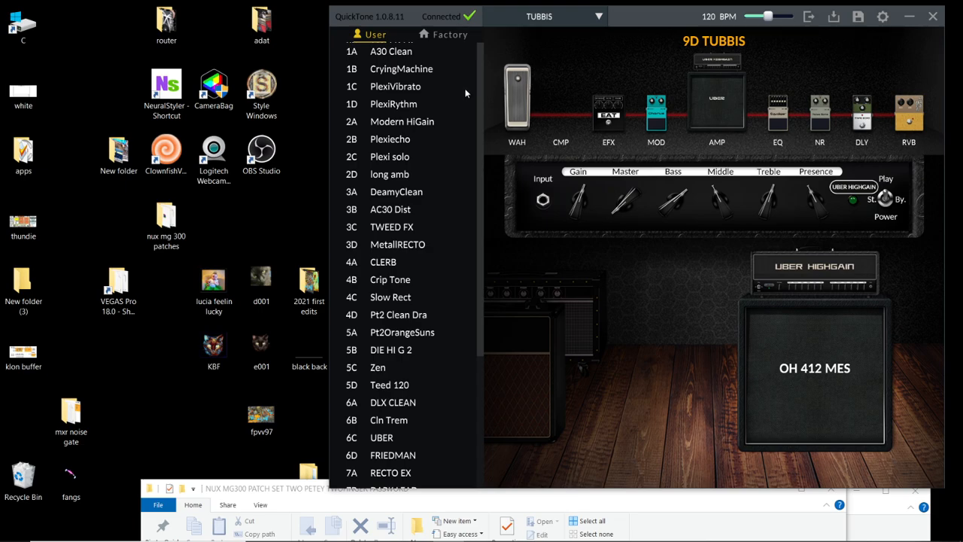
pyautogui.moveTo(482, 134)
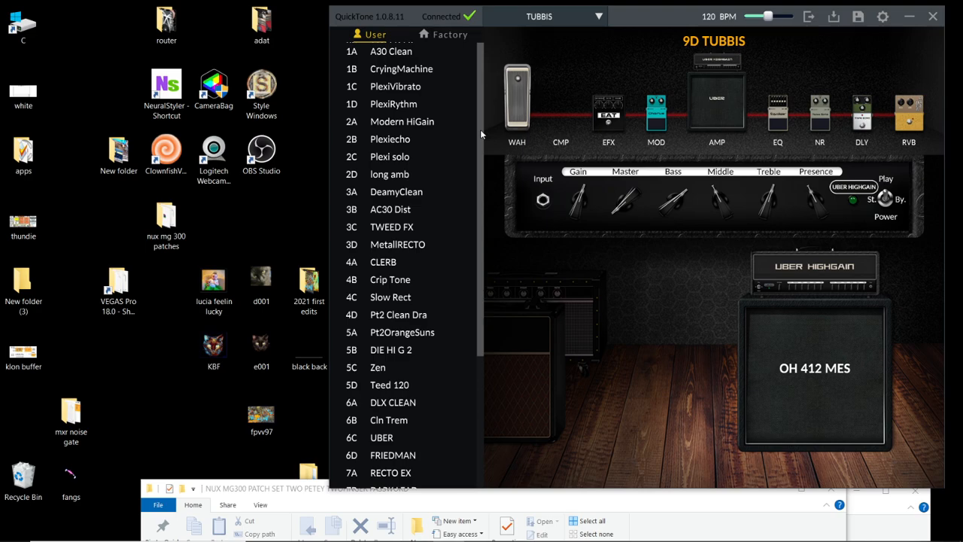
pyautogui.moveTo(475, 93)
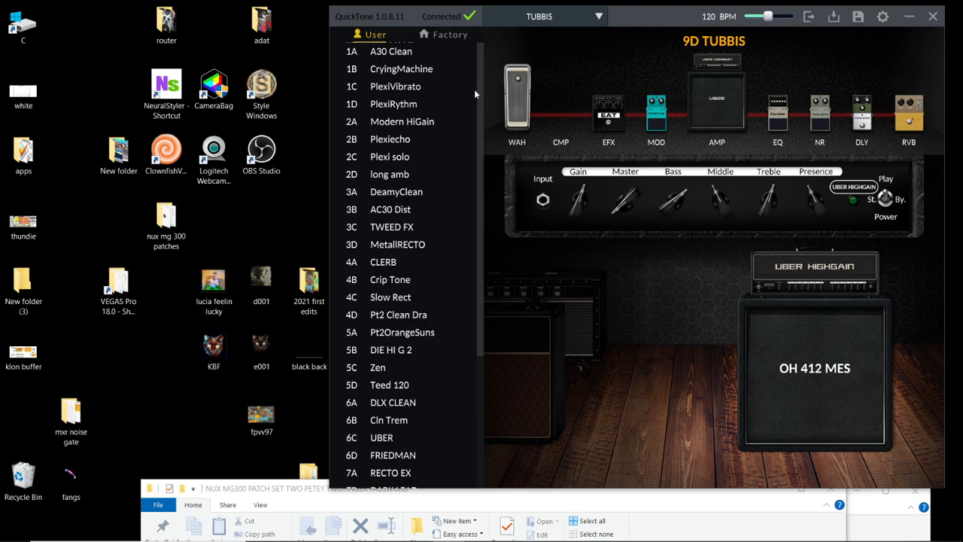
pyautogui.moveTo(413, 57)
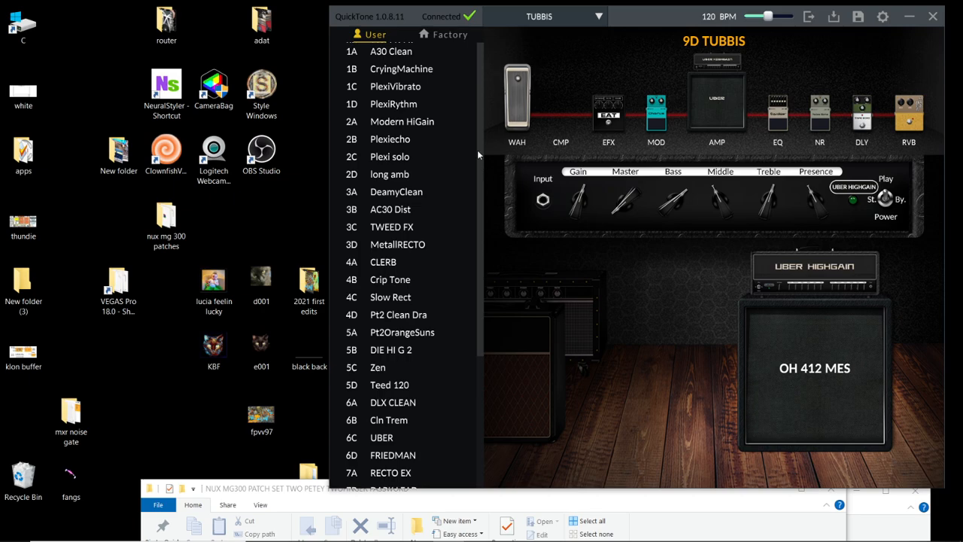
pyautogui.scroll(-3)
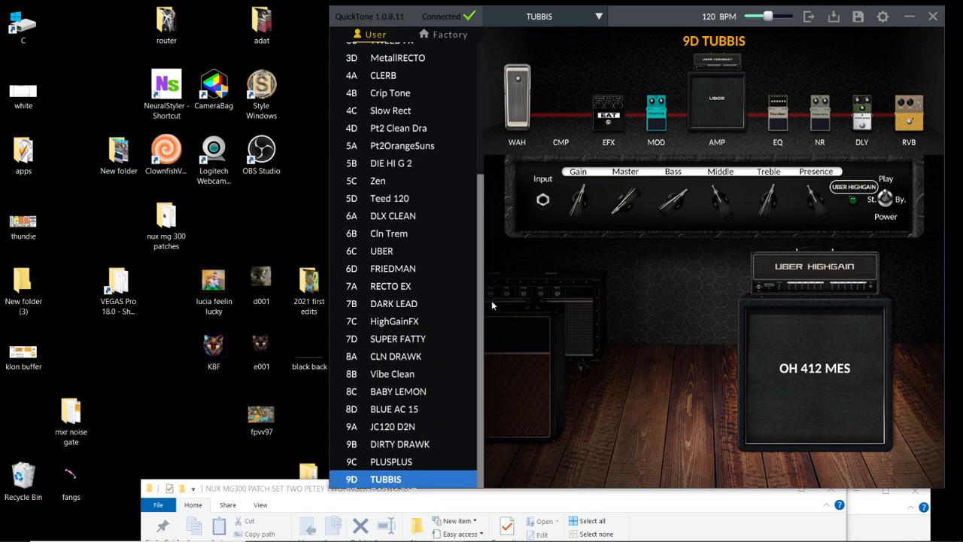
pyautogui.moveTo(462, 385)
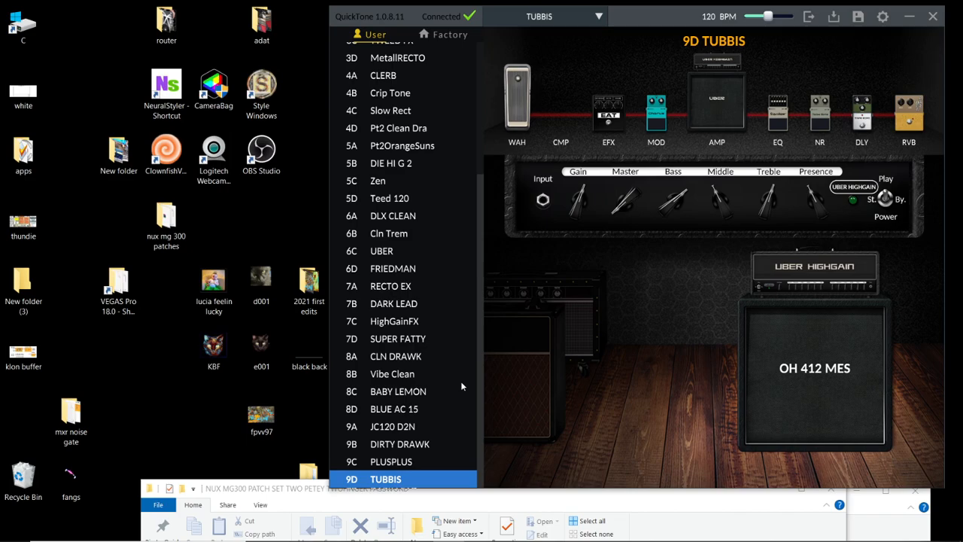
pyautogui.moveTo(543, 200)
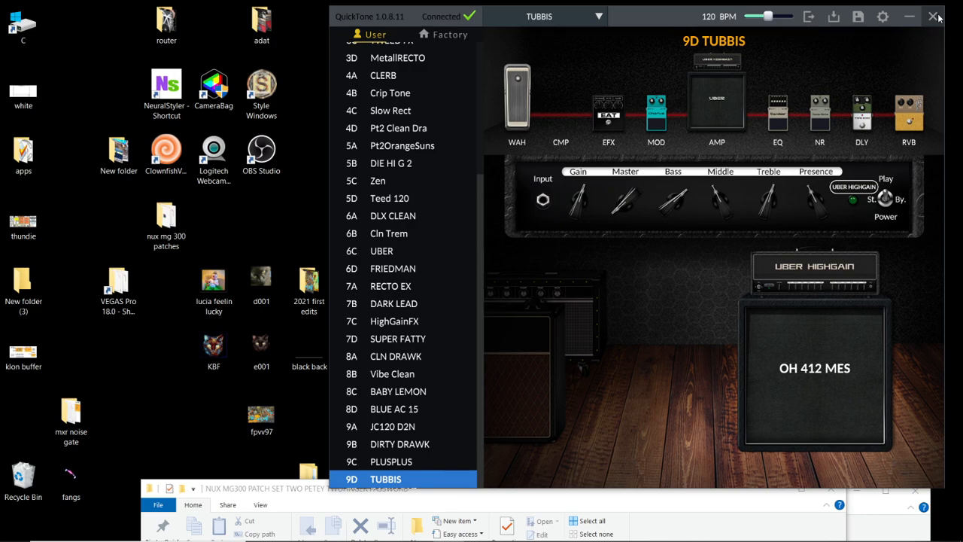
pyautogui.moveTo(932, 20)
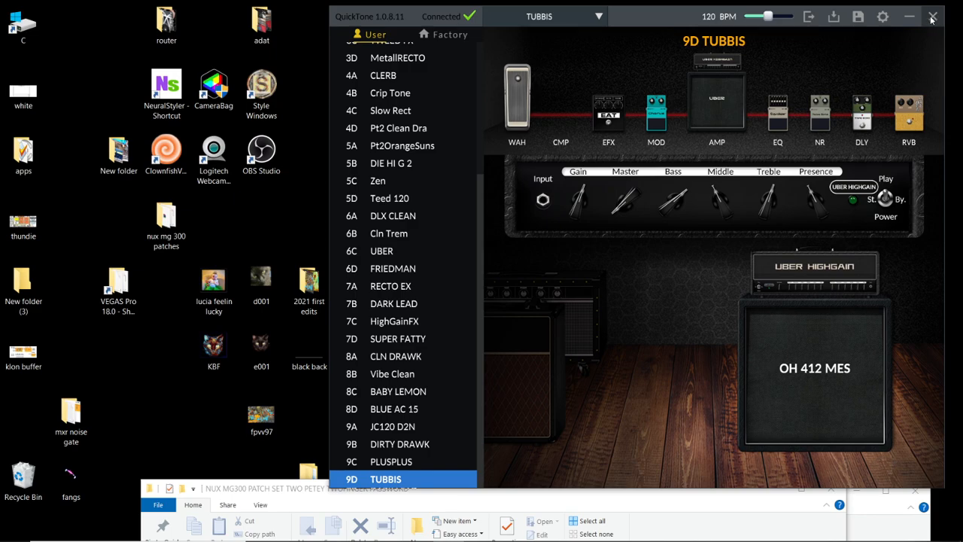
pyautogui.click(933, 17)
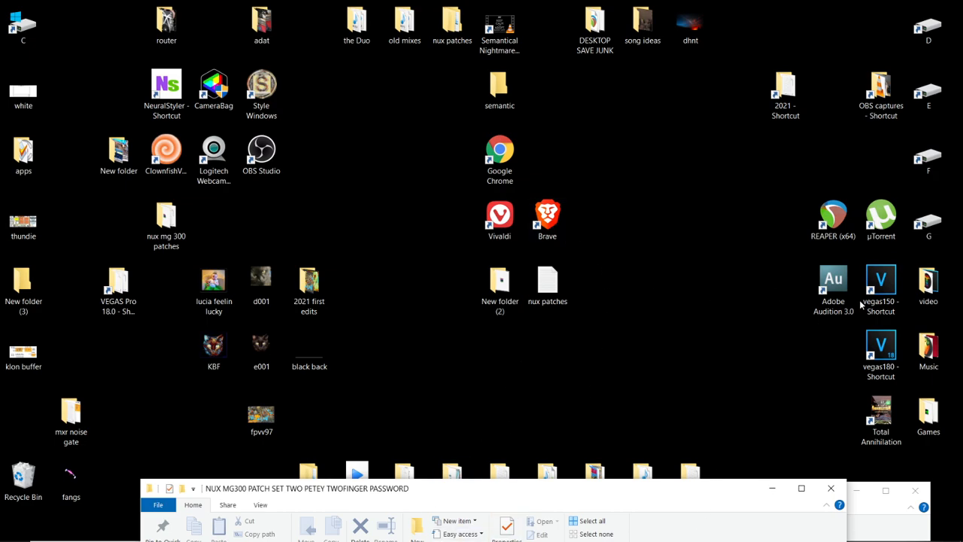
pyautogui.moveTo(529, 496)
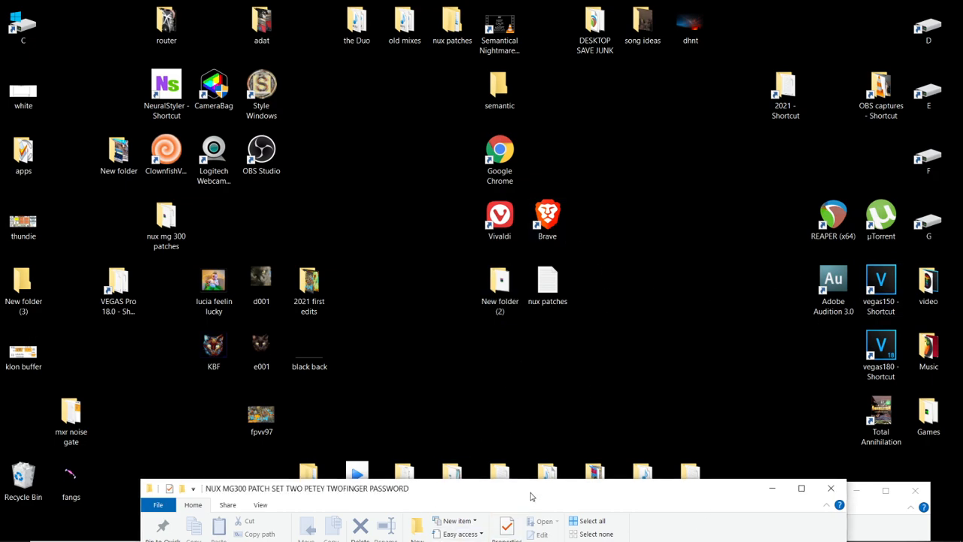